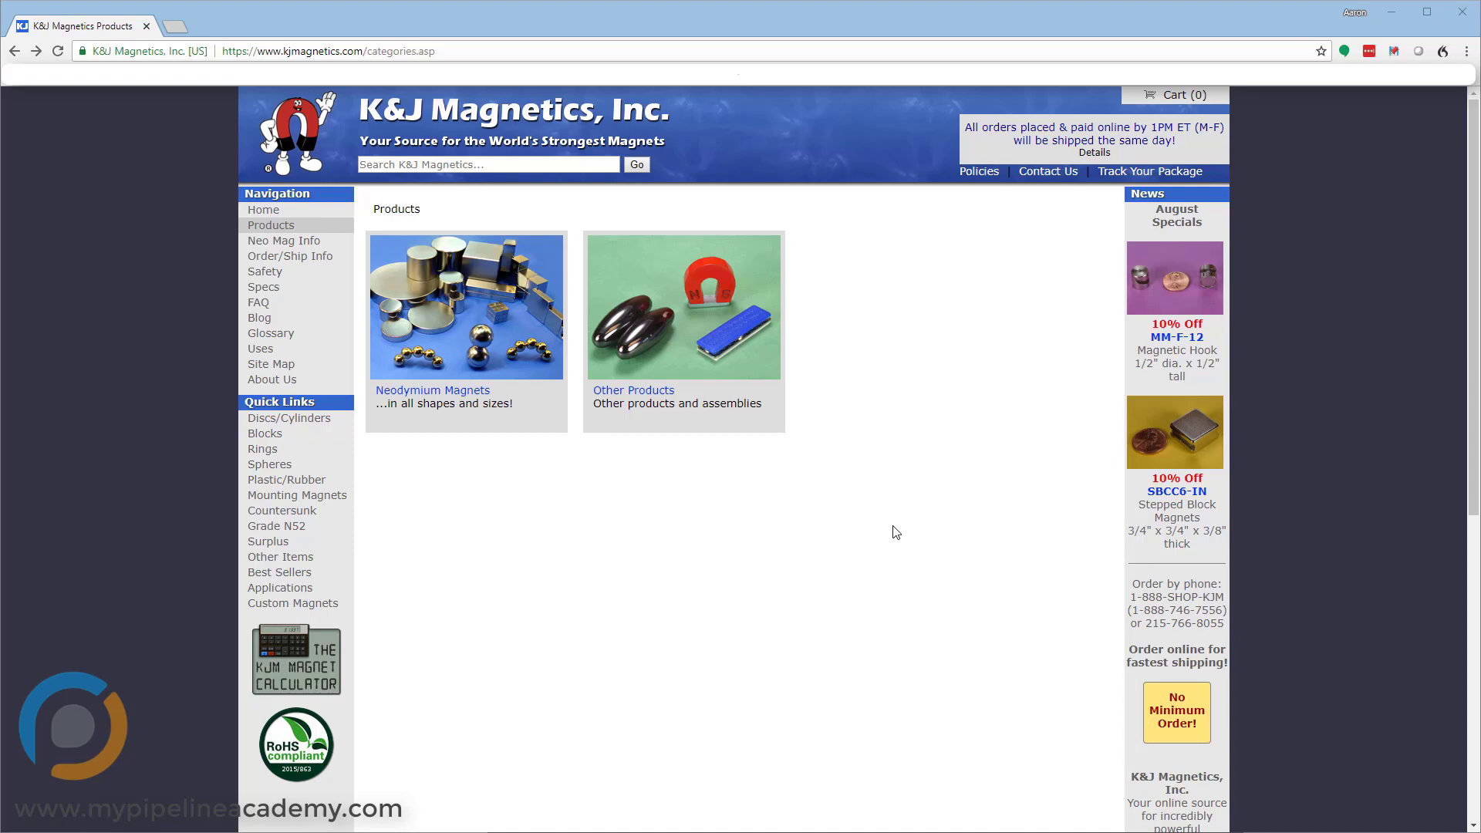
{"action": "mouse_move", "coordinate": [618, 594]}
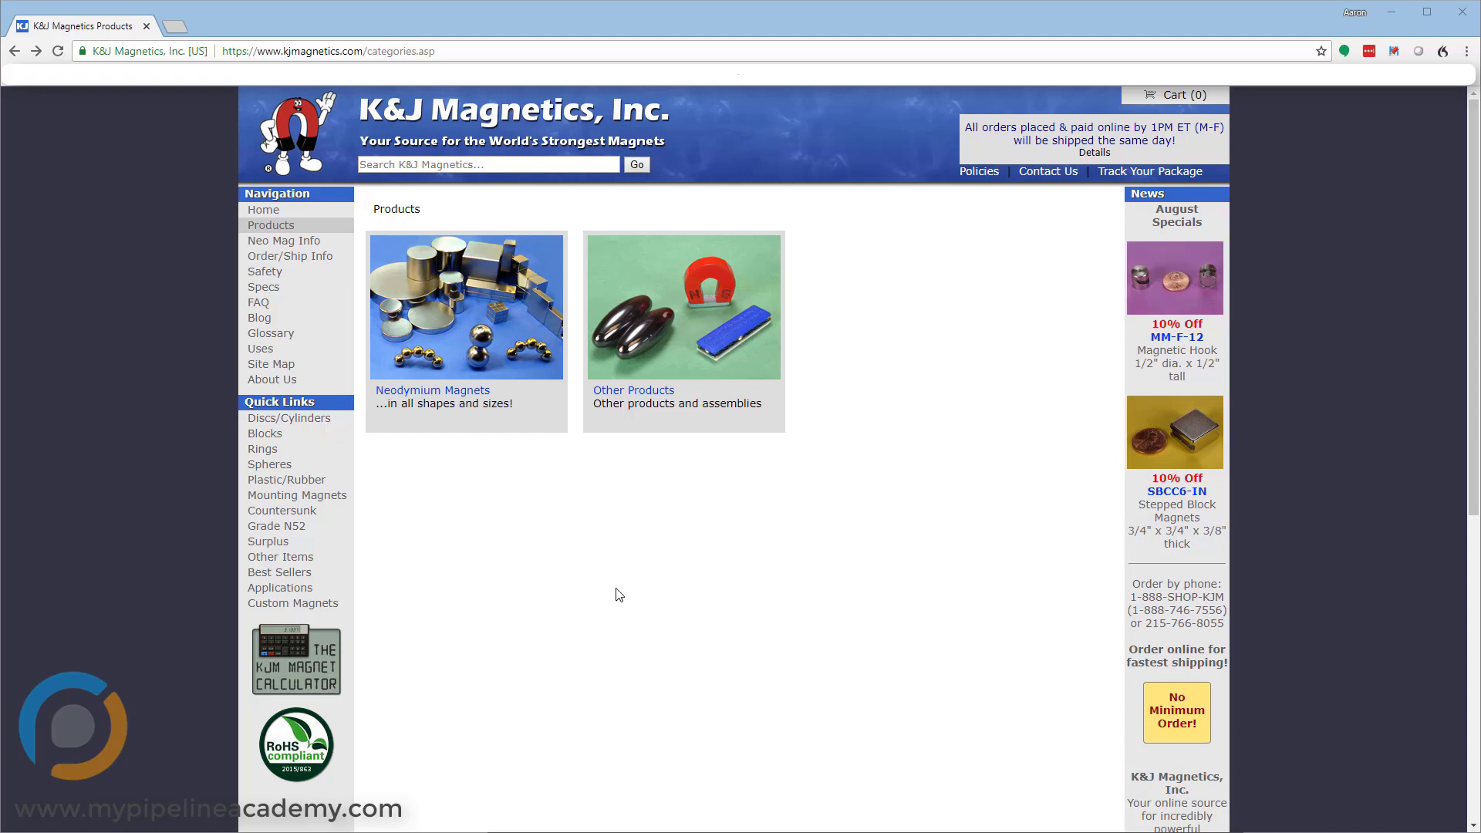
{"action": "mouse_move", "coordinate": [463, 278]}
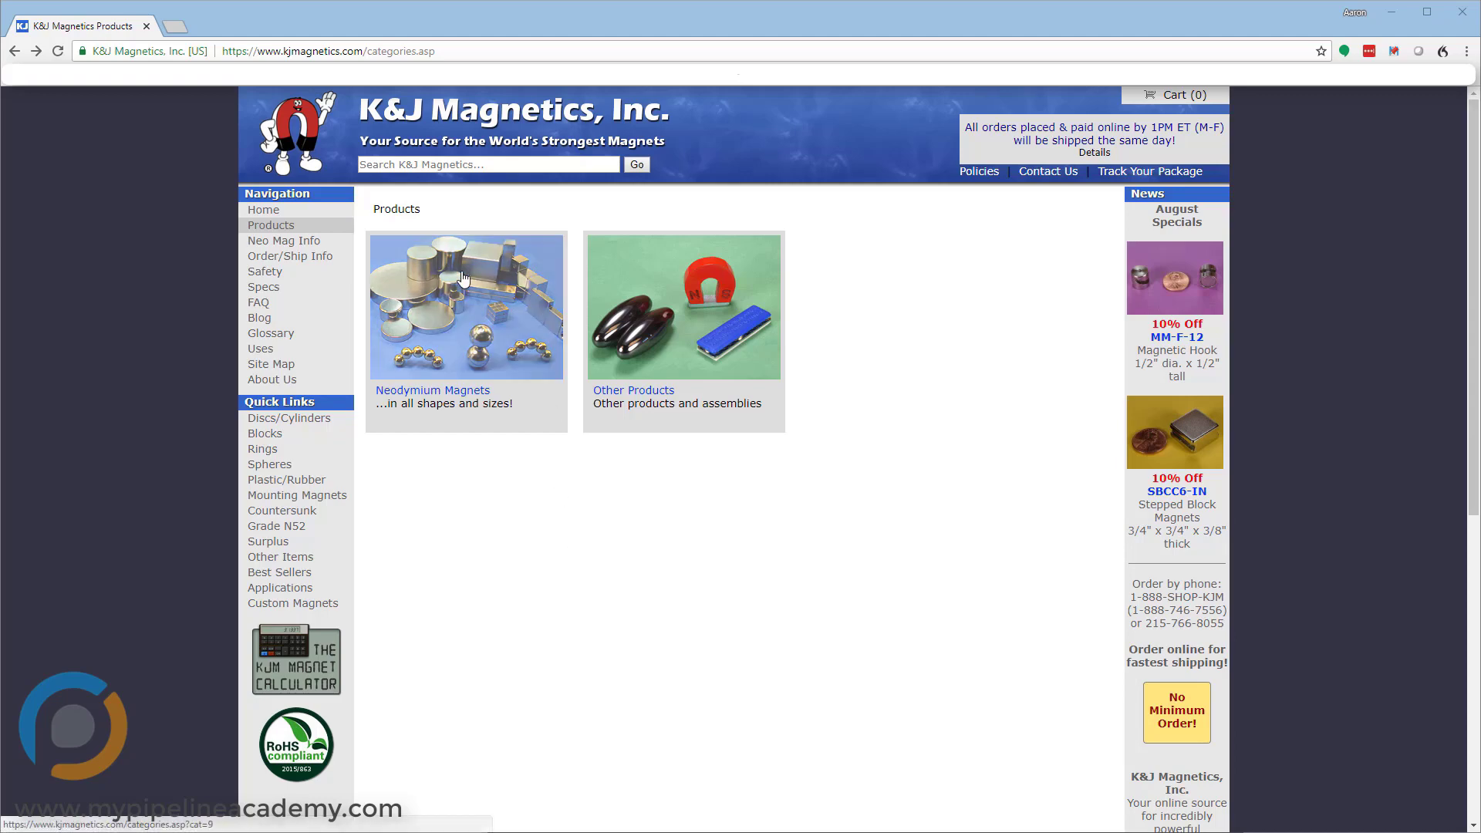
- Go into the Neodymium Magnets category and scroll down toward the countersunk magnet listings
{"action": "left_click", "coordinate": [432, 391]}
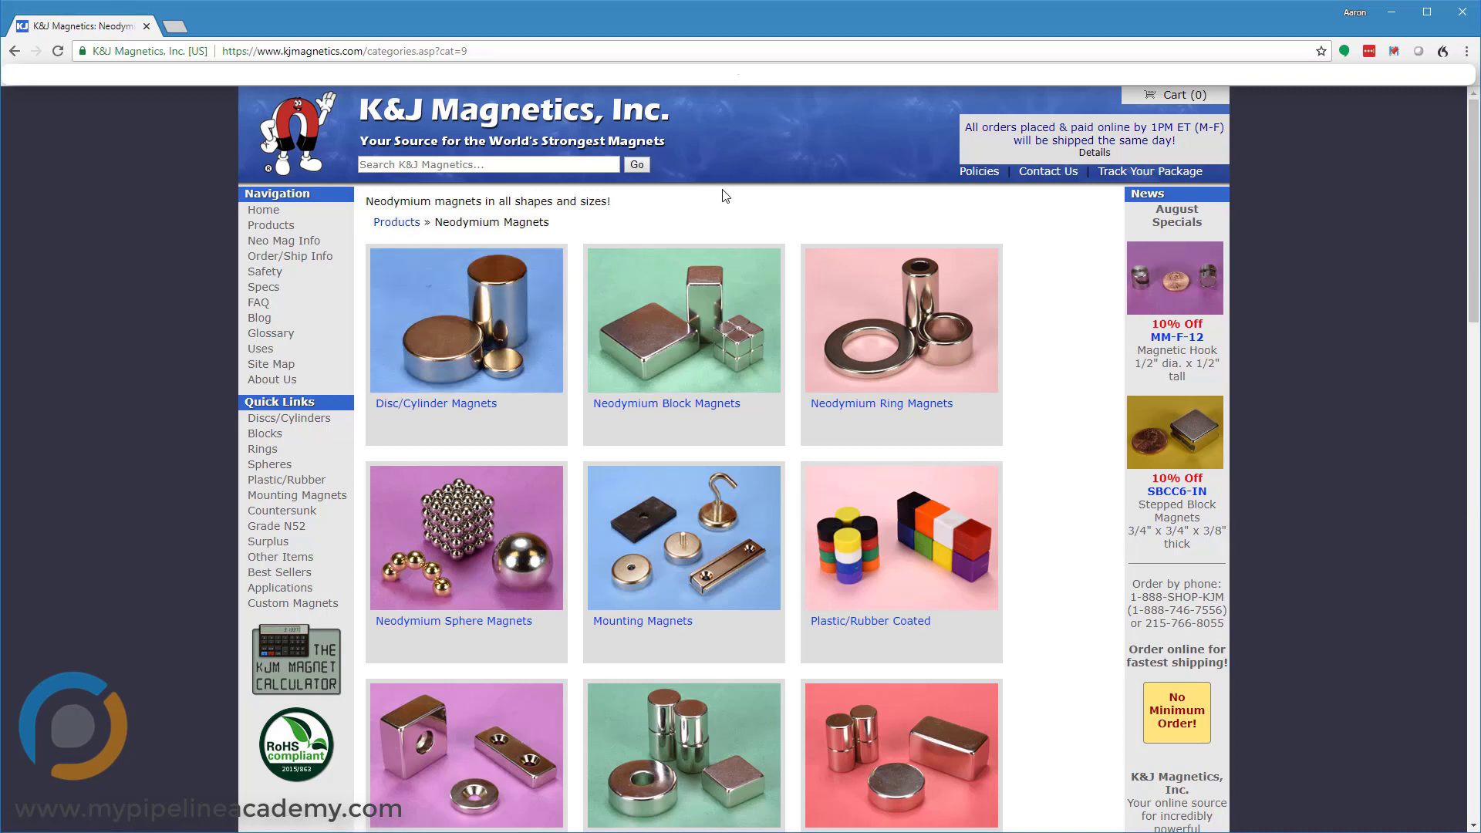
{"action": "mouse_move", "coordinate": [406, 300]}
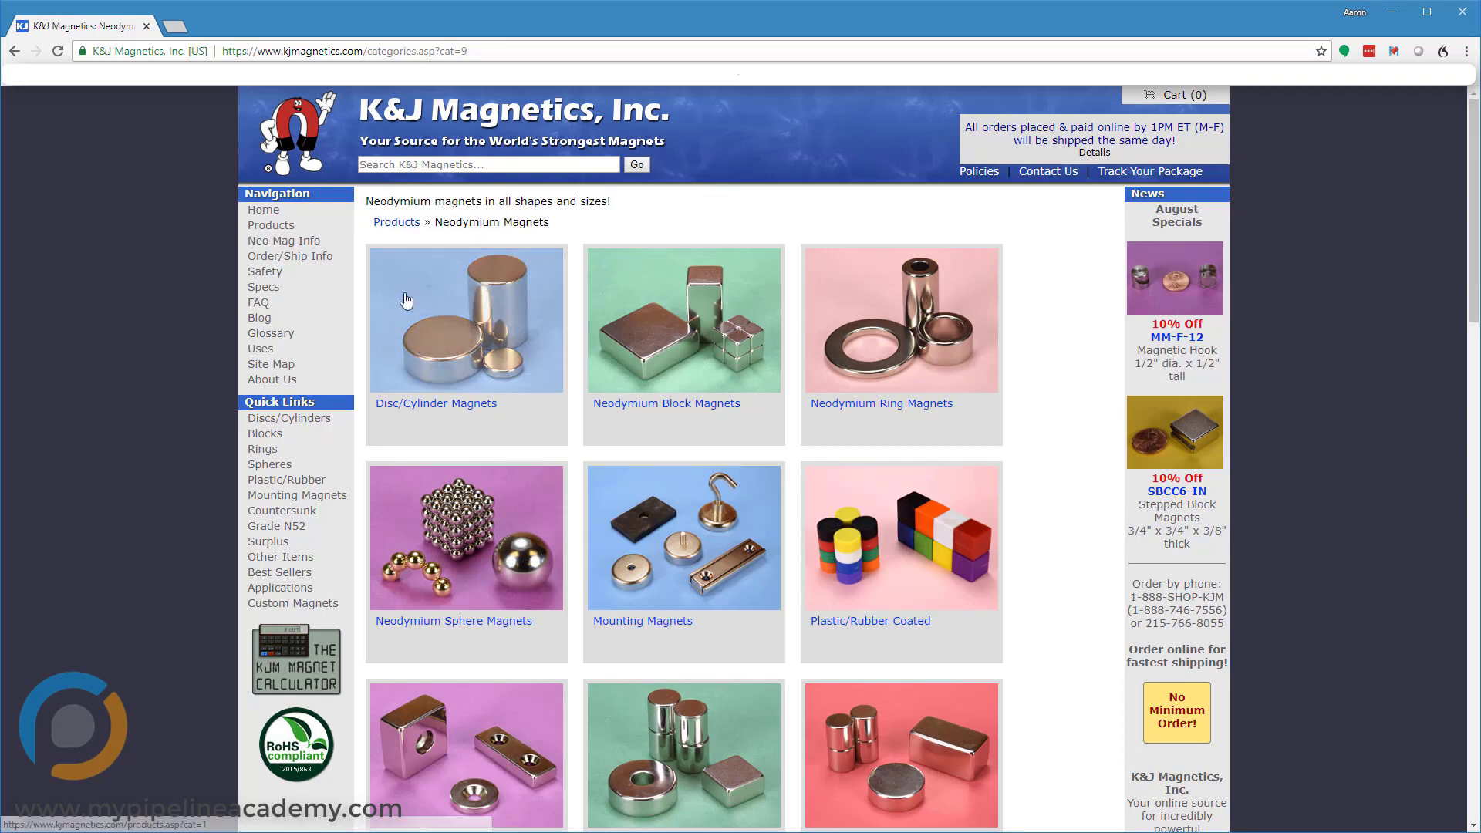
{"action": "mouse_move", "coordinate": [496, 318]}
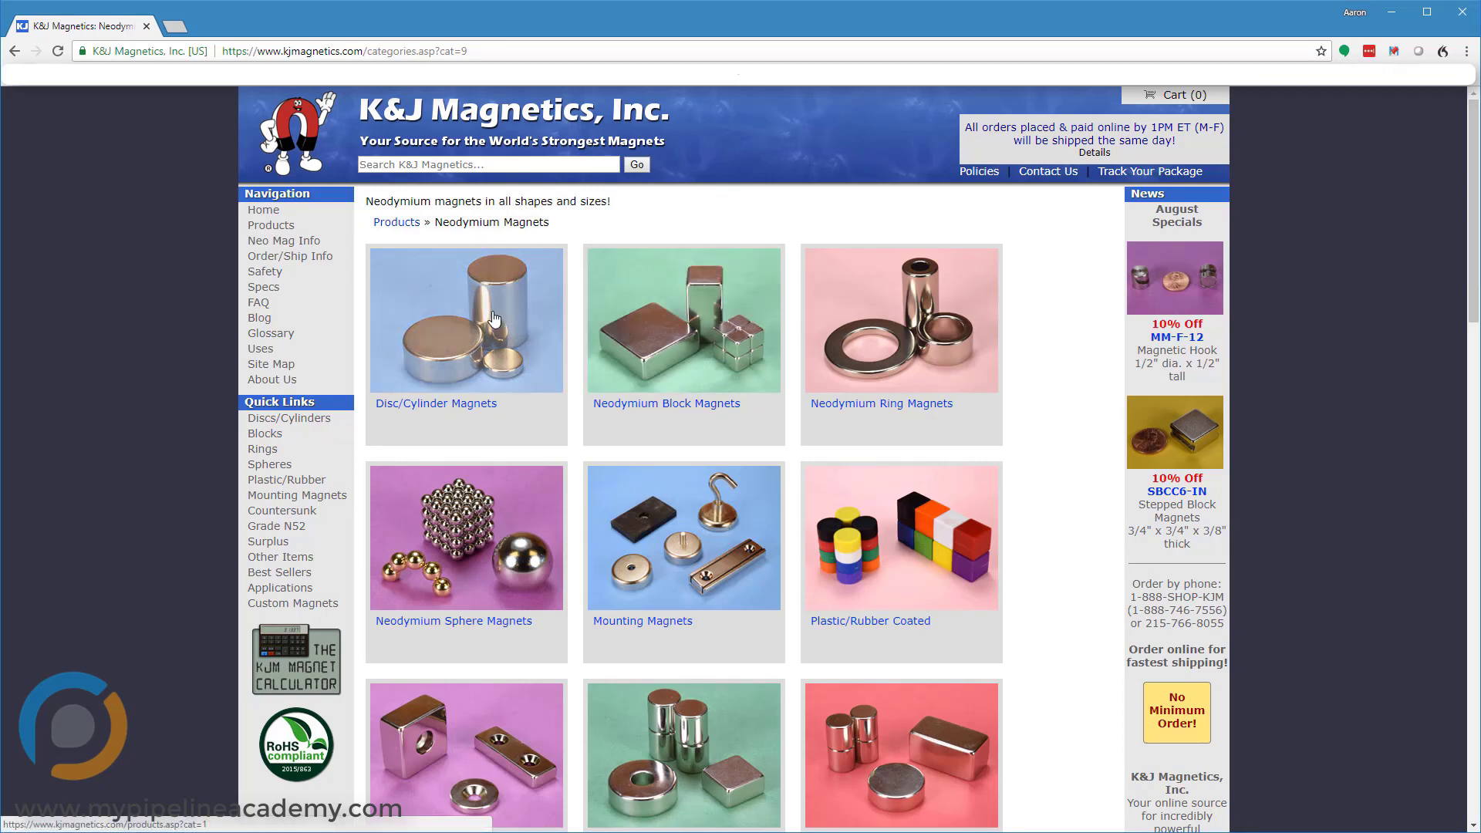
{"action": "scroll", "scroll_direction": "down", "scroll_amount": 3}
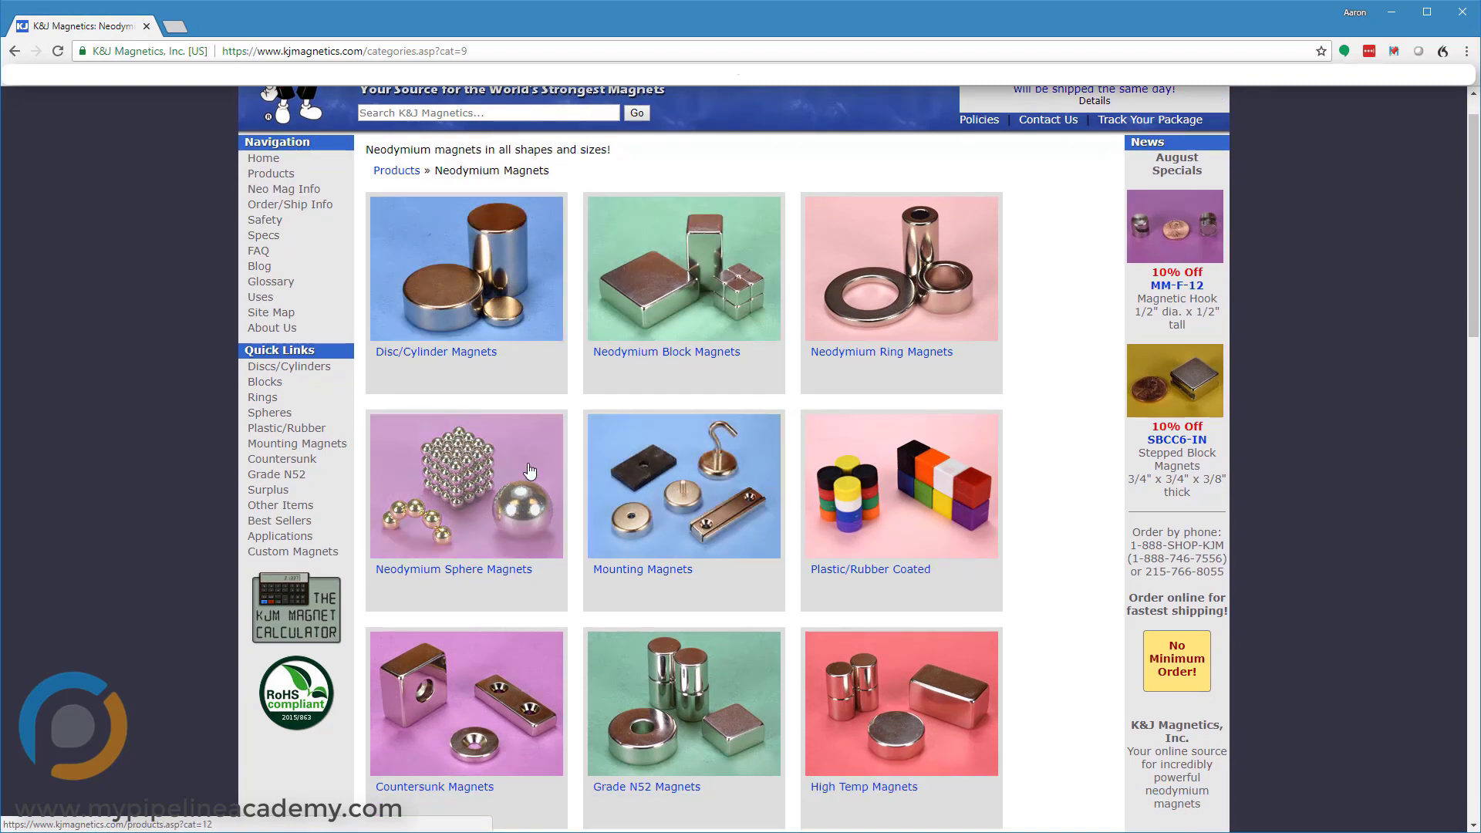
{"action": "mouse_move", "coordinate": [992, 498]}
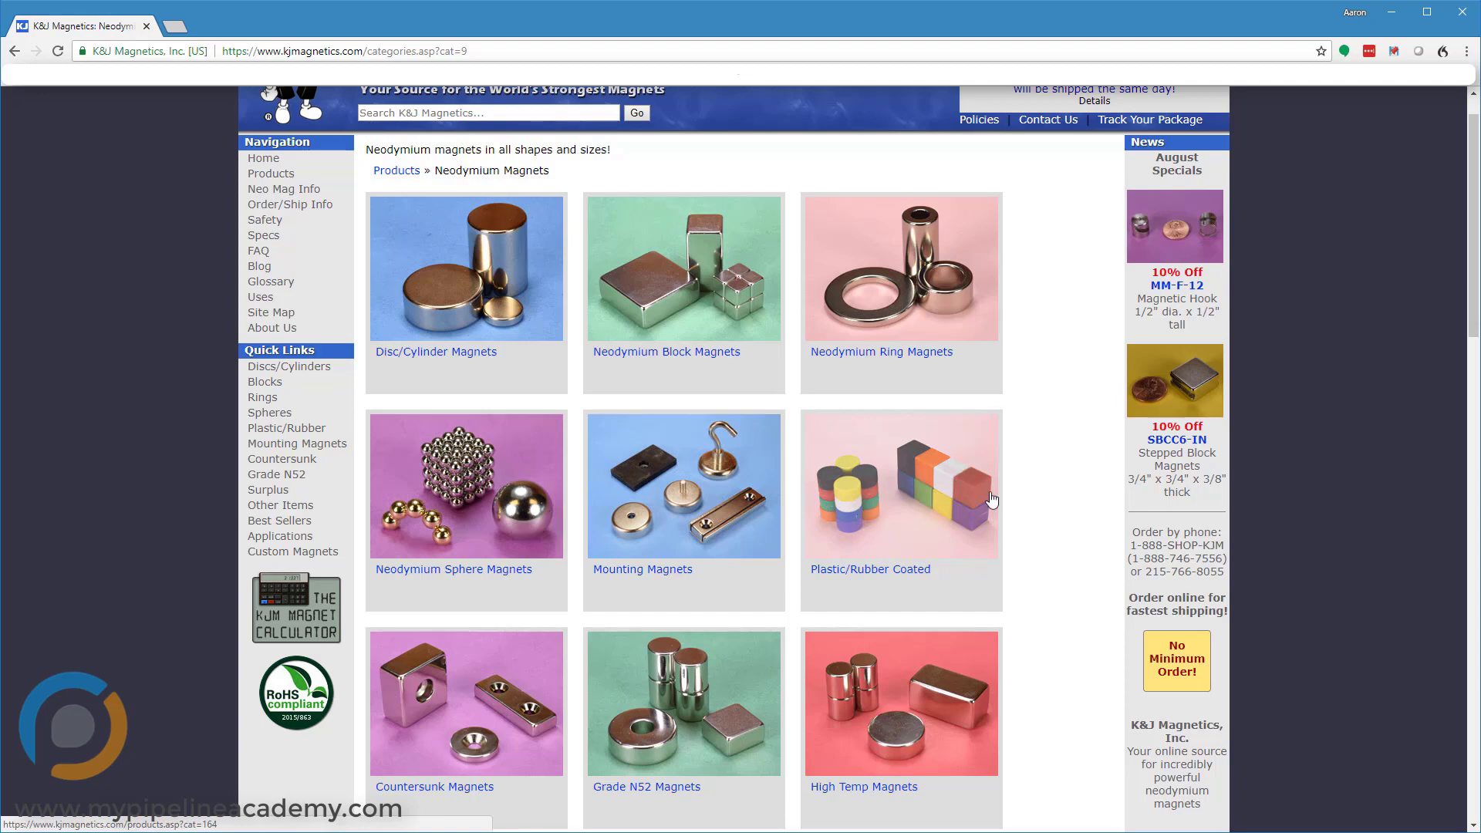
{"action": "scroll", "scroll_direction": "down", "scroll_amount": 3}
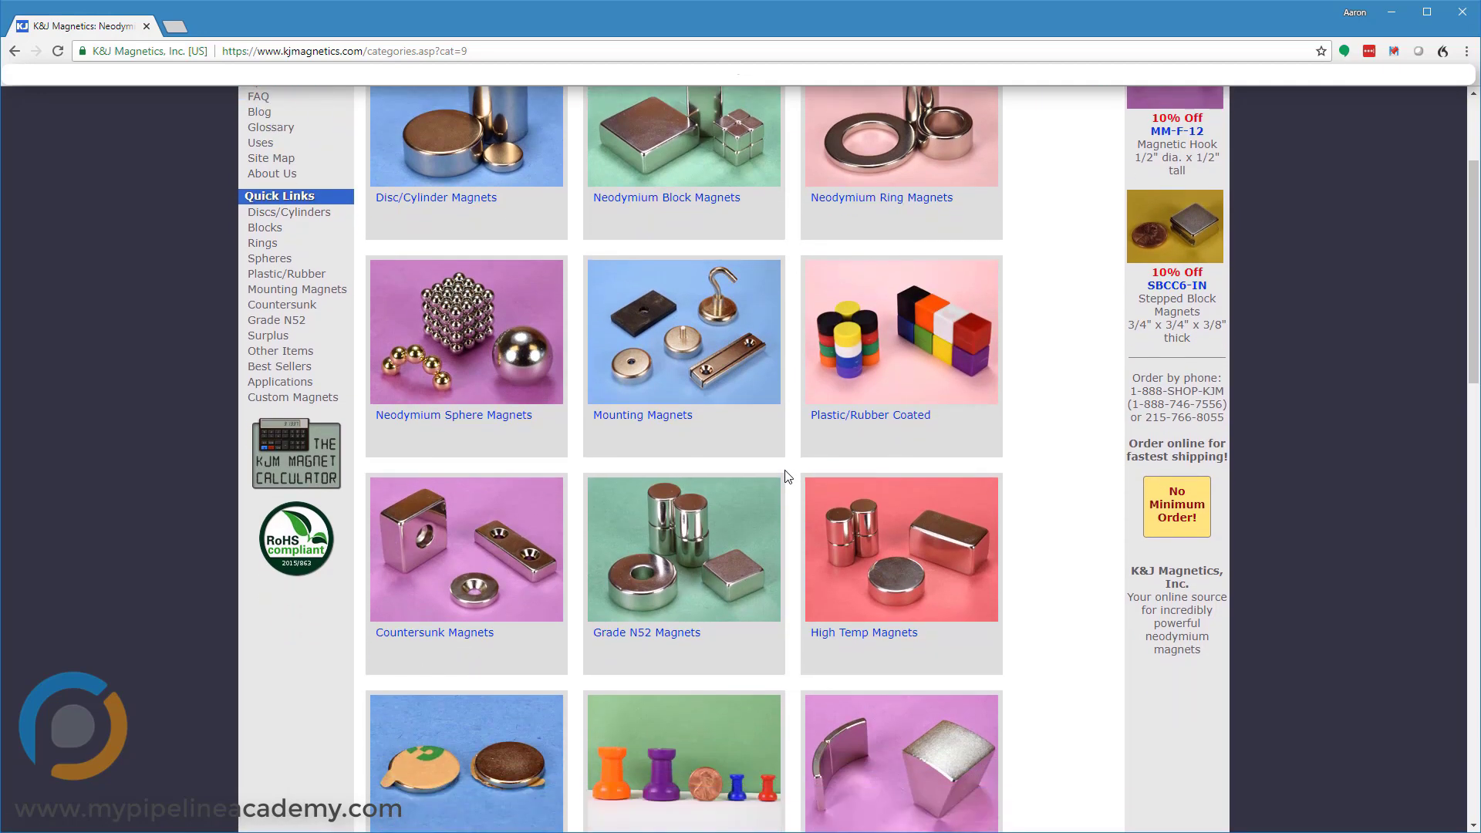
{"action": "scroll", "scroll_direction": "down", "scroll_amount": 3}
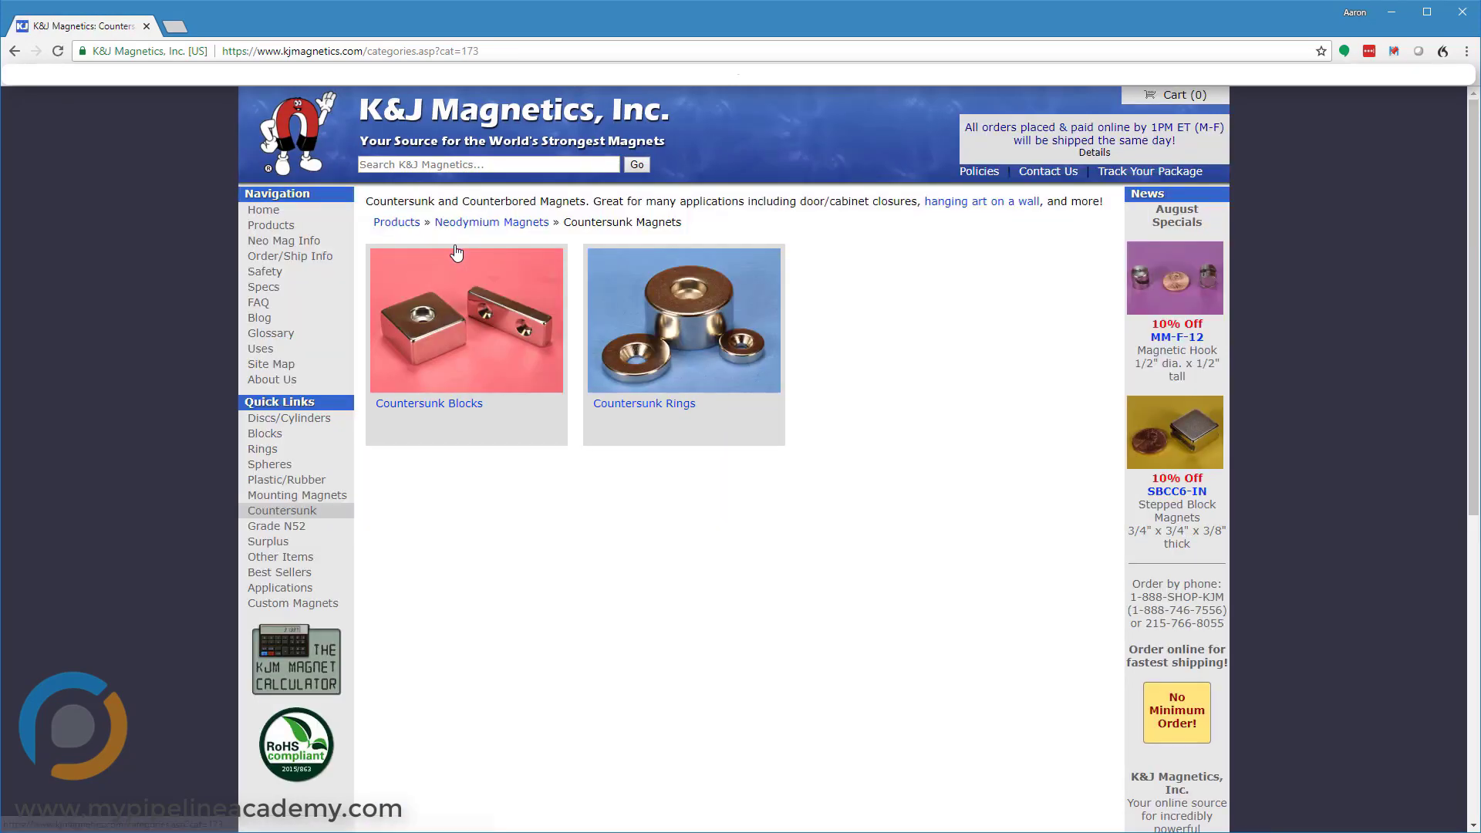
{"action": "mouse_move", "coordinate": [537, 593]}
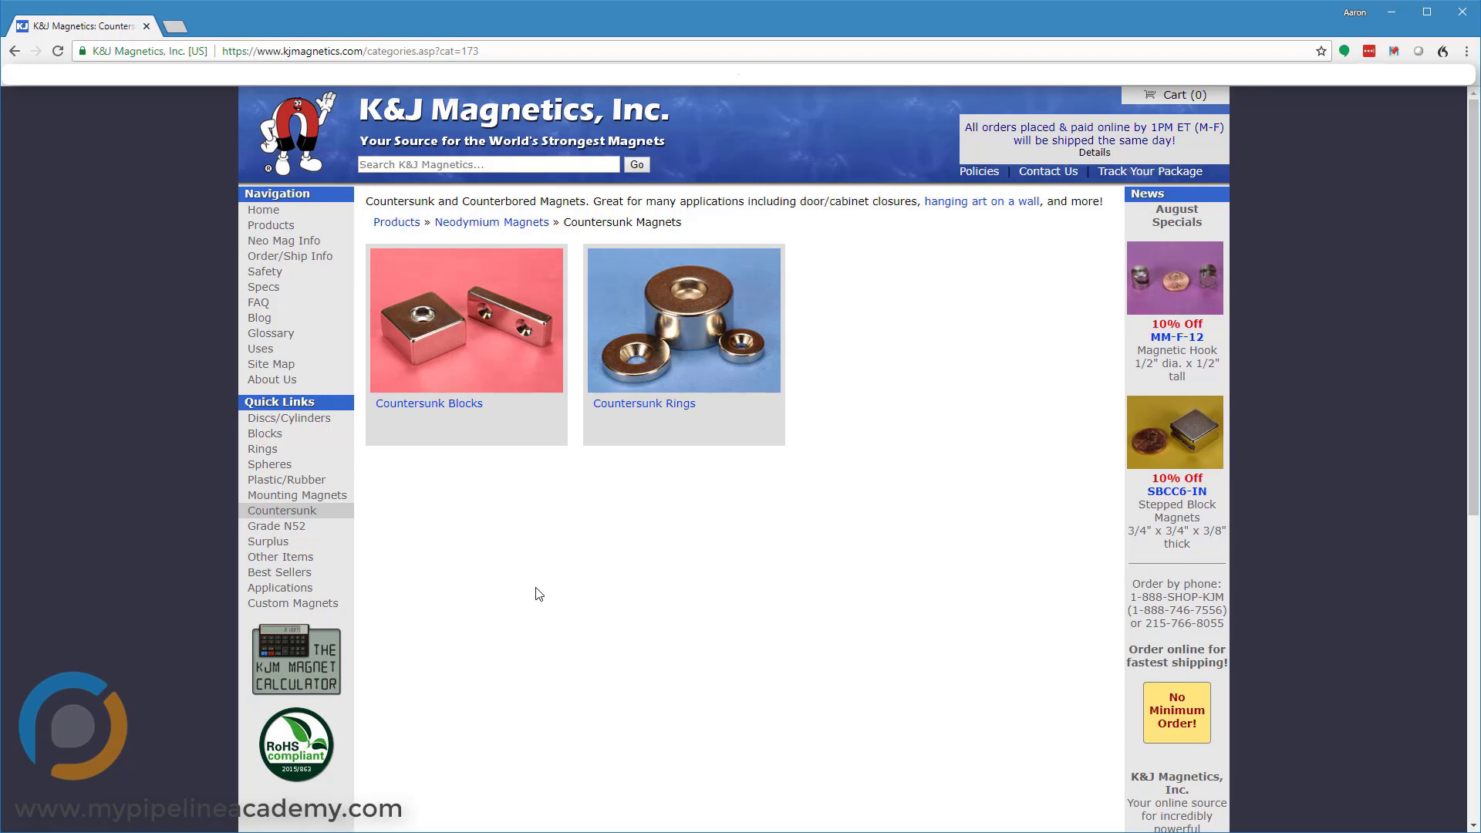
{"action": "mouse_move", "coordinate": [547, 590]}
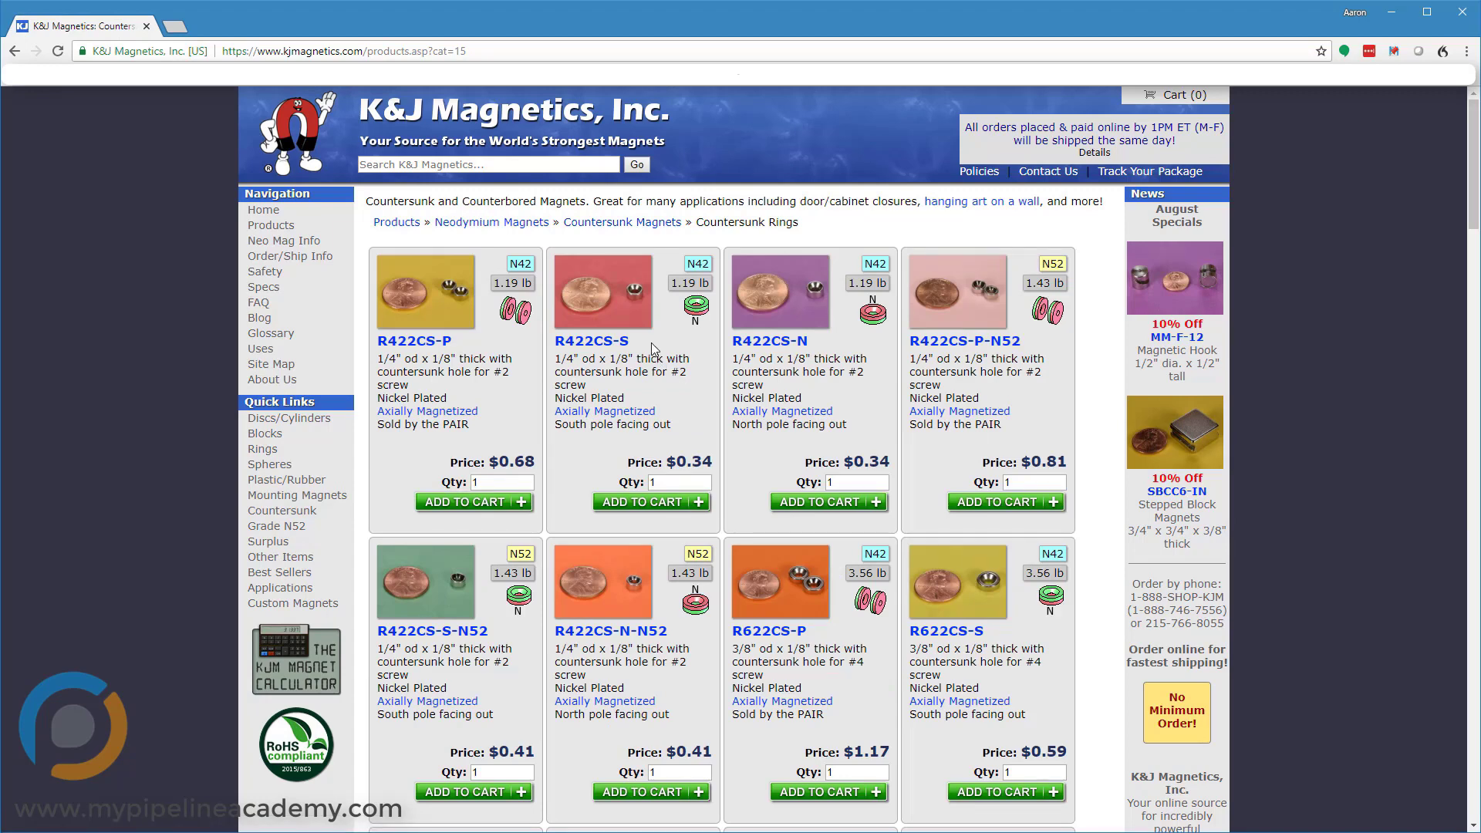
{"action": "mouse_move", "coordinate": [689, 407]}
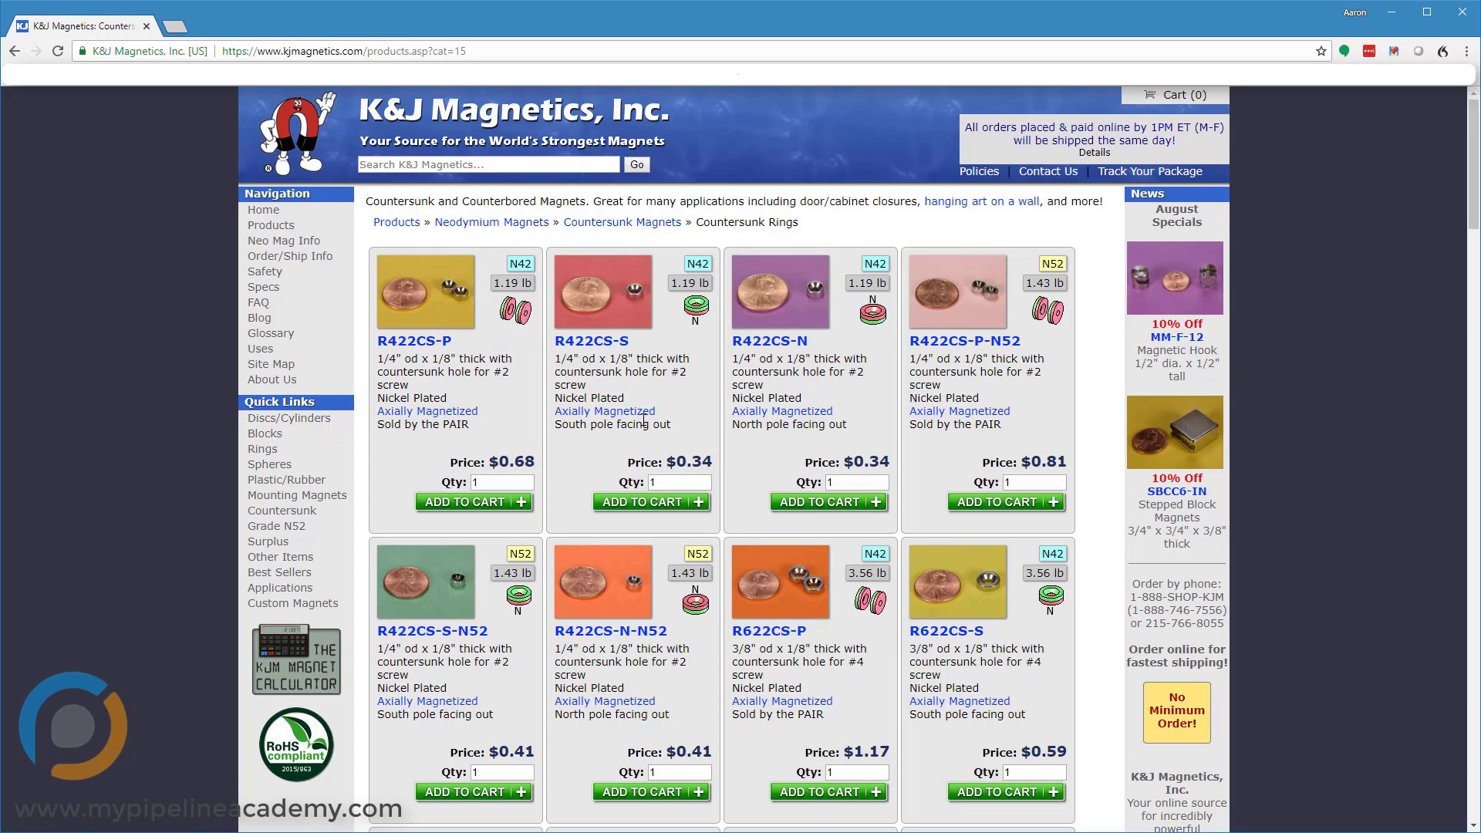
{"action": "left_click", "coordinate": [622, 222]}
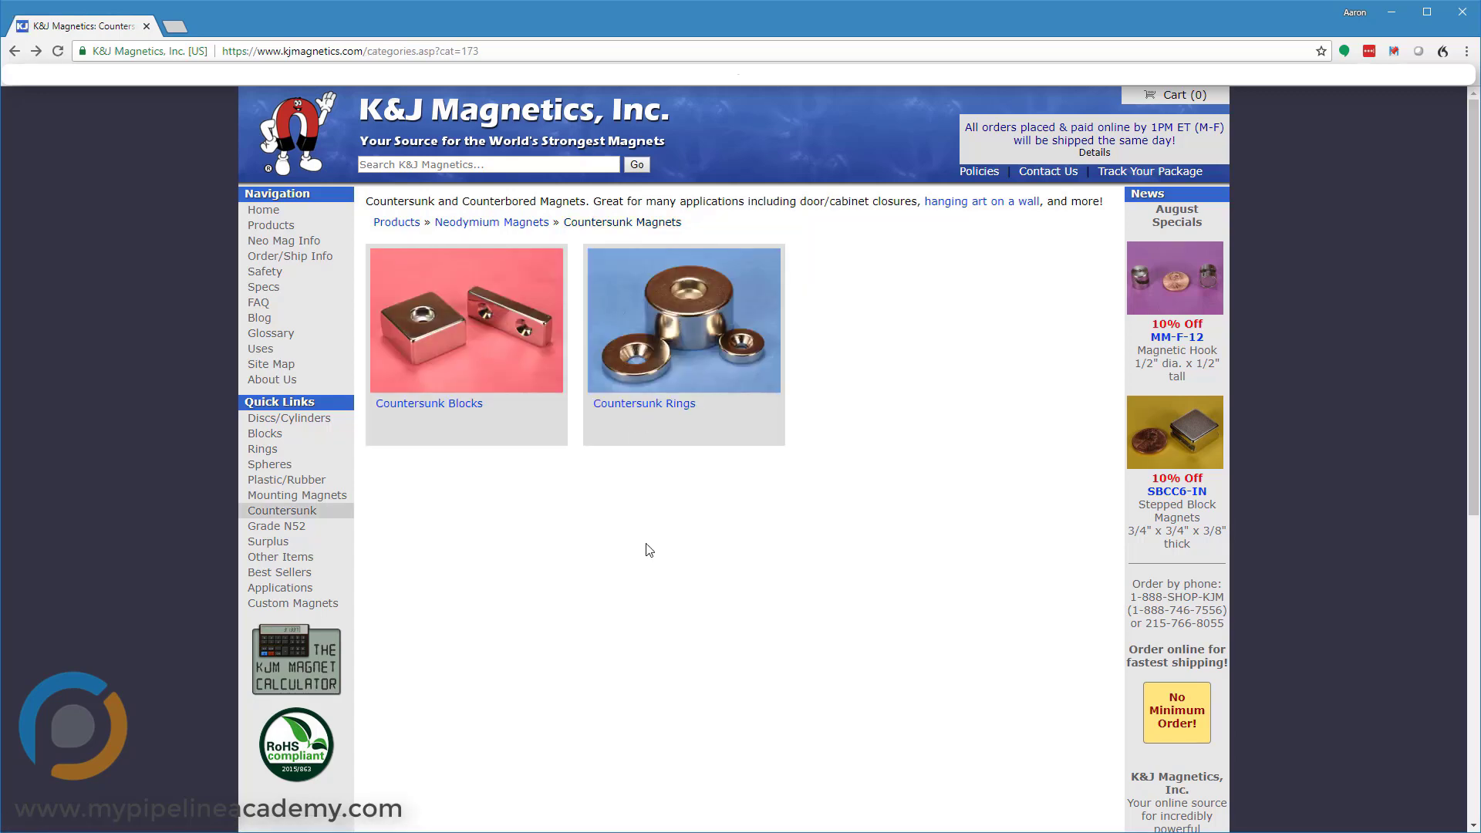
{"action": "mouse_move", "coordinate": [799, 528]}
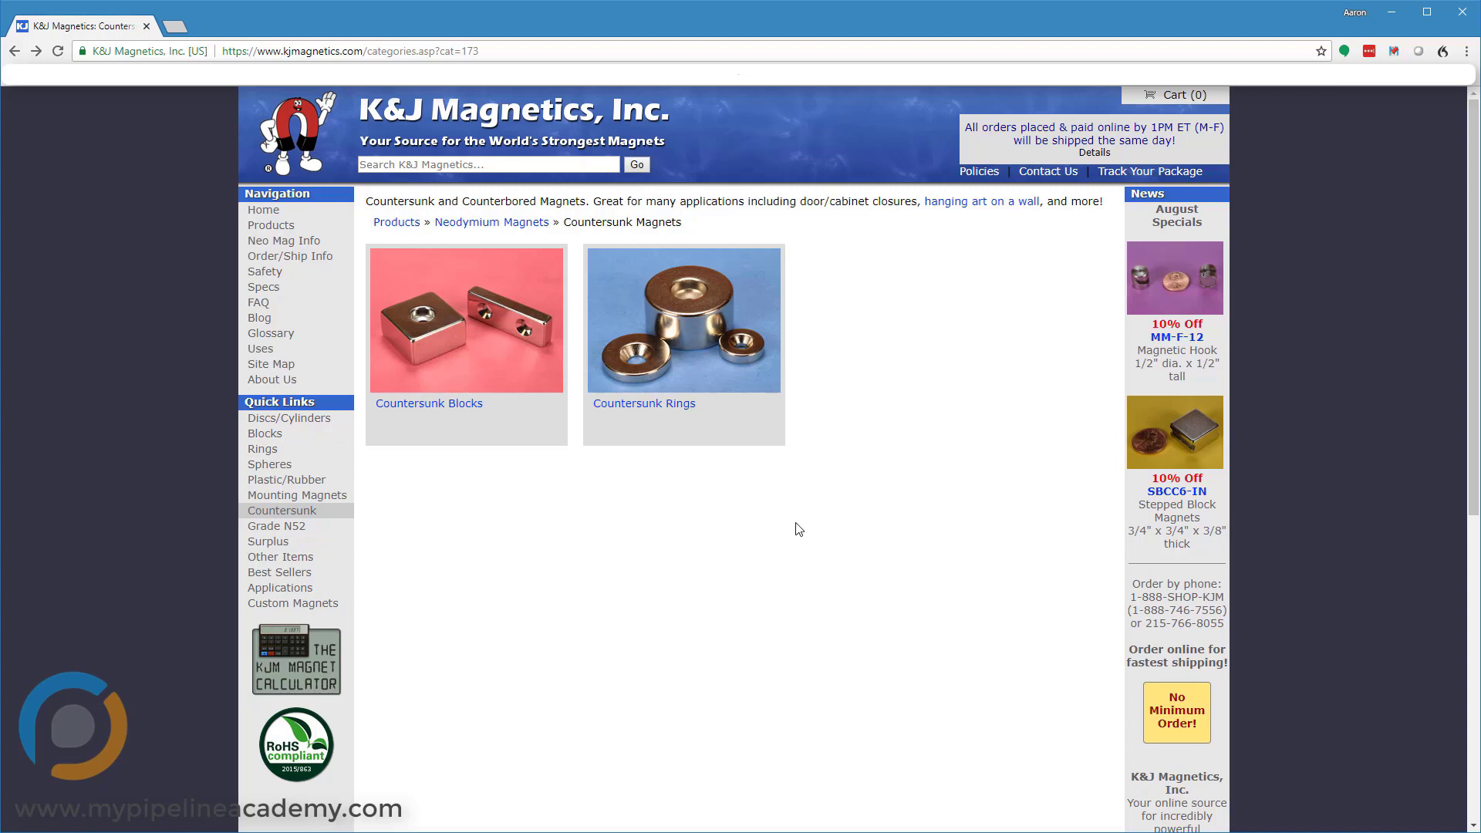
{"action": "mouse_move", "coordinate": [636, 361]}
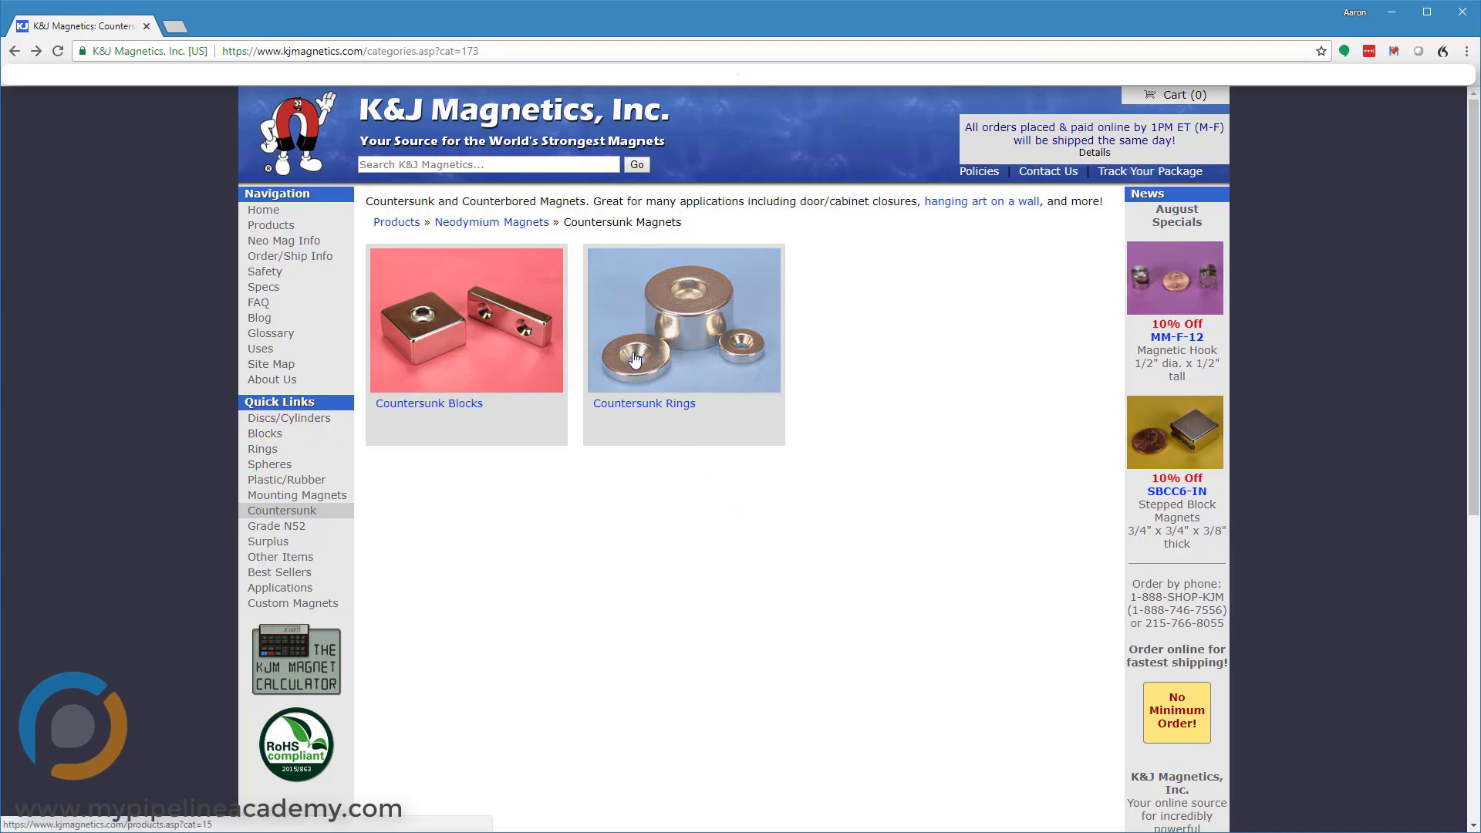
{"action": "mouse_move", "coordinate": [691, 305]}
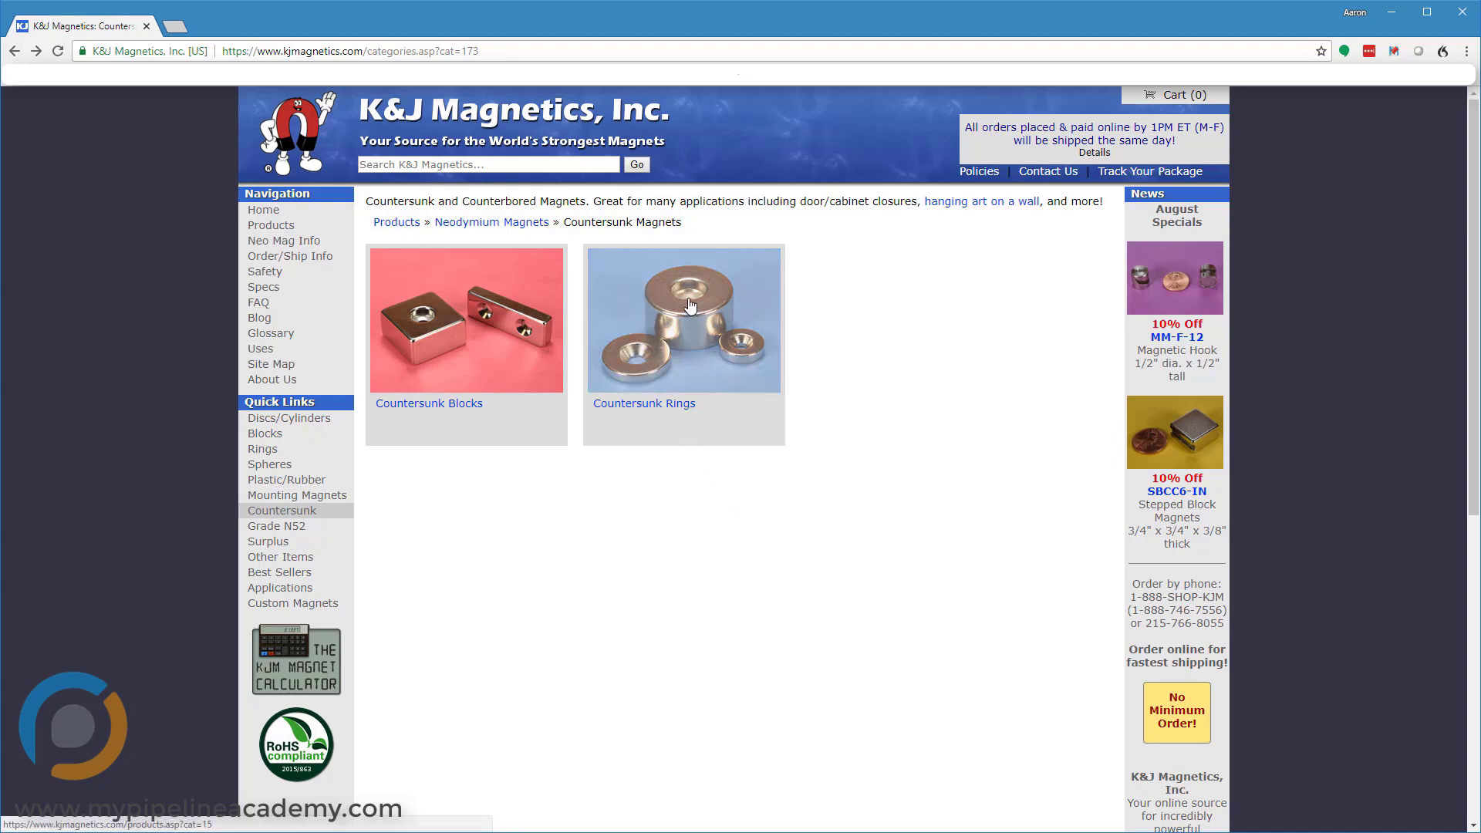
{"action": "mouse_move", "coordinate": [679, 297]}
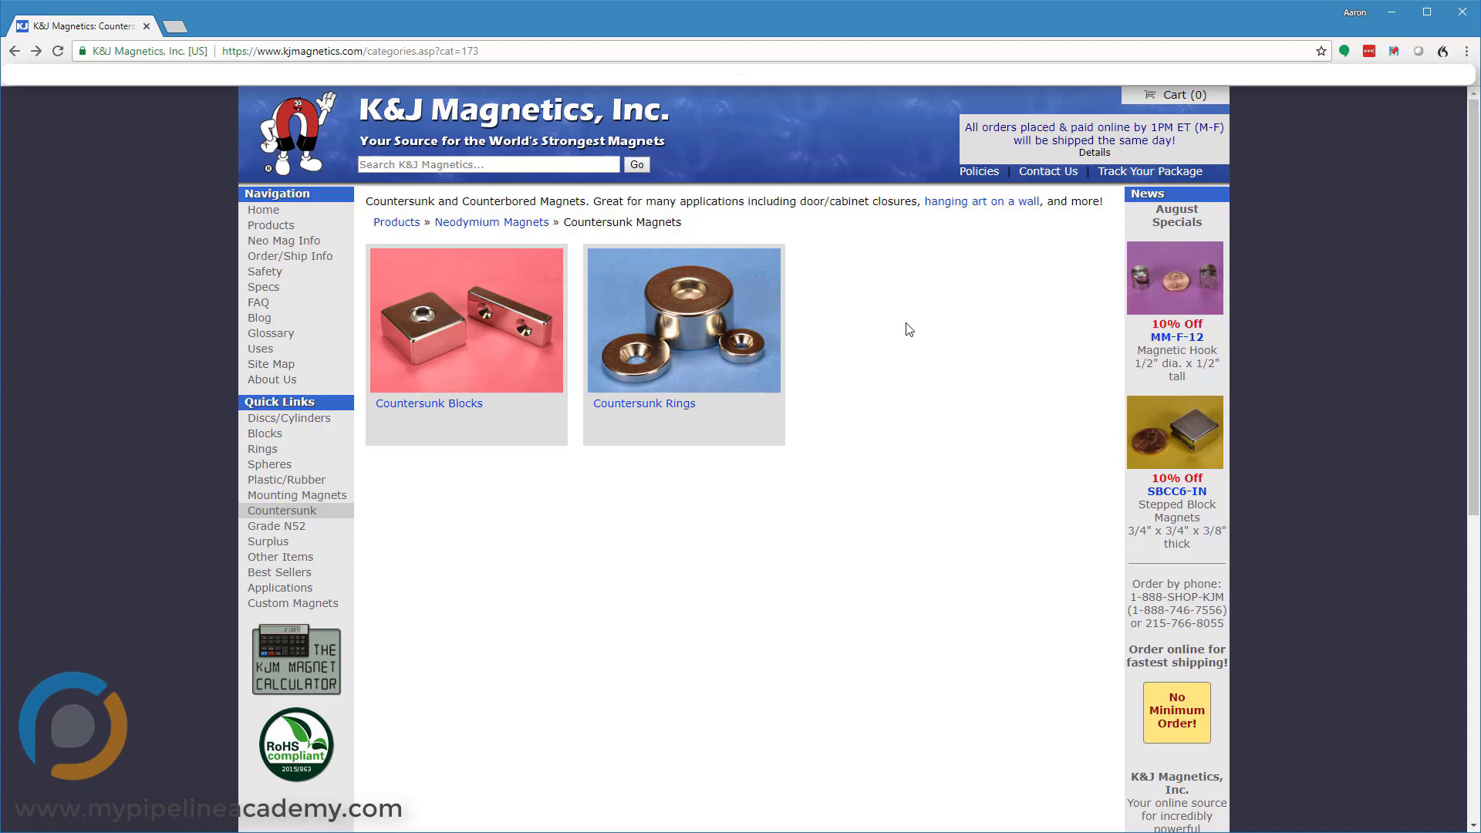
{"action": "mouse_move", "coordinate": [722, 487]}
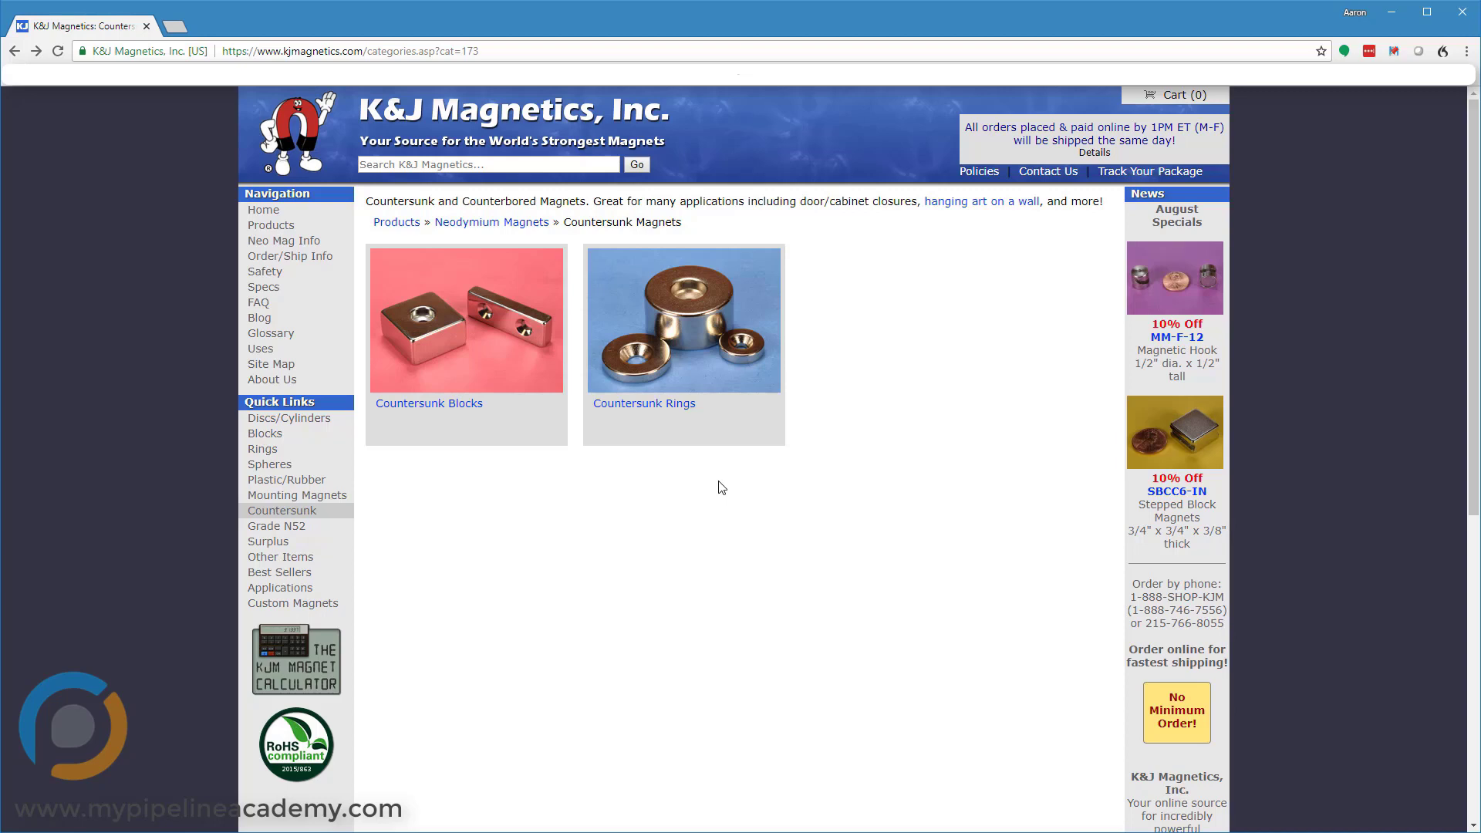
{"action": "mouse_move", "coordinate": [682, 535]}
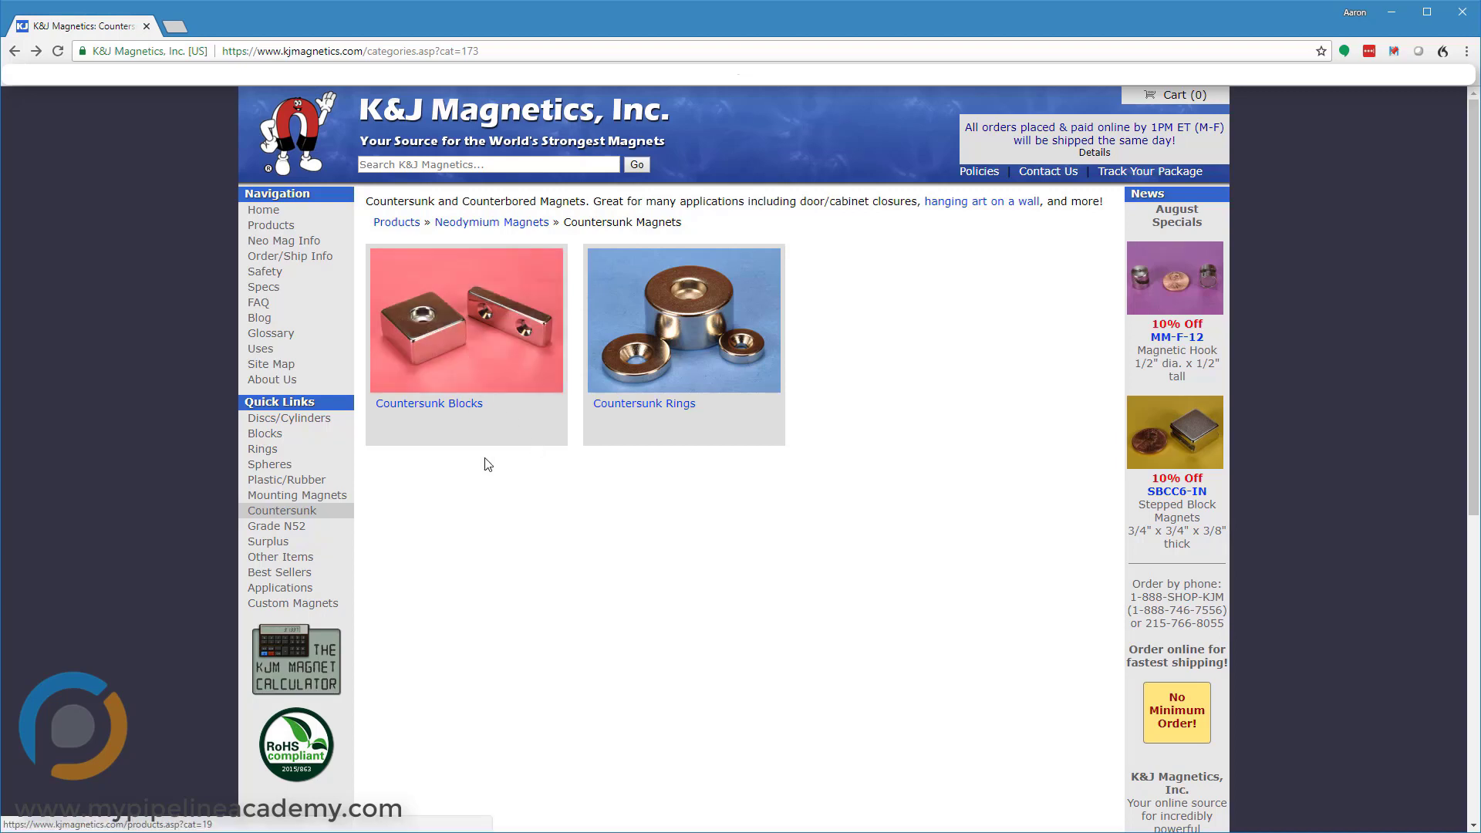
{"action": "mouse_move", "coordinate": [492, 486]}
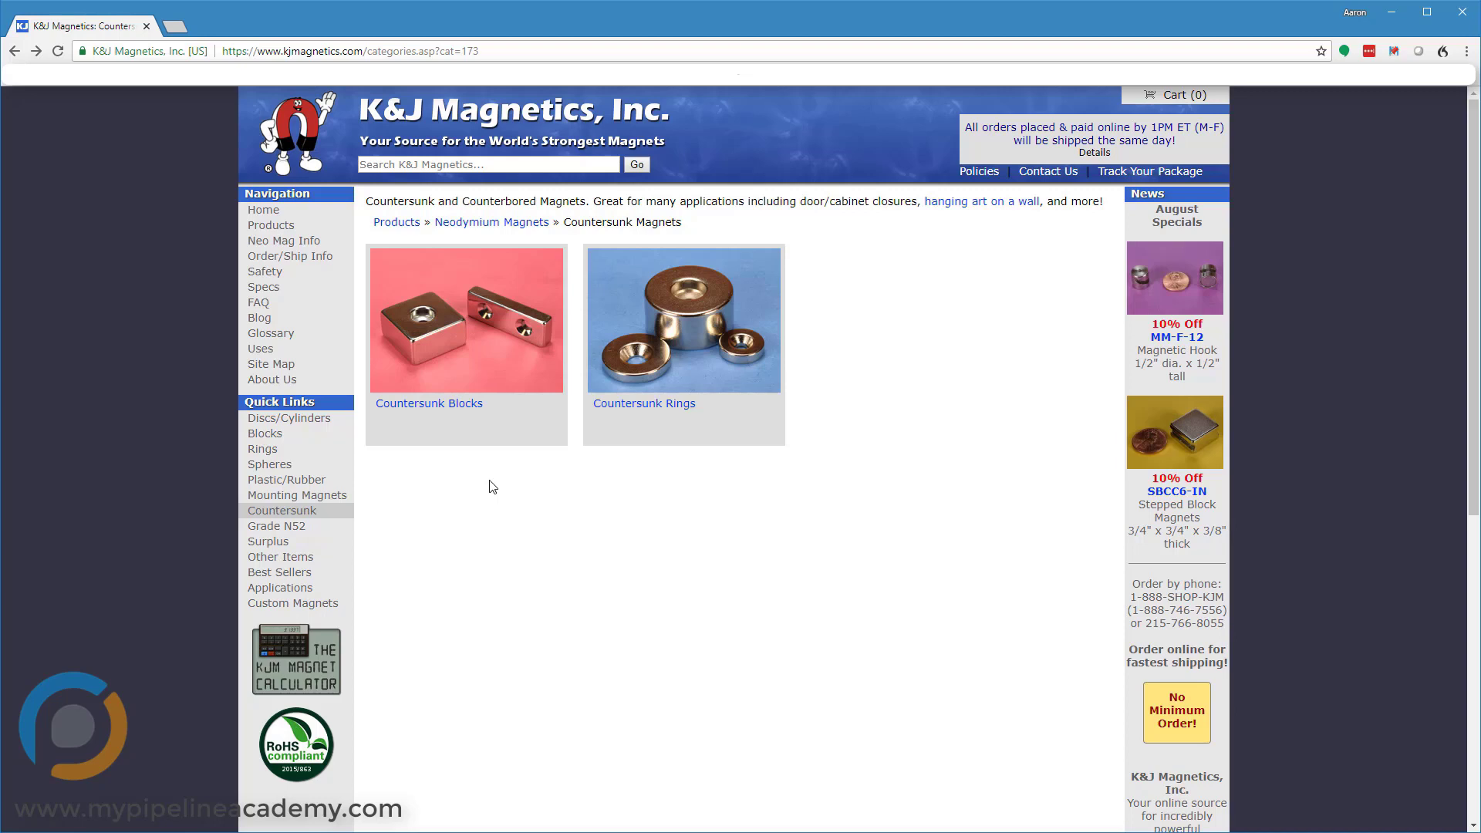
{"action": "mouse_move", "coordinate": [666, 487]}
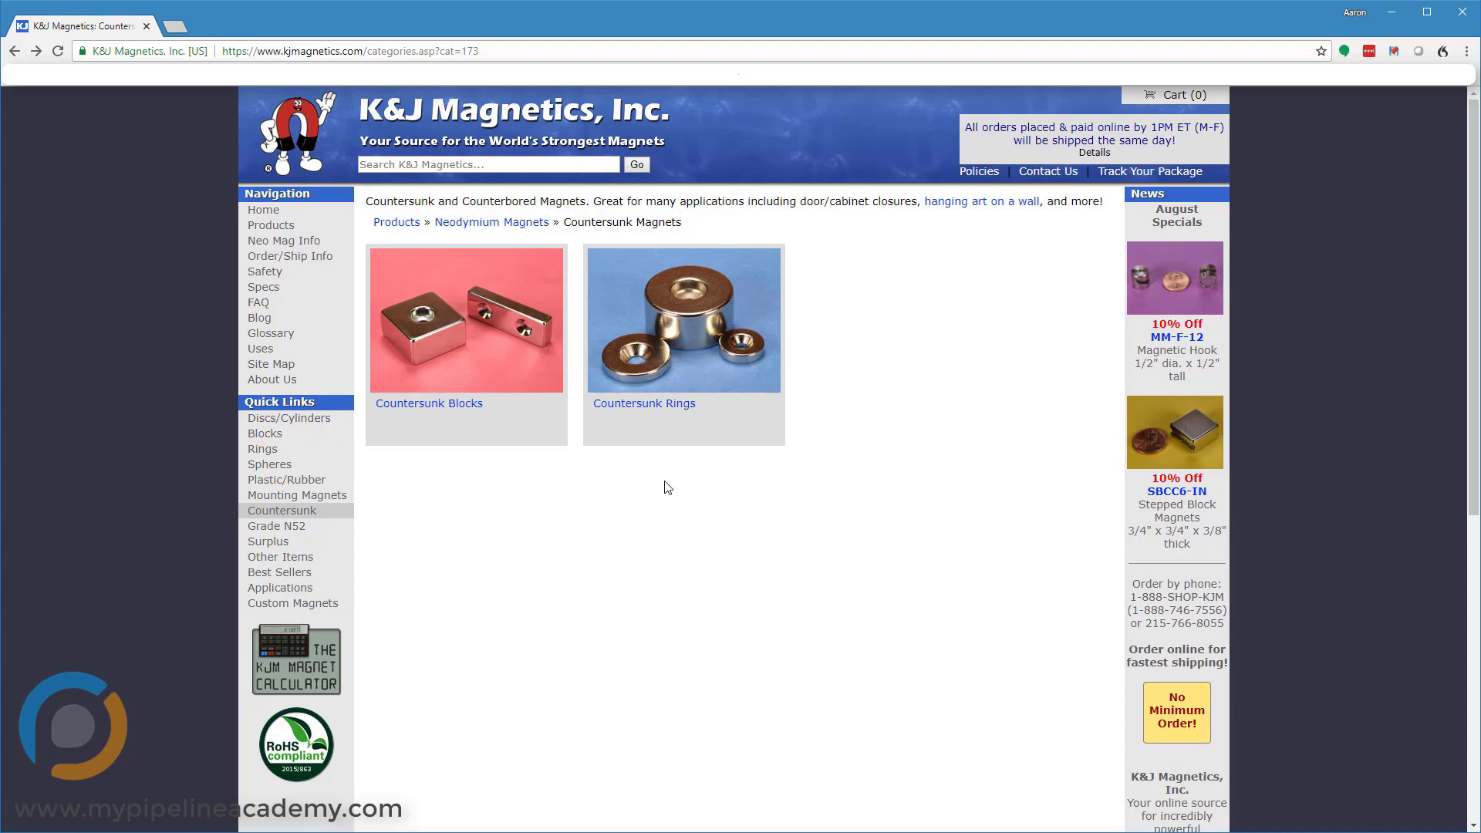
{"action": "mouse_move", "coordinate": [696, 412]}
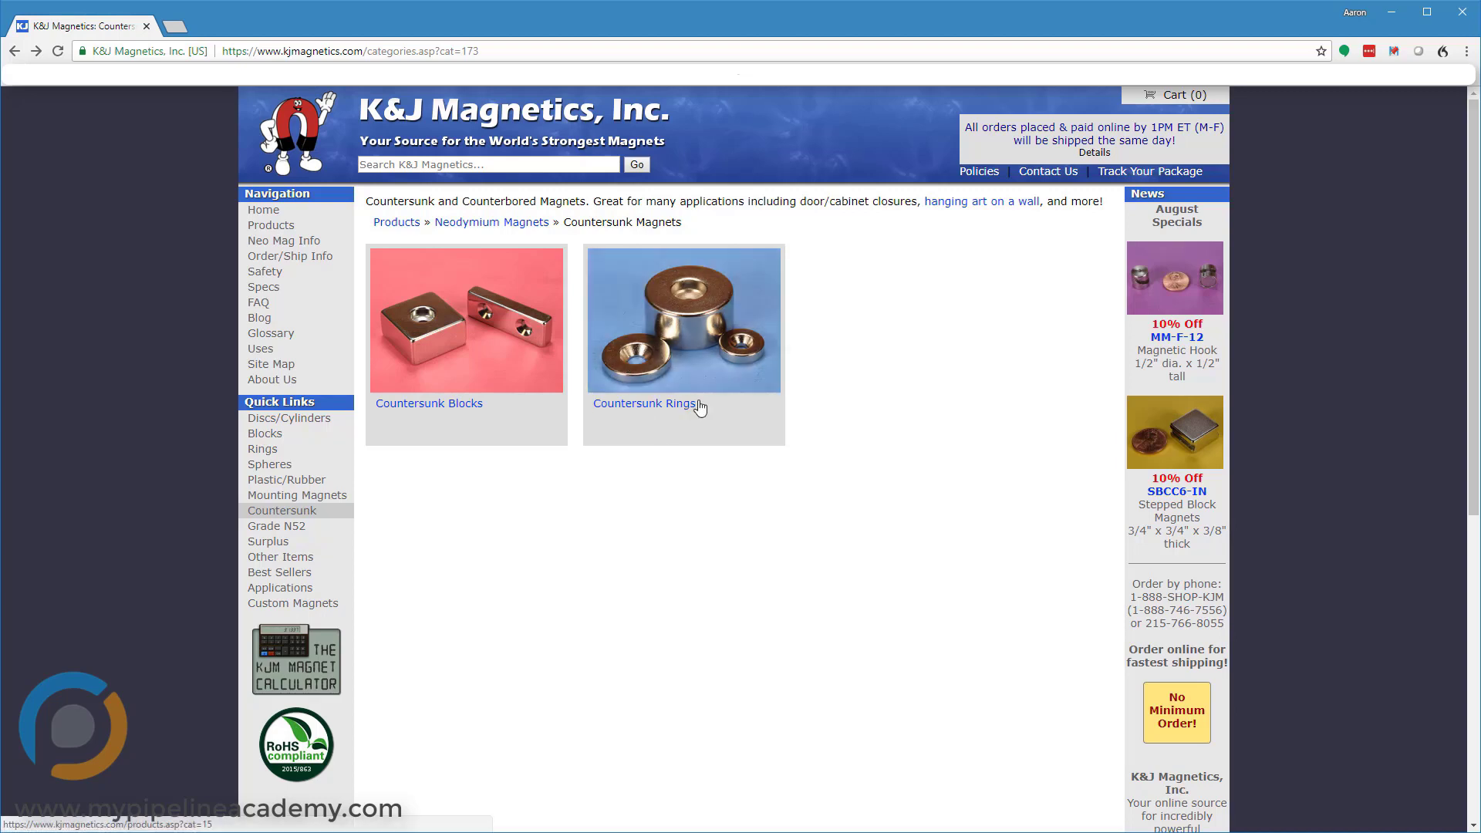
{"action": "left_click", "coordinate": [644, 405]}
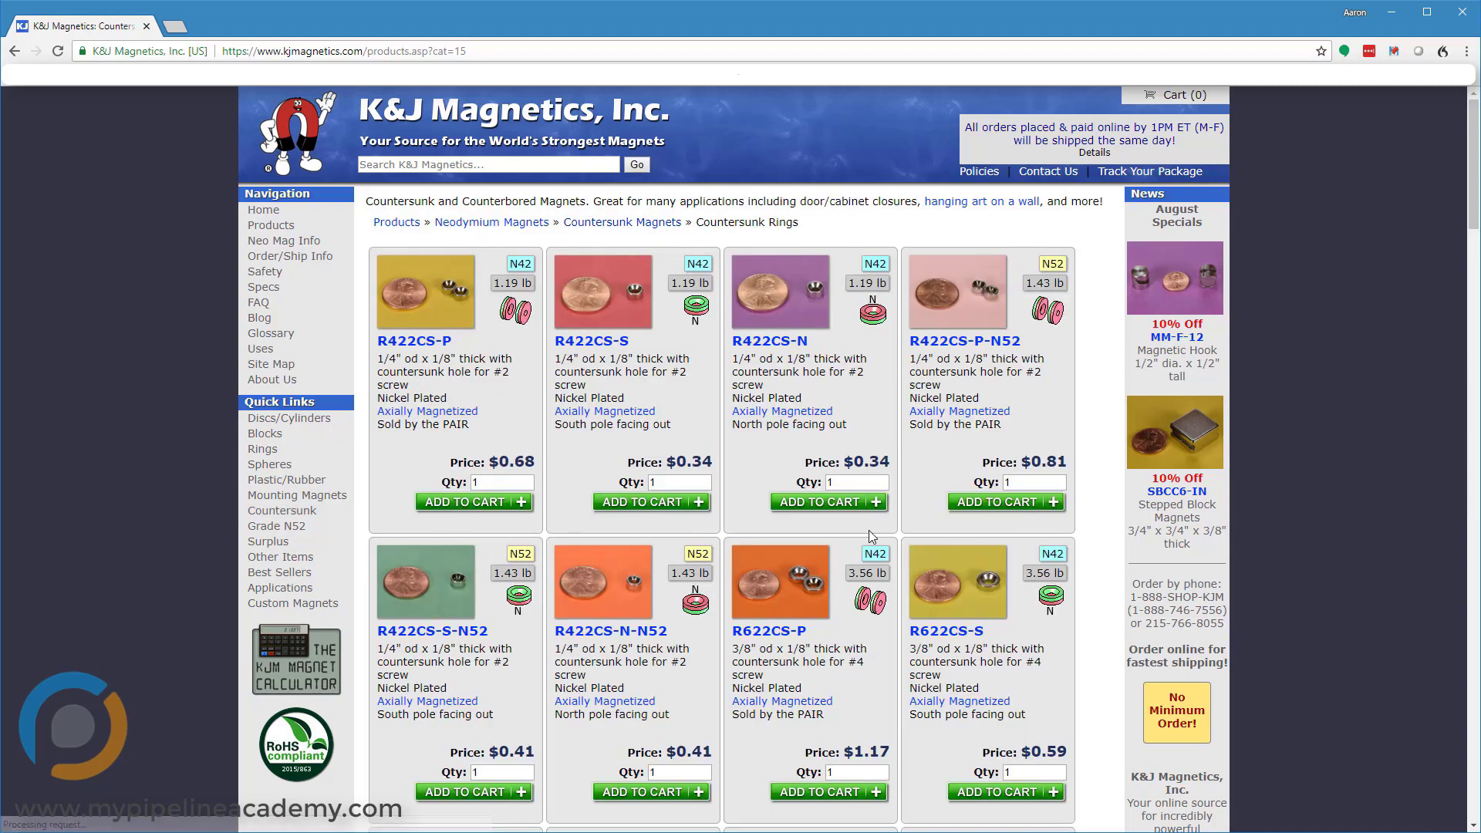
{"action": "scroll", "scroll_direction": "down", "scroll_amount": 3}
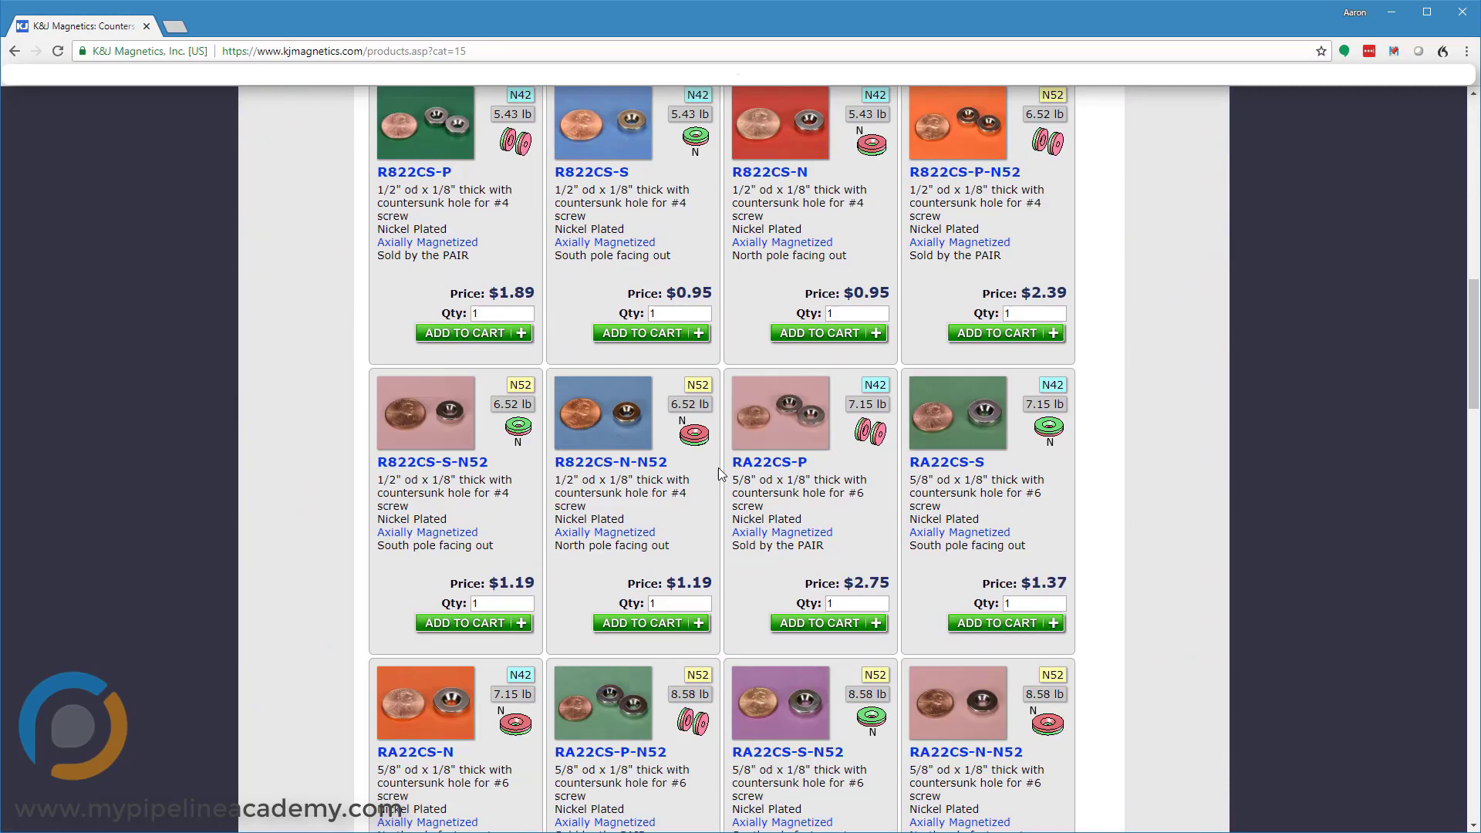
{"action": "scroll", "scroll_direction": "down", "scroll_amount": 3}
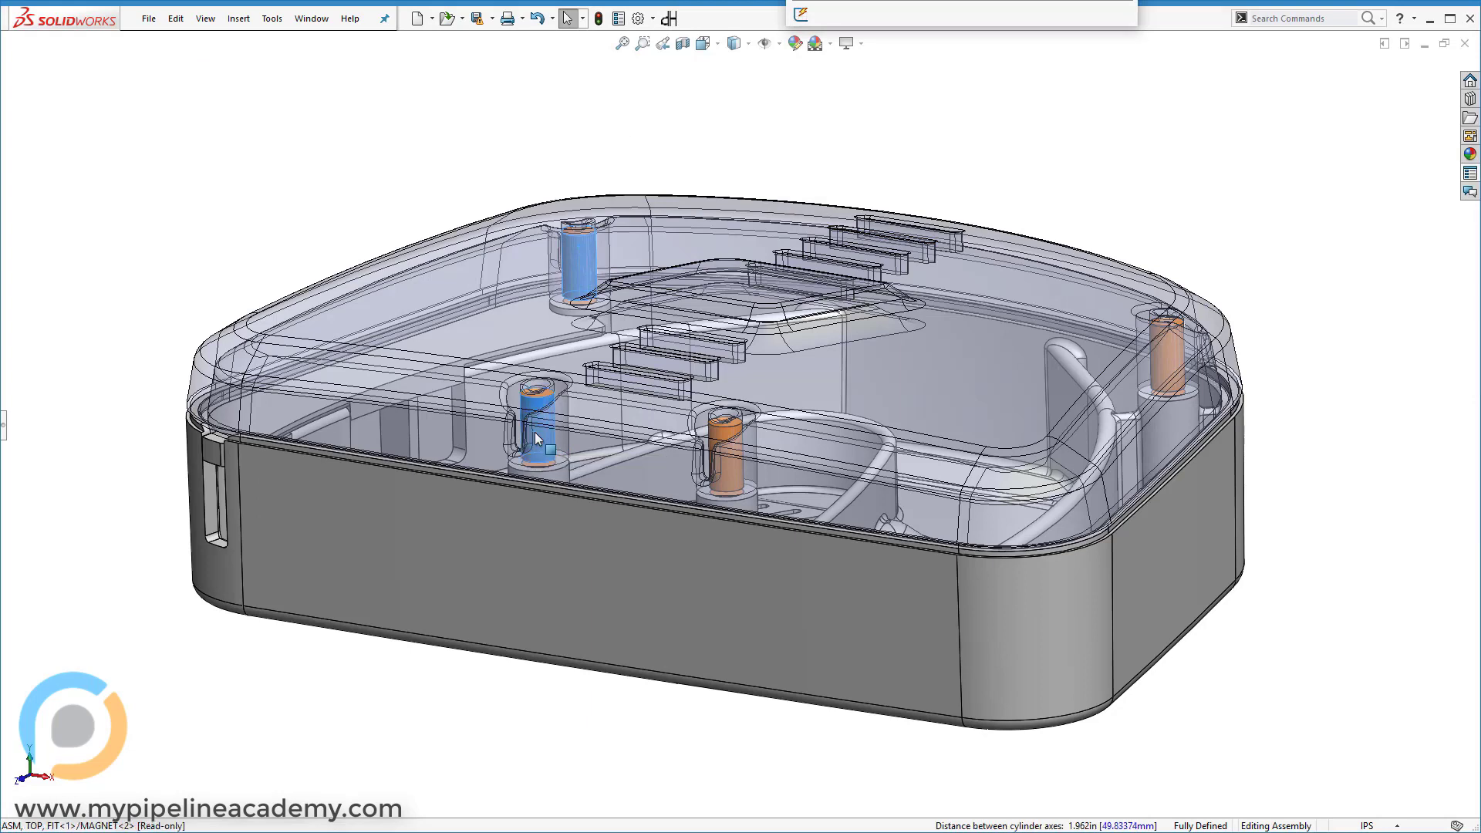
- Inspect a corner magnet seated on its mounting boss in the enclosure assembly
{"action": "left_click", "coordinate": [1170, 361]}
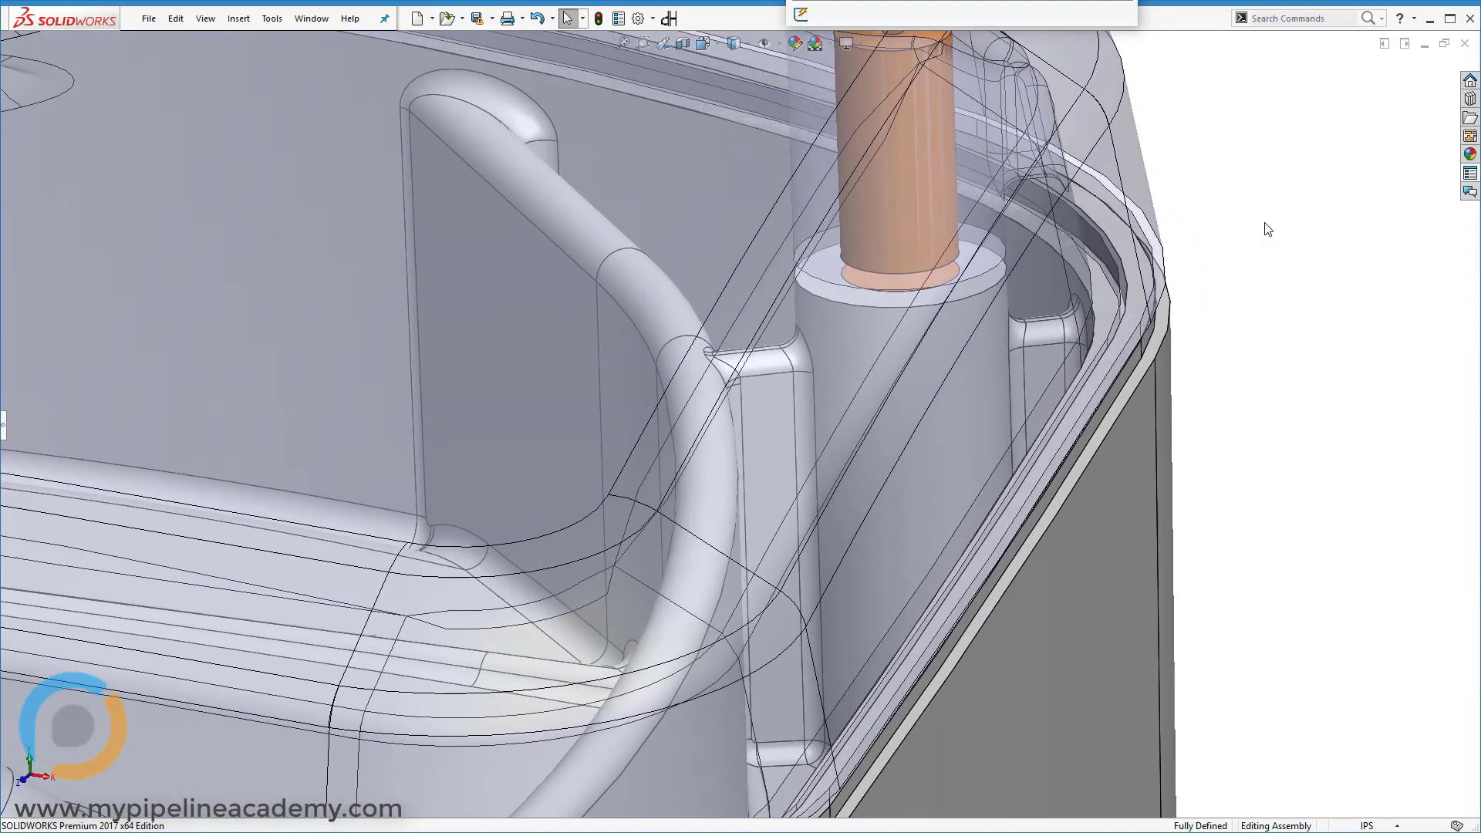
{"action": "left_click", "coordinate": [854, 315]}
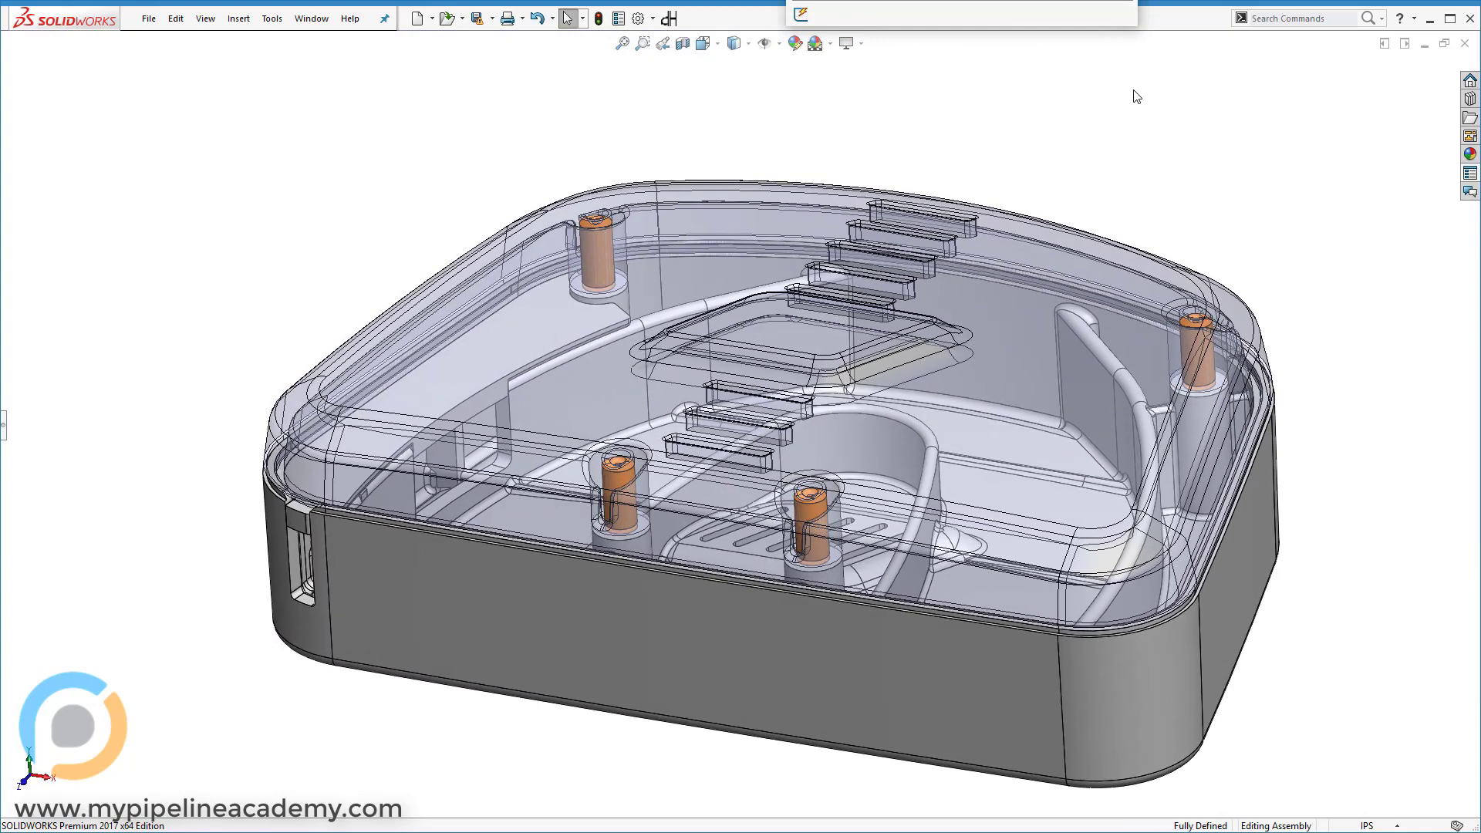
{"action": "mouse_move", "coordinate": [1206, 162]}
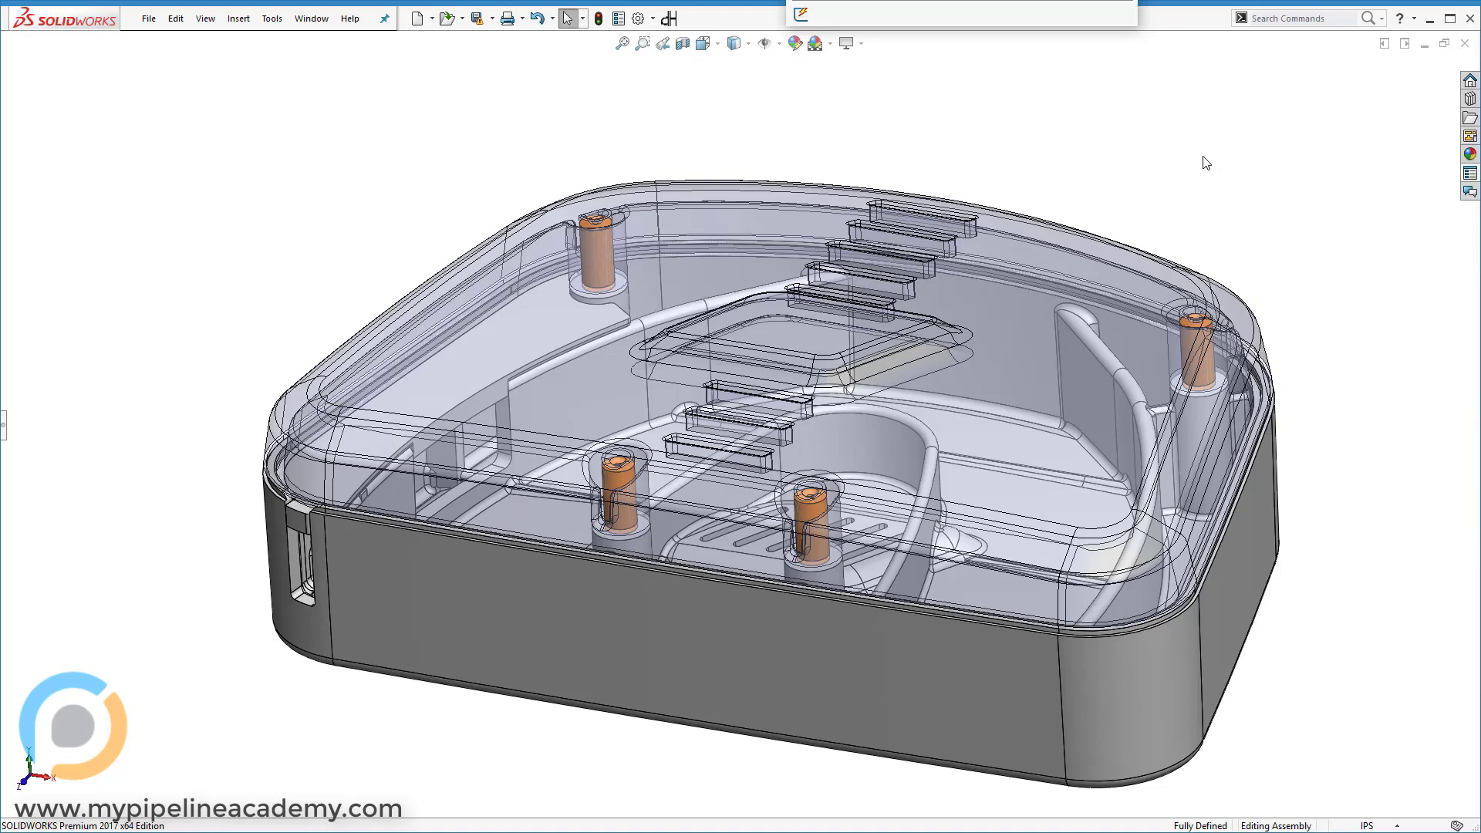
{"action": "mouse_move", "coordinate": [1197, 213]}
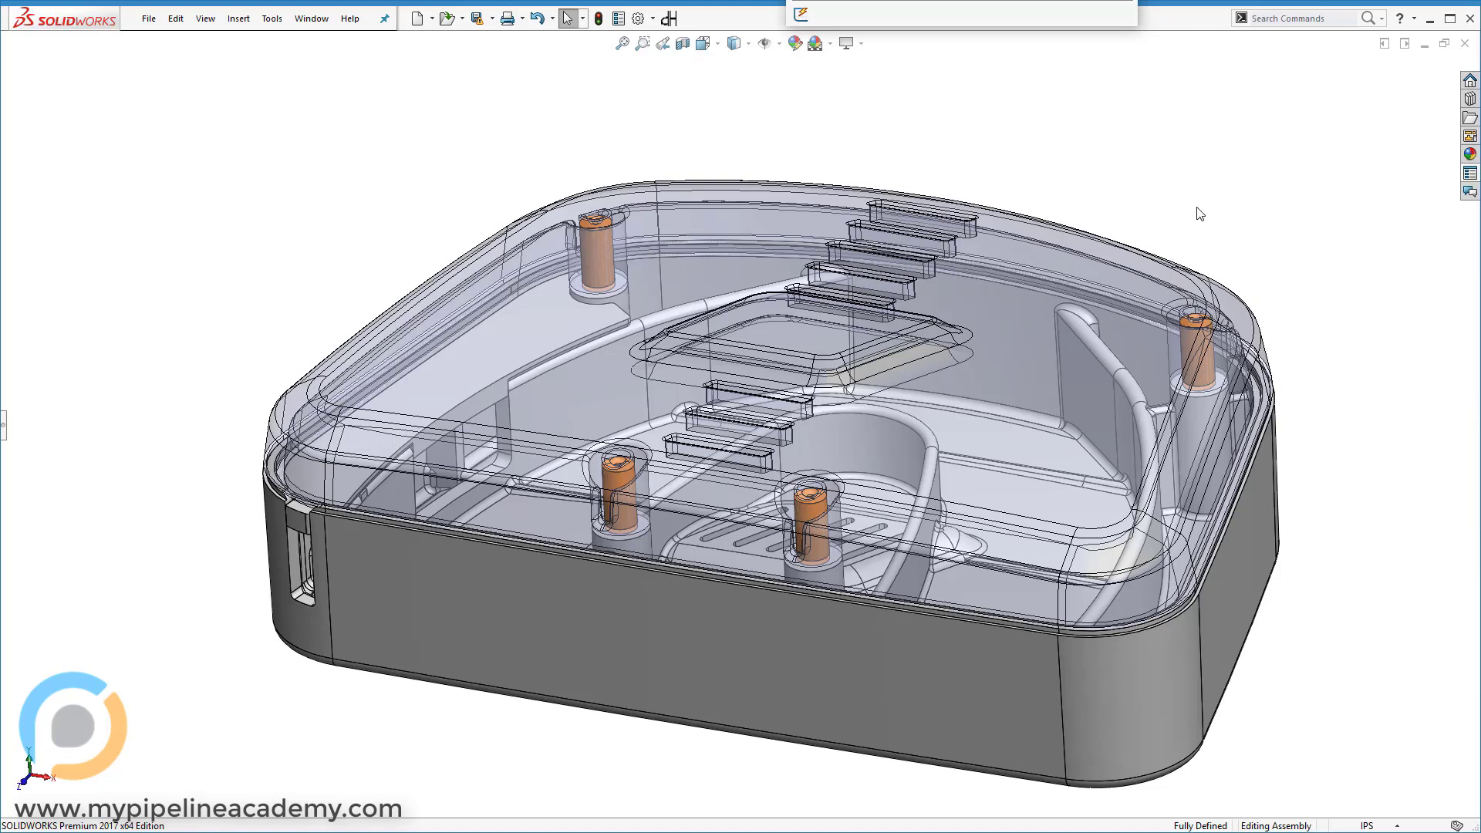
{"action": "mouse_move", "coordinate": [1124, 188]}
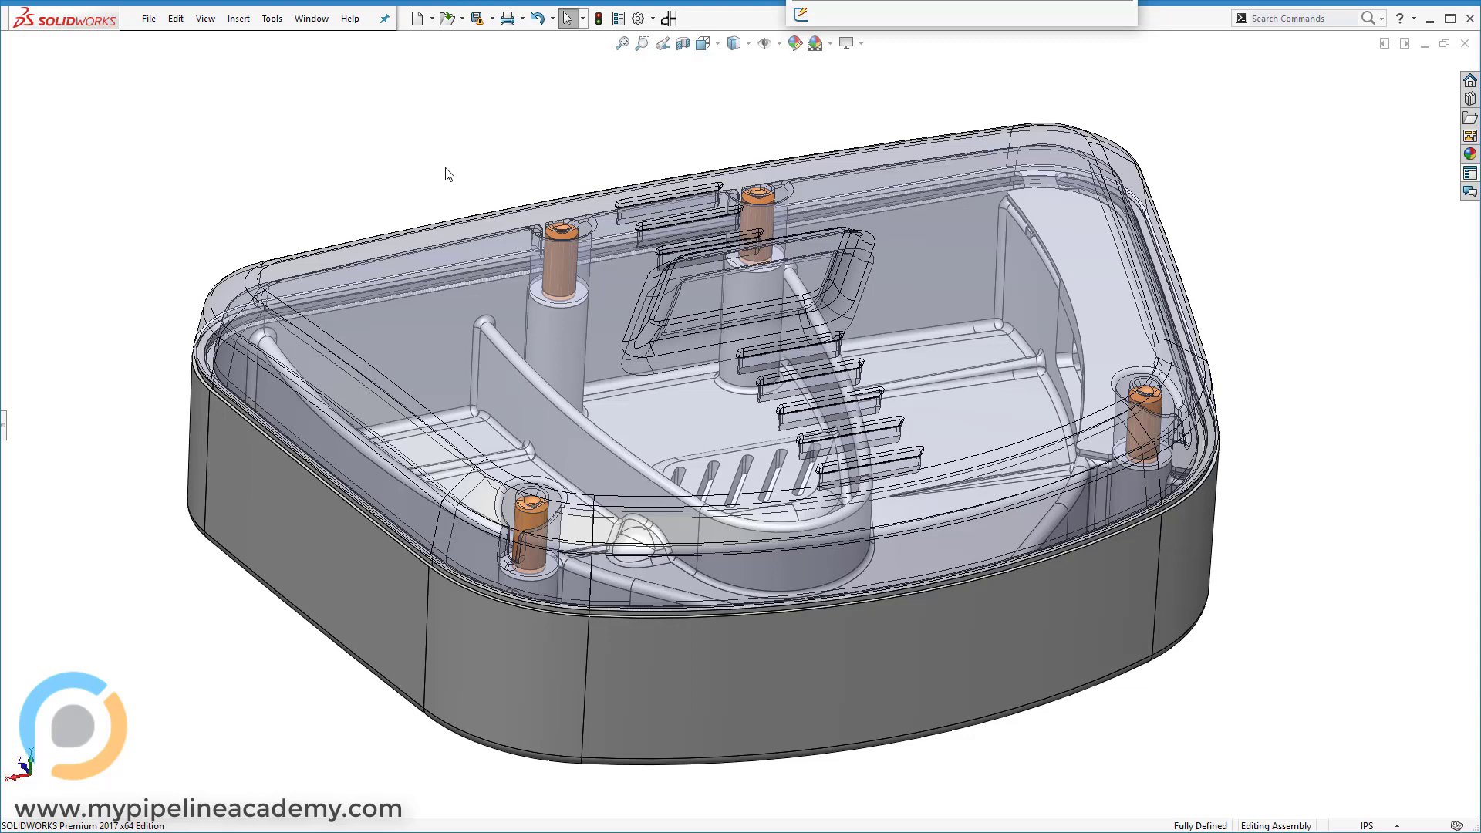
{"action": "mouse_move", "coordinate": [379, 173]}
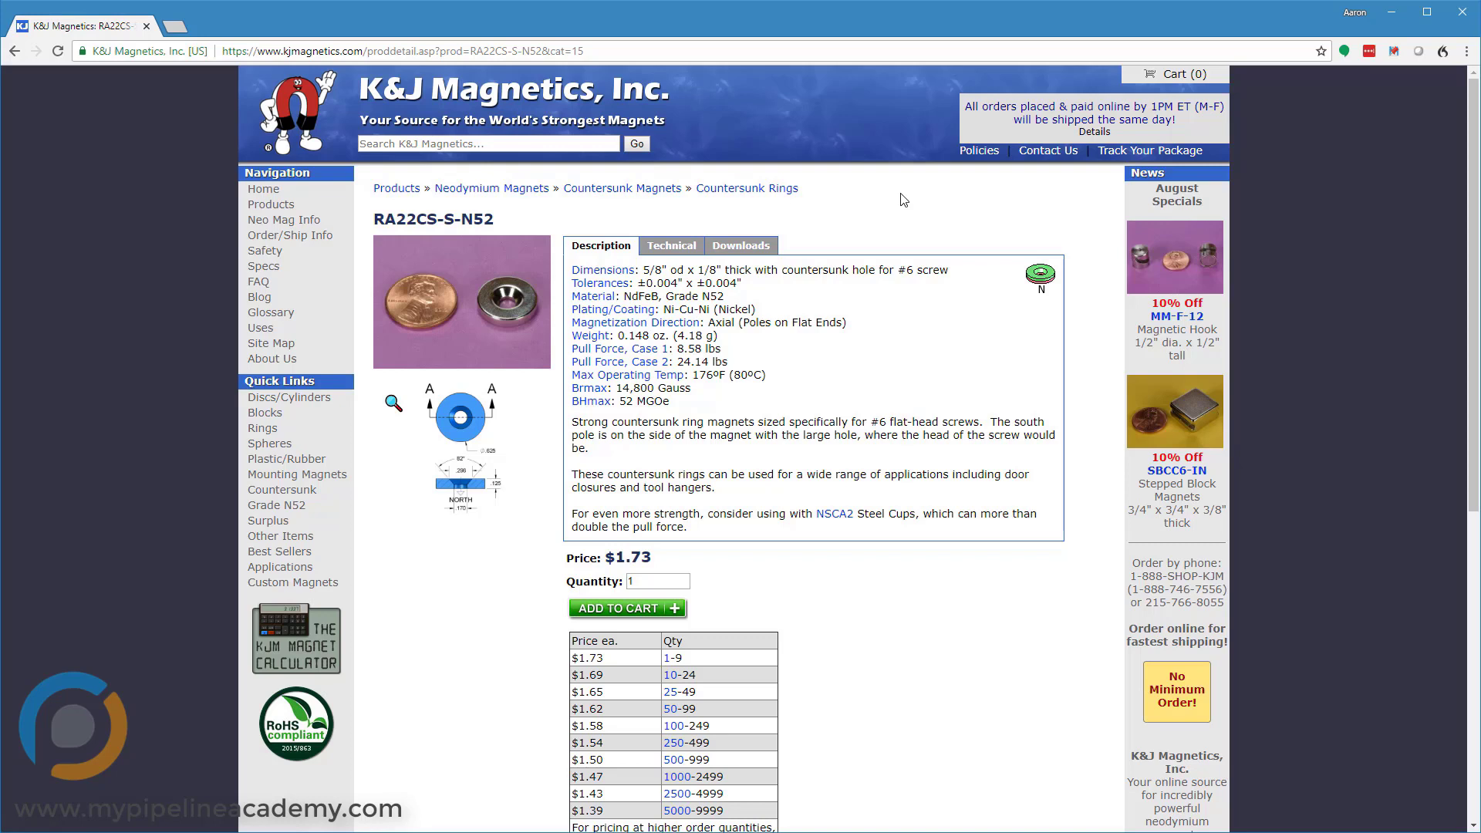
{"action": "mouse_move", "coordinate": [898, 307]}
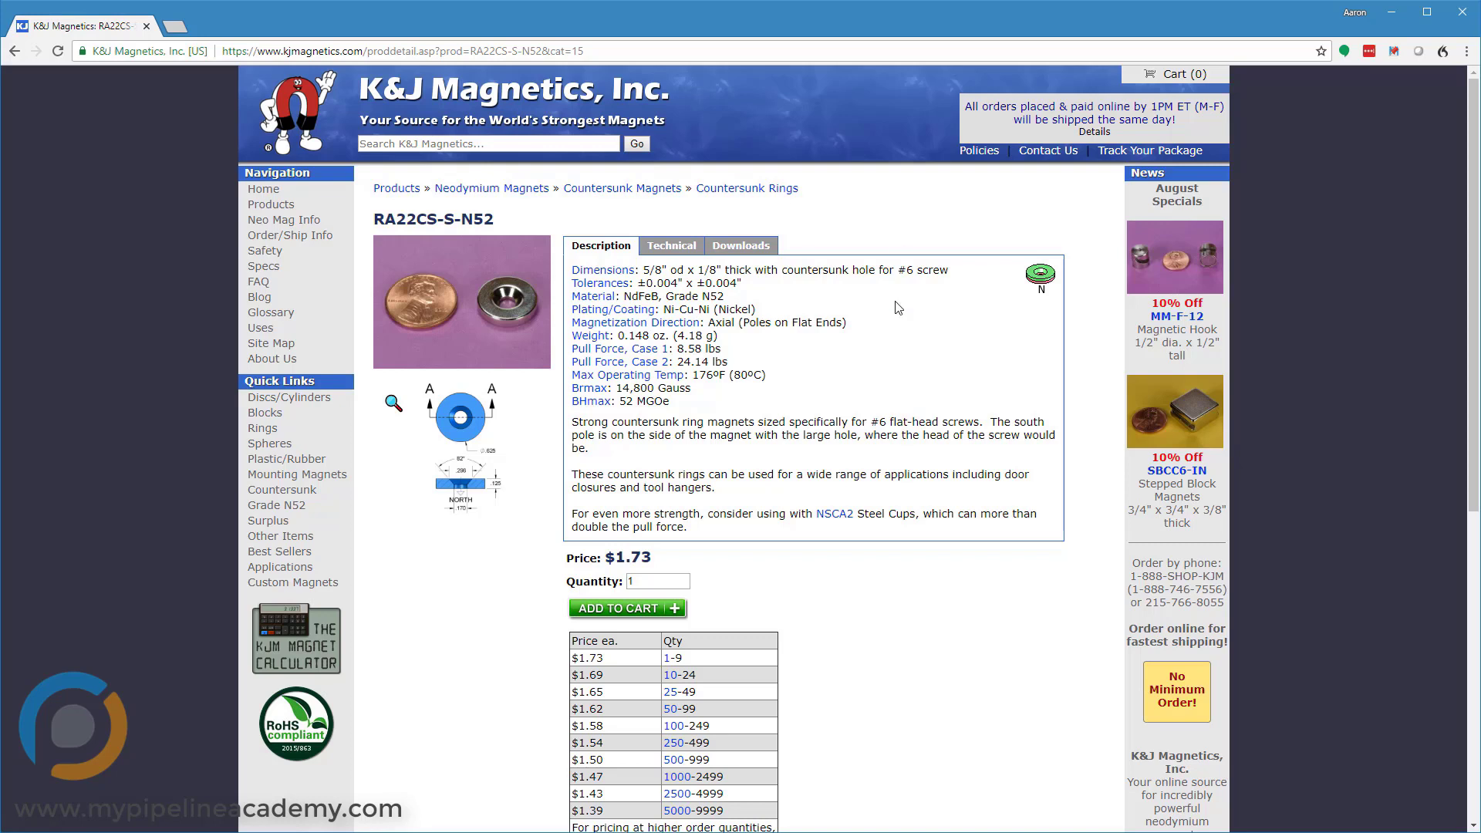
{"action": "mouse_move", "coordinate": [751, 284]}
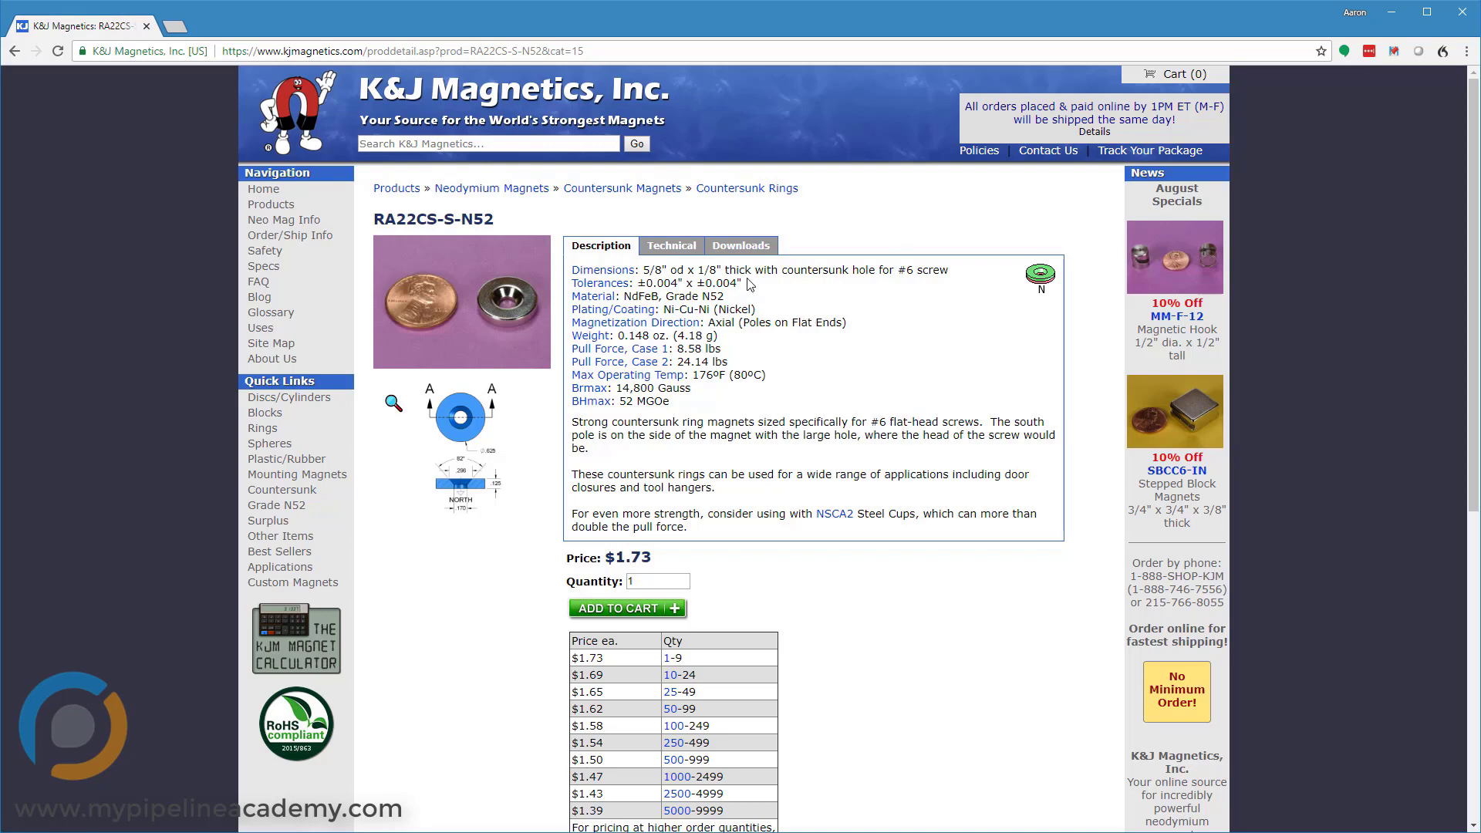
{"action": "double_click", "coordinate": [594, 297]}
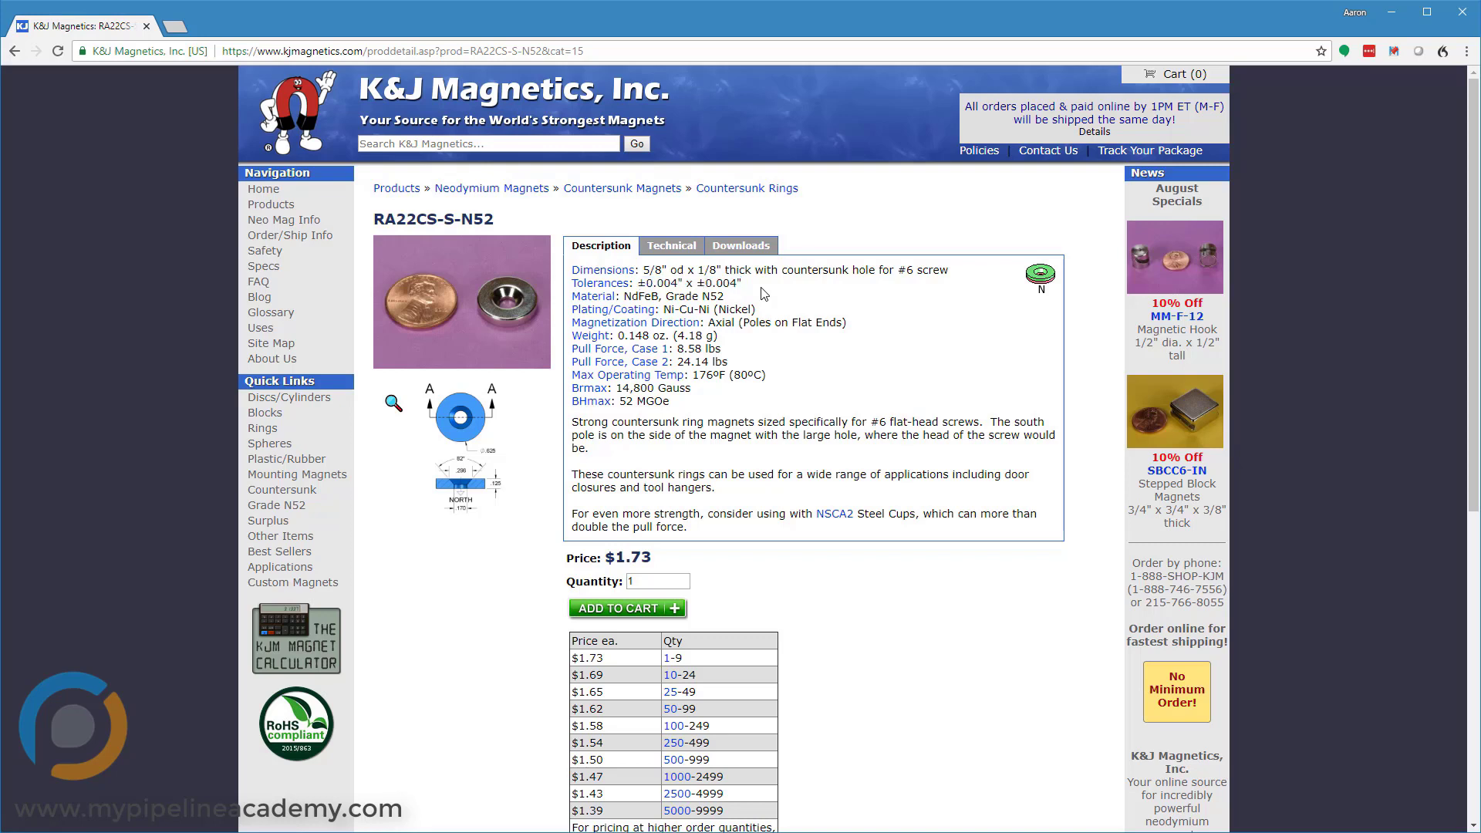
{"action": "mouse_move", "coordinate": [619, 355]}
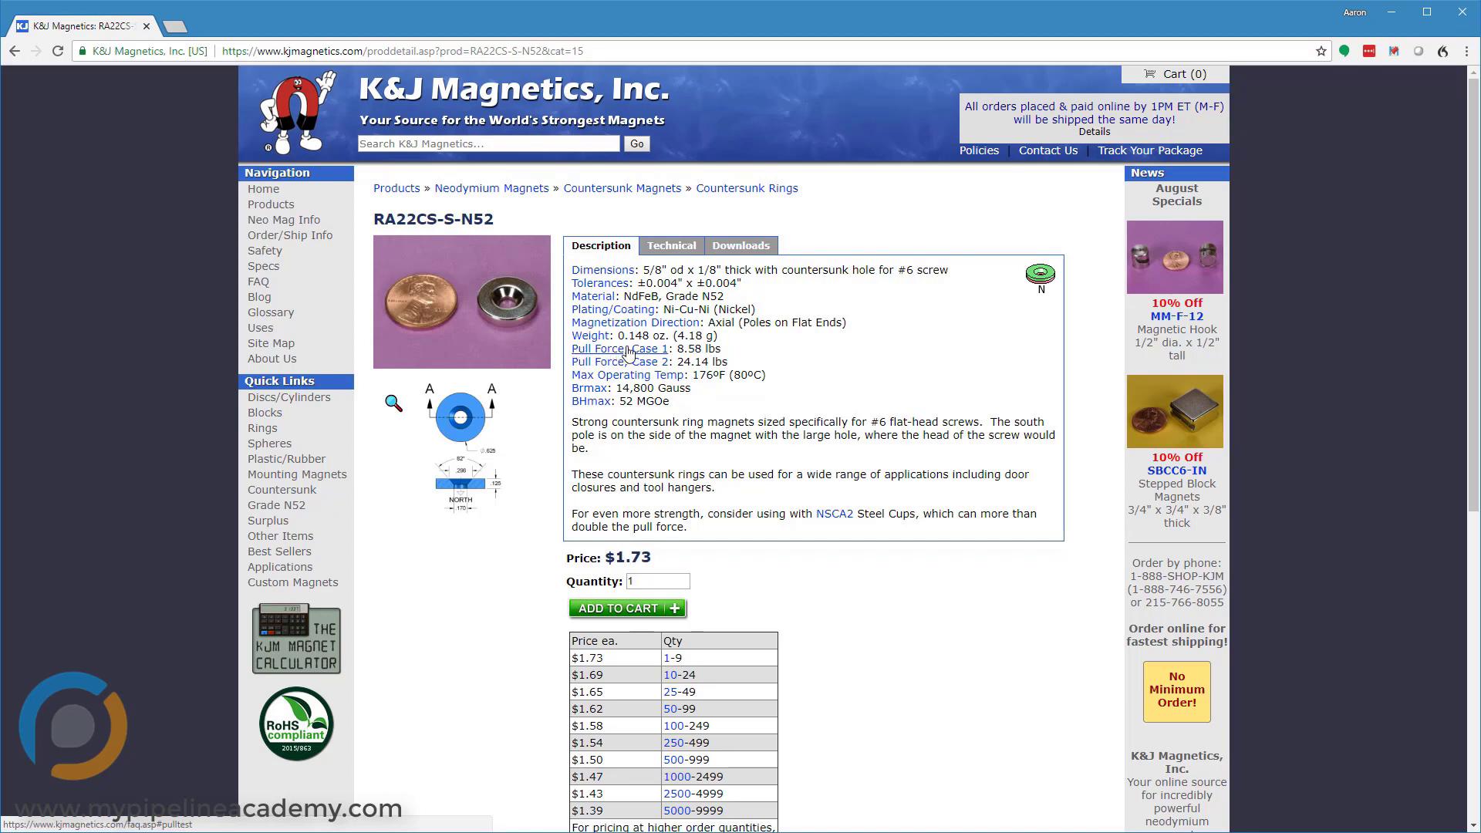
{"action": "mouse_move", "coordinate": [743, 355]}
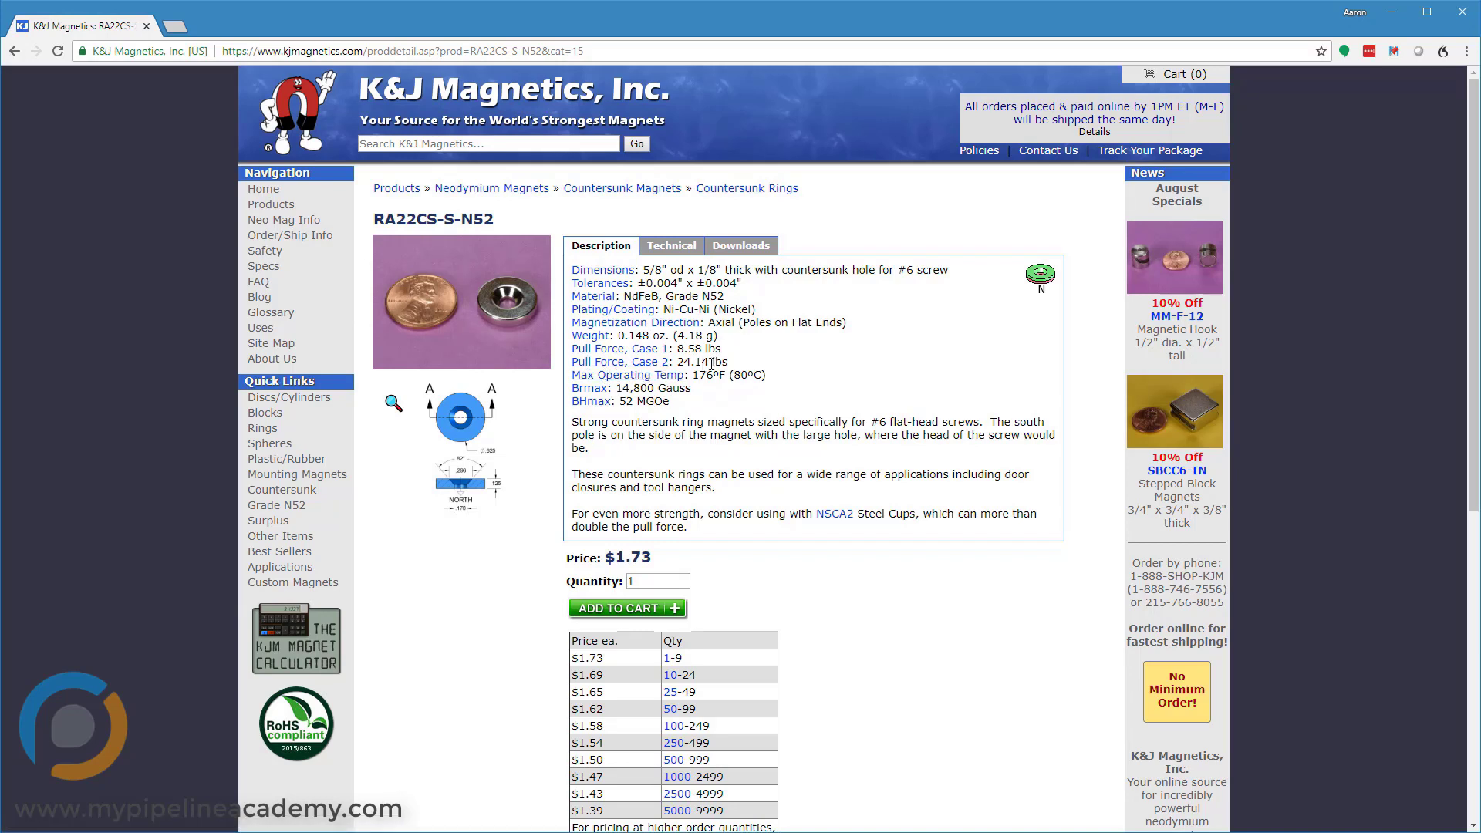
{"action": "mouse_move", "coordinate": [775, 373]}
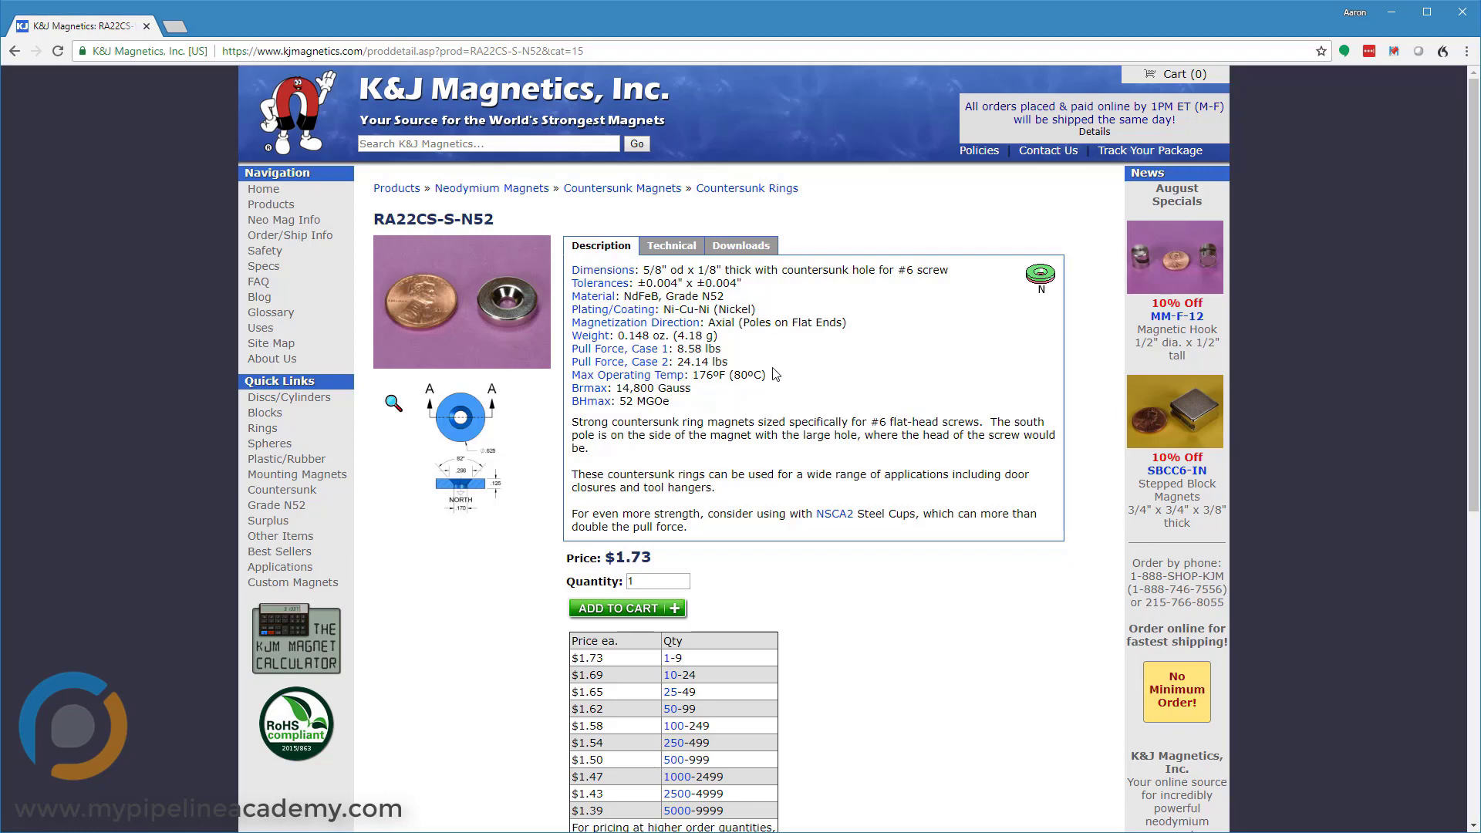
{"action": "mouse_move", "coordinate": [762, 302]}
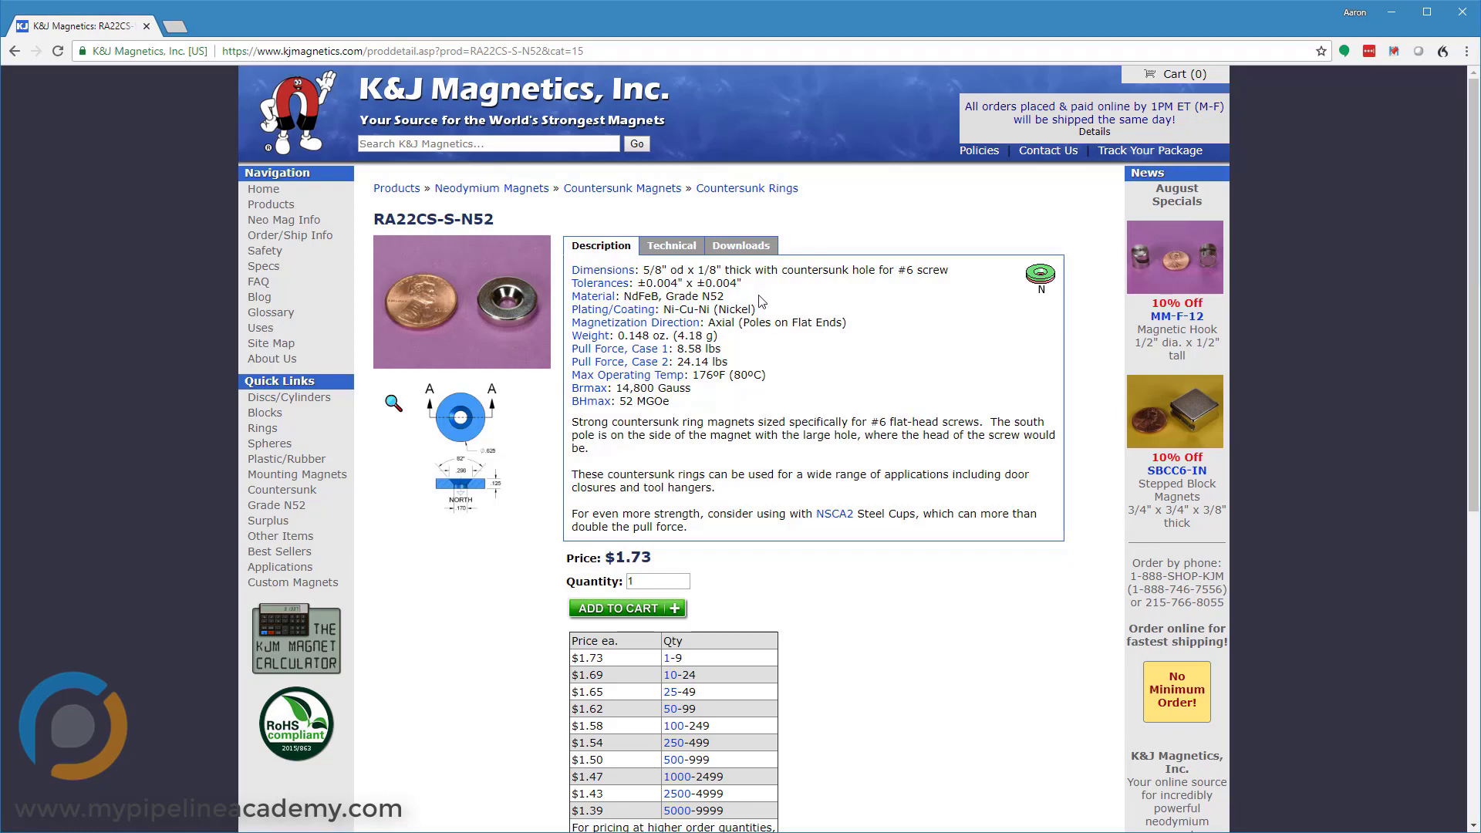
- View the RA22CS-S-N52 Technical listing of four pull-force cases, checking the Description specs in between
{"action": "left_click", "coordinate": [671, 246]}
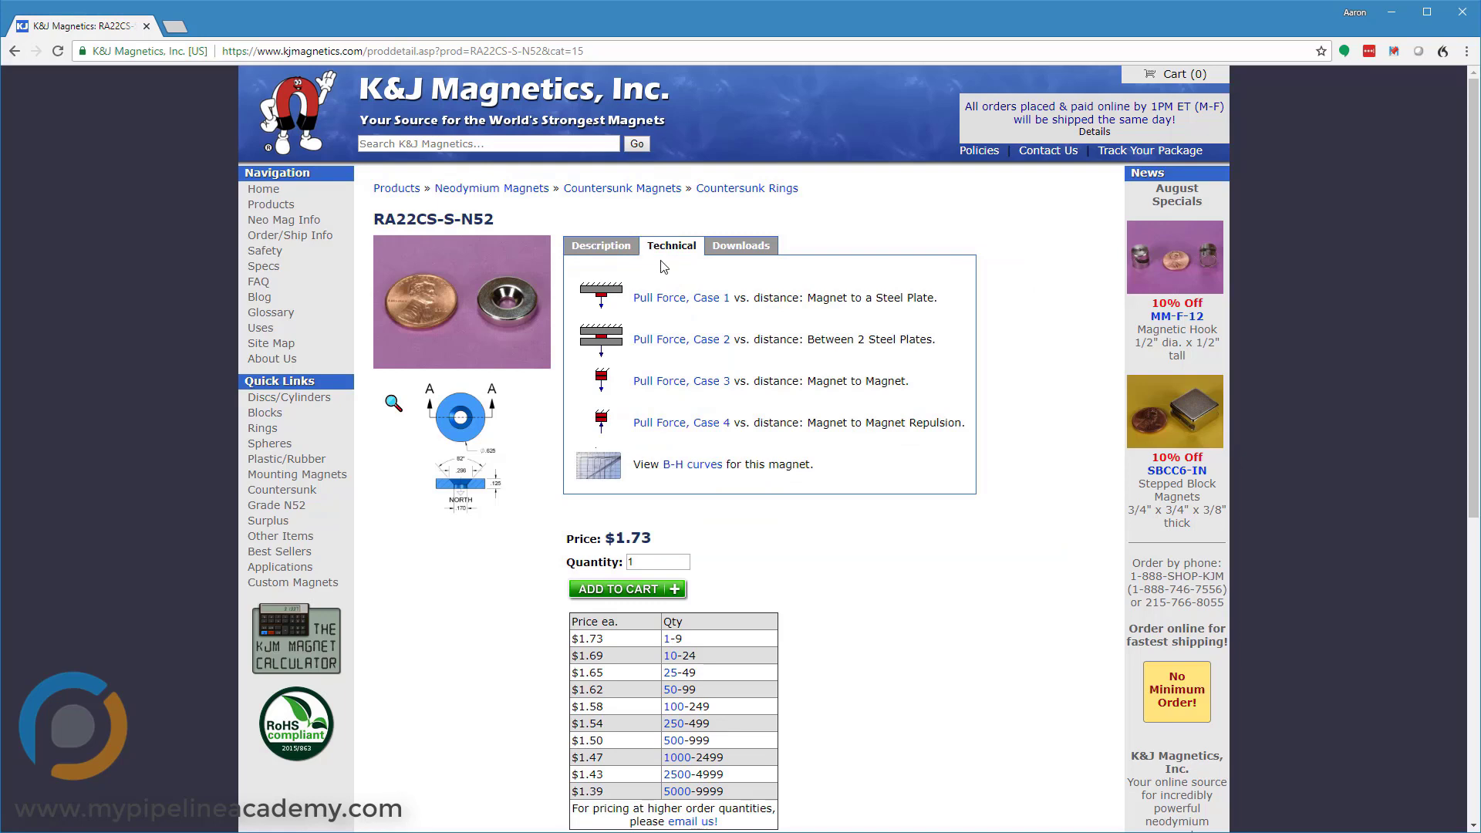
{"action": "mouse_move", "coordinate": [682, 307]}
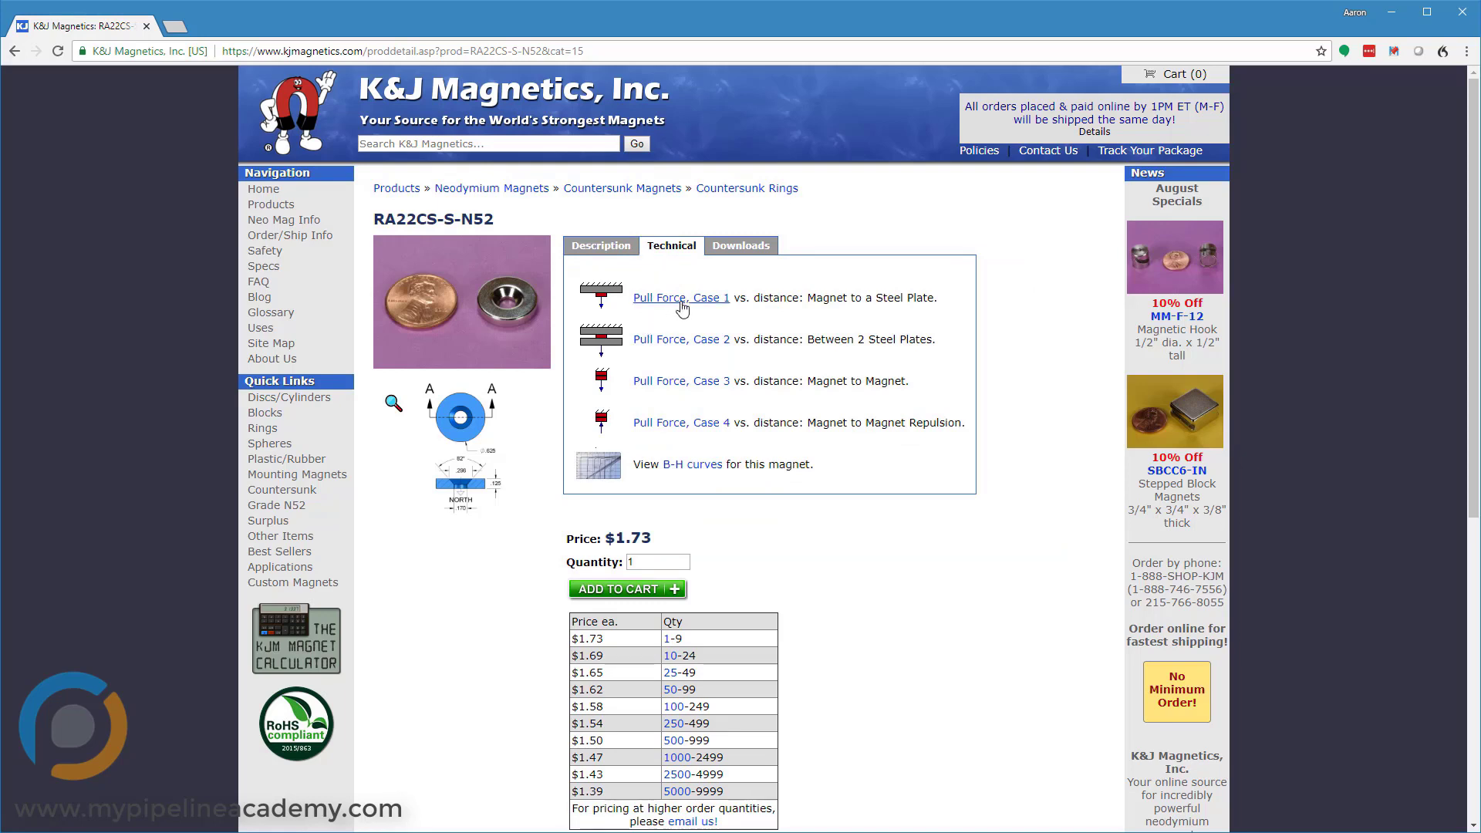
{"action": "mouse_move", "coordinate": [820, 315]}
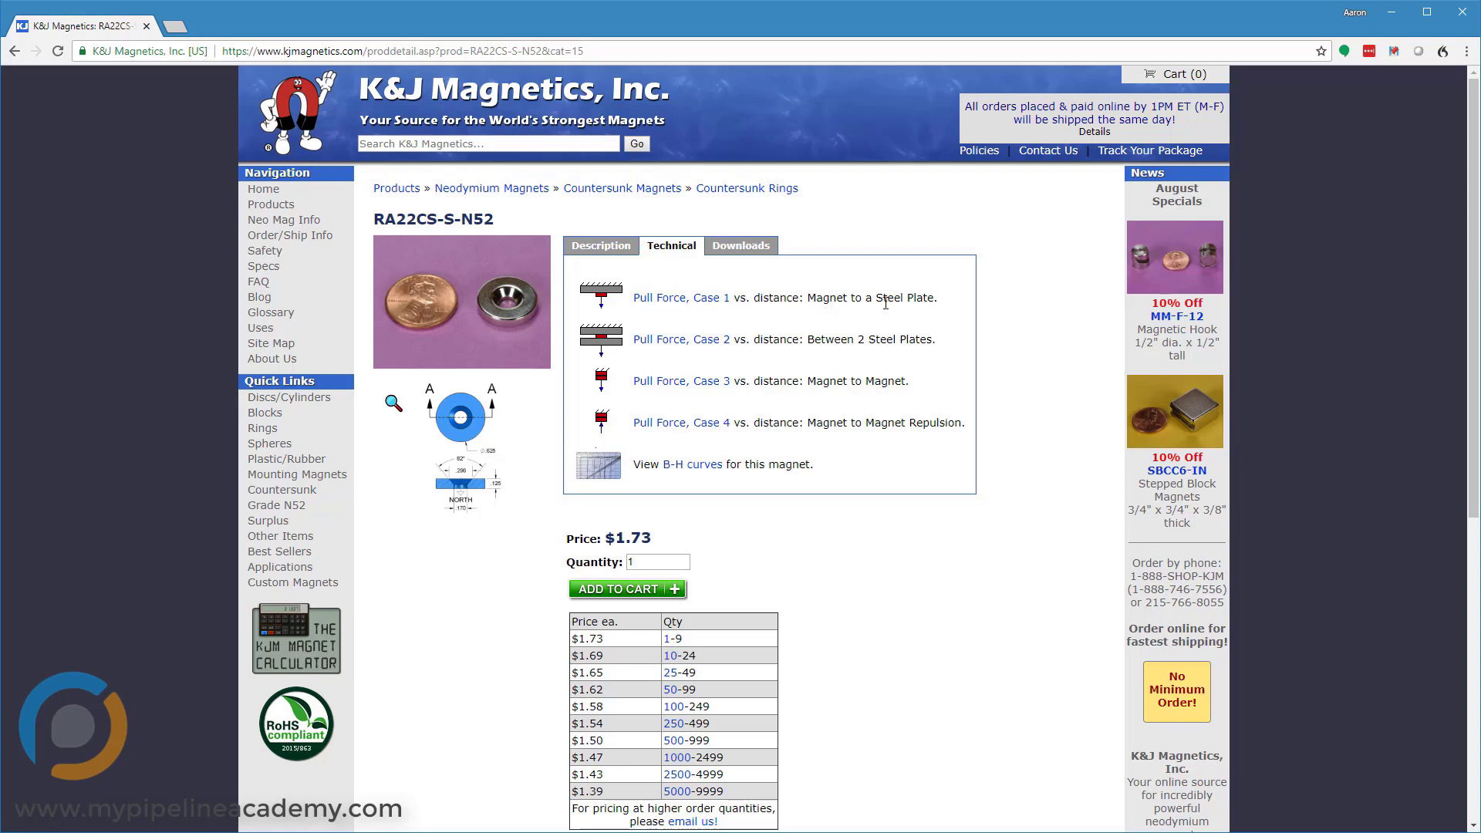
{"action": "mouse_move", "coordinate": [682, 309]}
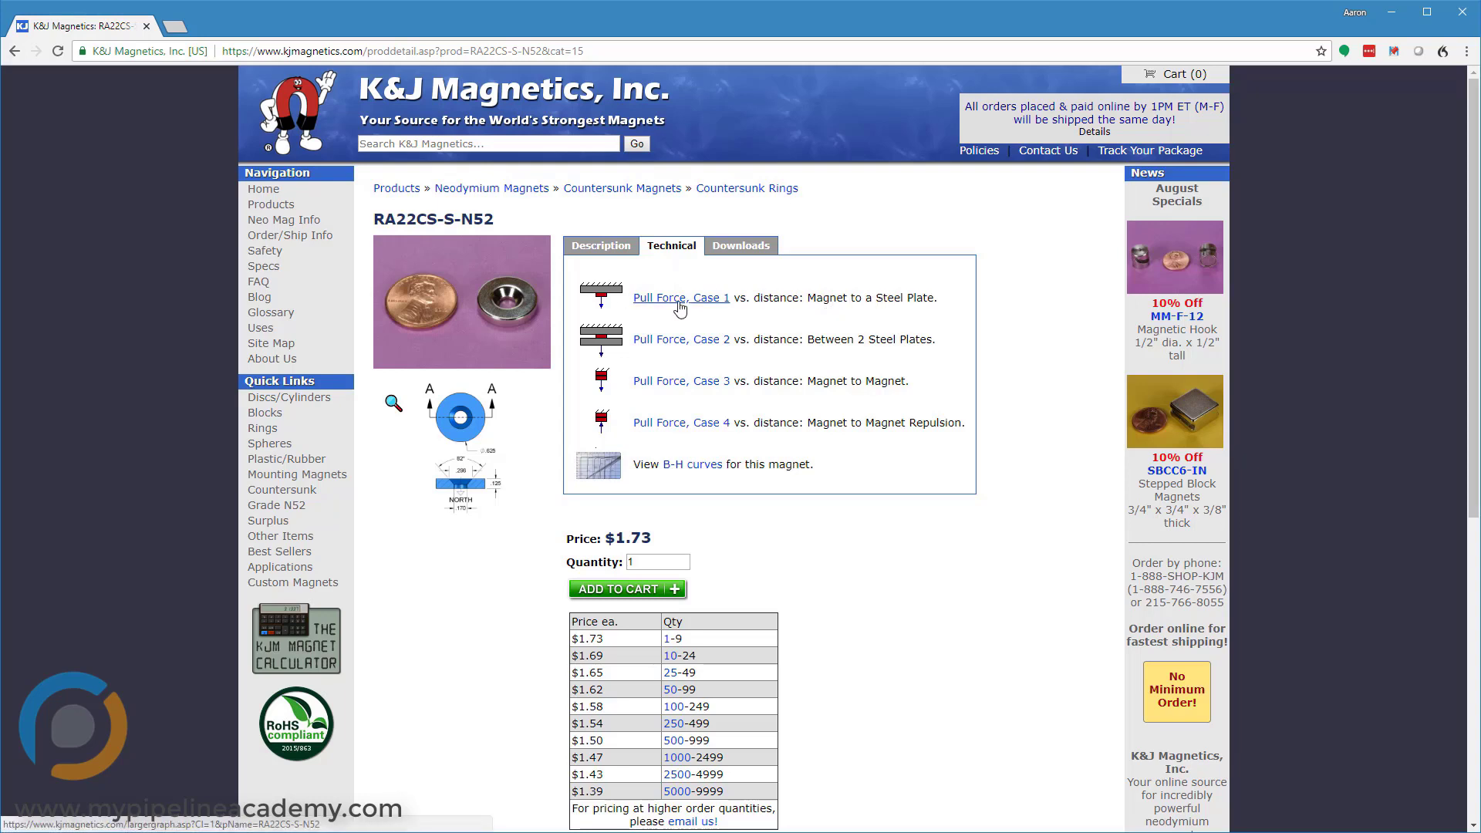
{"action": "mouse_move", "coordinate": [678, 303]}
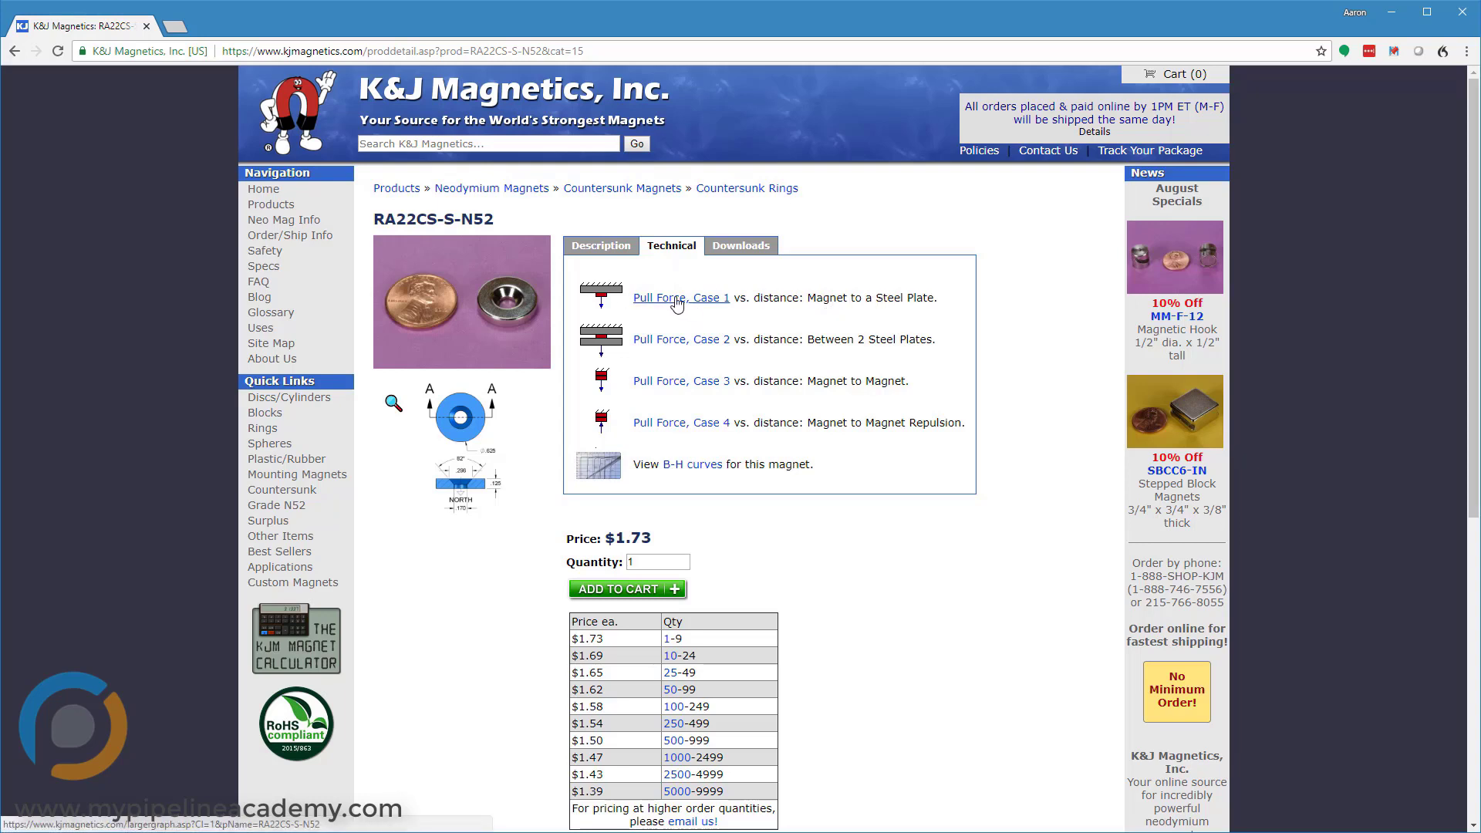
{"action": "mouse_move", "coordinate": [781, 358]}
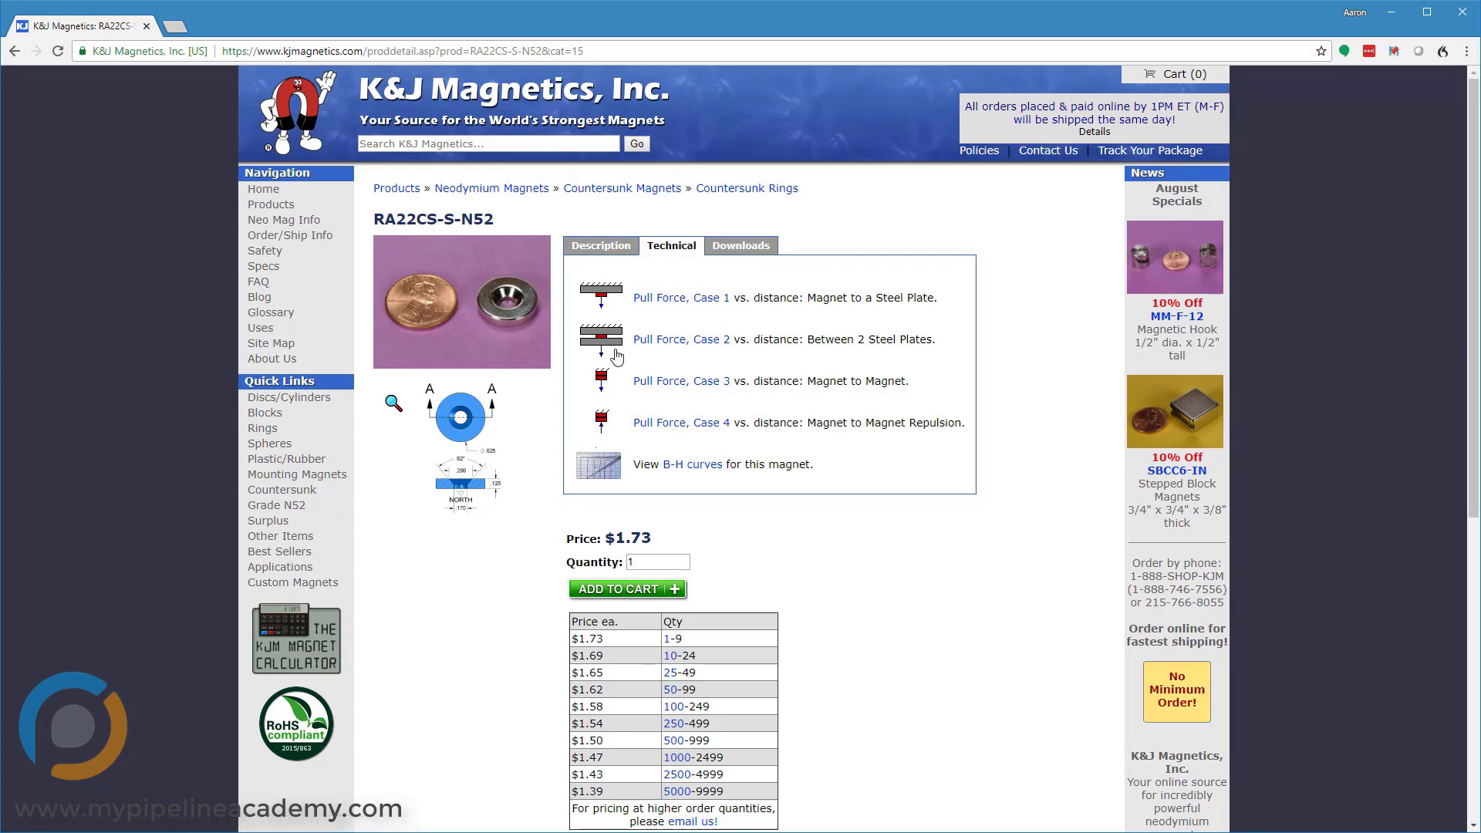
{"action": "mouse_move", "coordinate": [691, 346]}
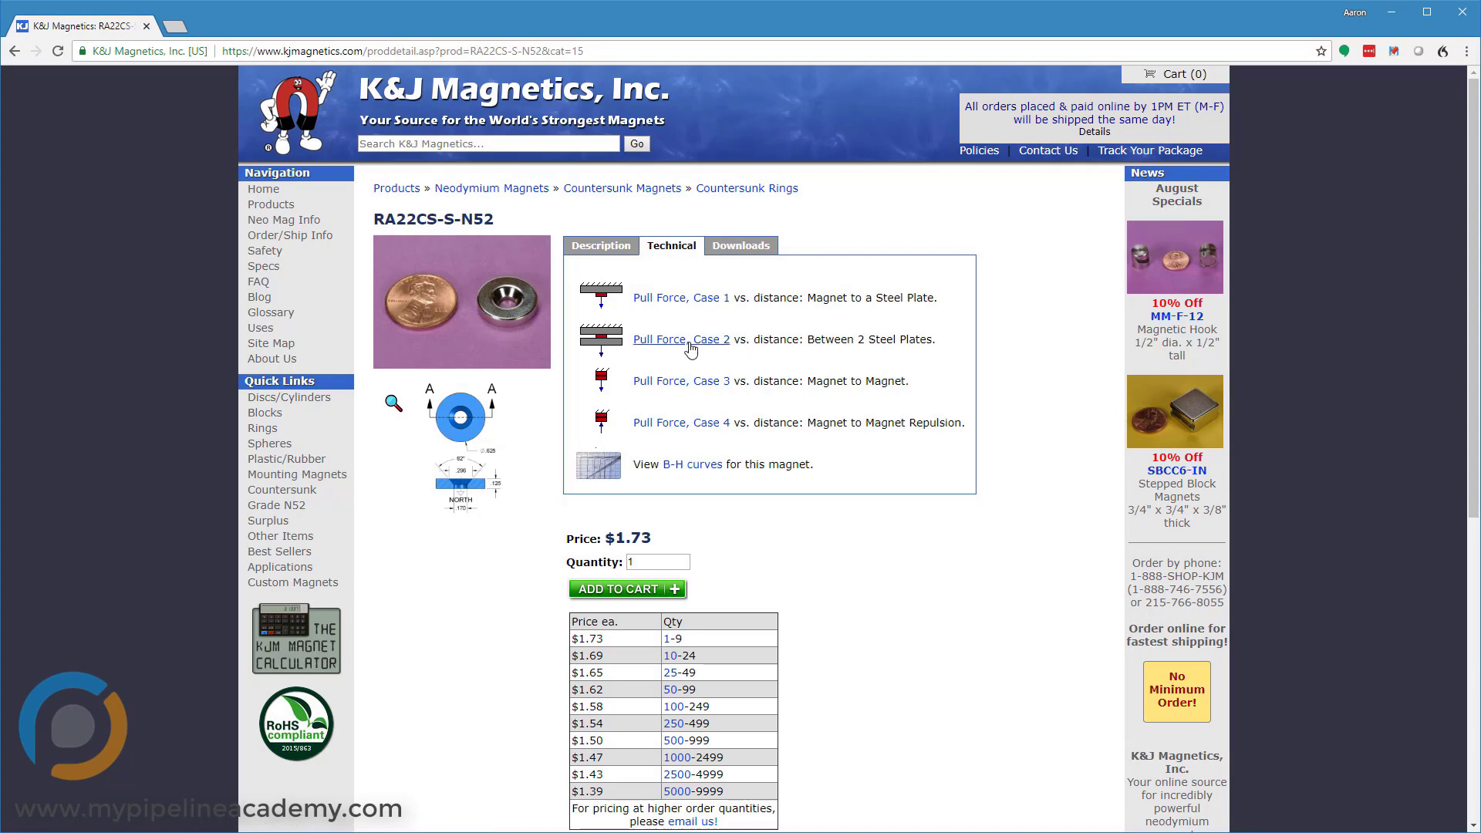
{"action": "mouse_move", "coordinate": [714, 355]}
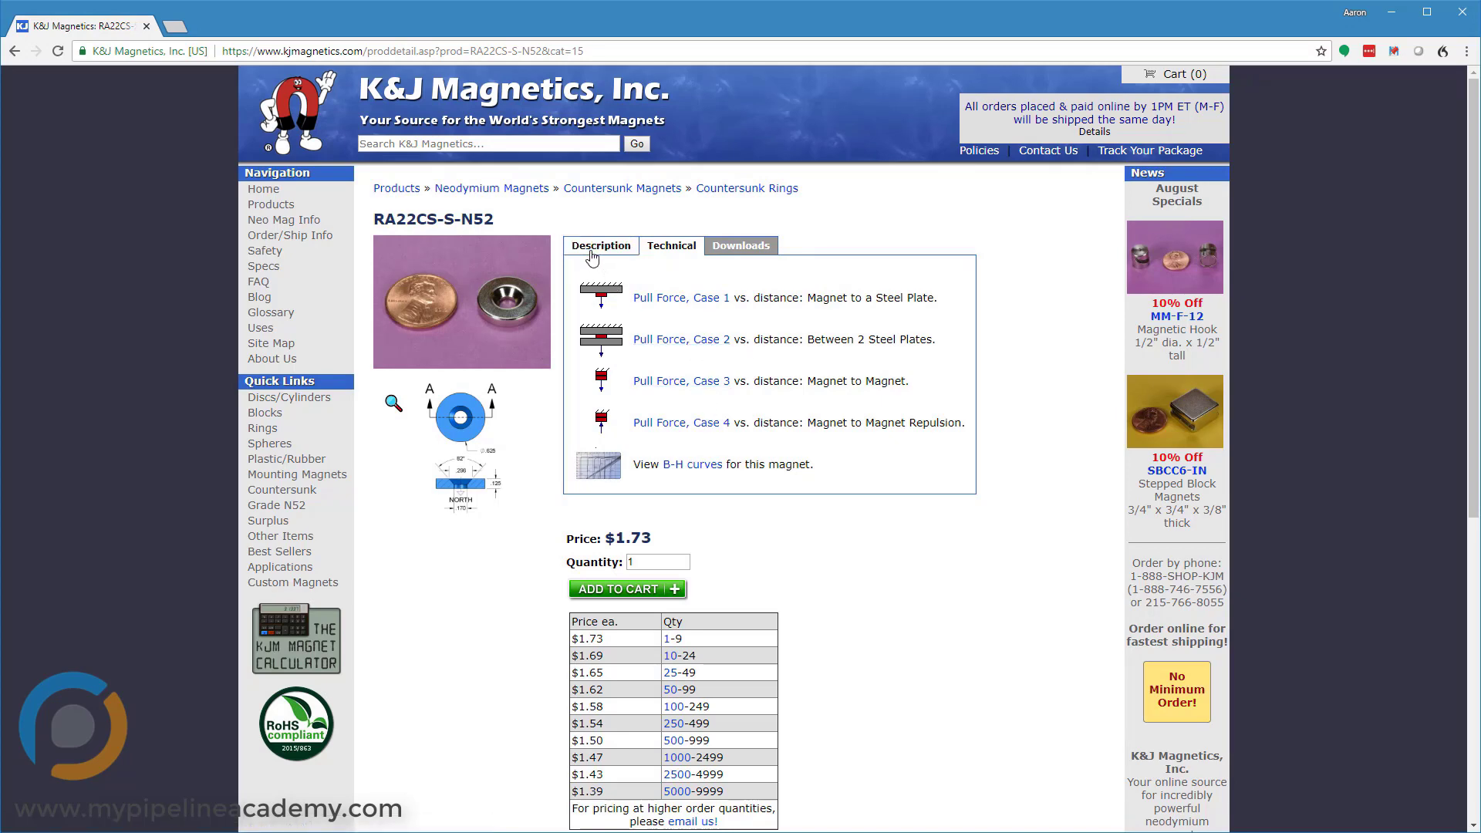
{"action": "left_click", "coordinate": [600, 245]}
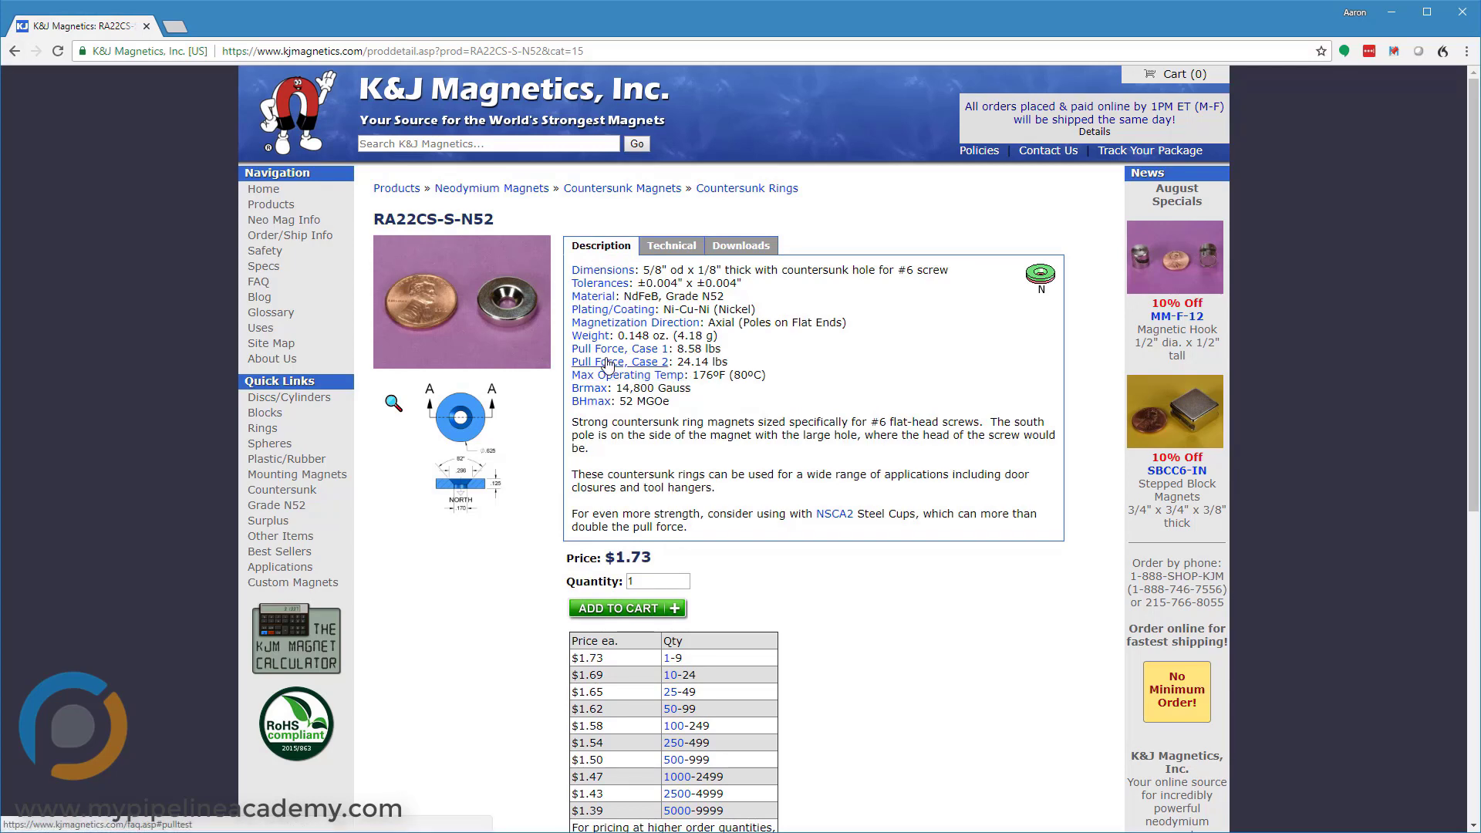
{"action": "left_click", "coordinate": [671, 245]}
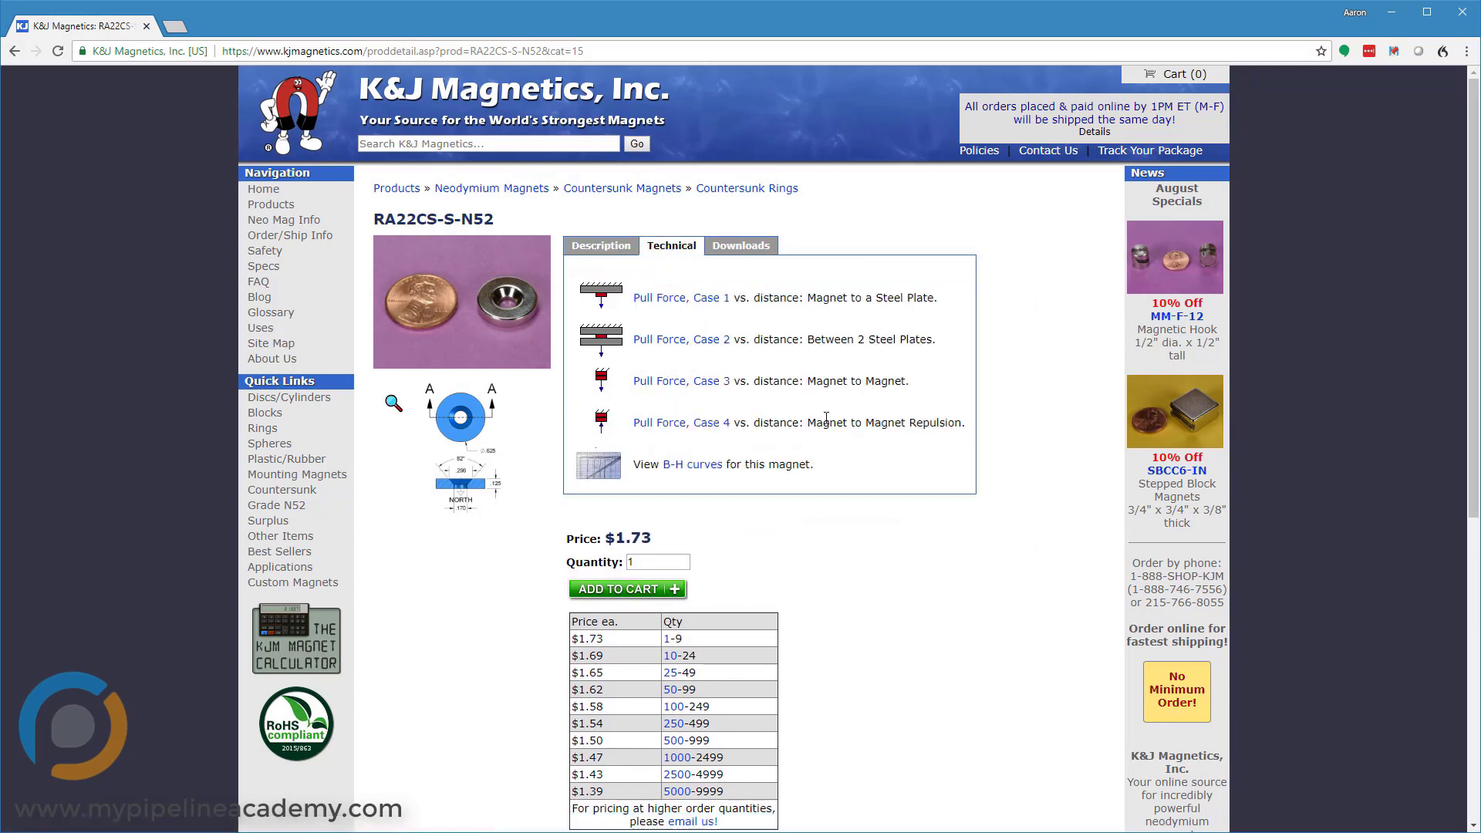
{"action": "mouse_move", "coordinate": [668, 427]}
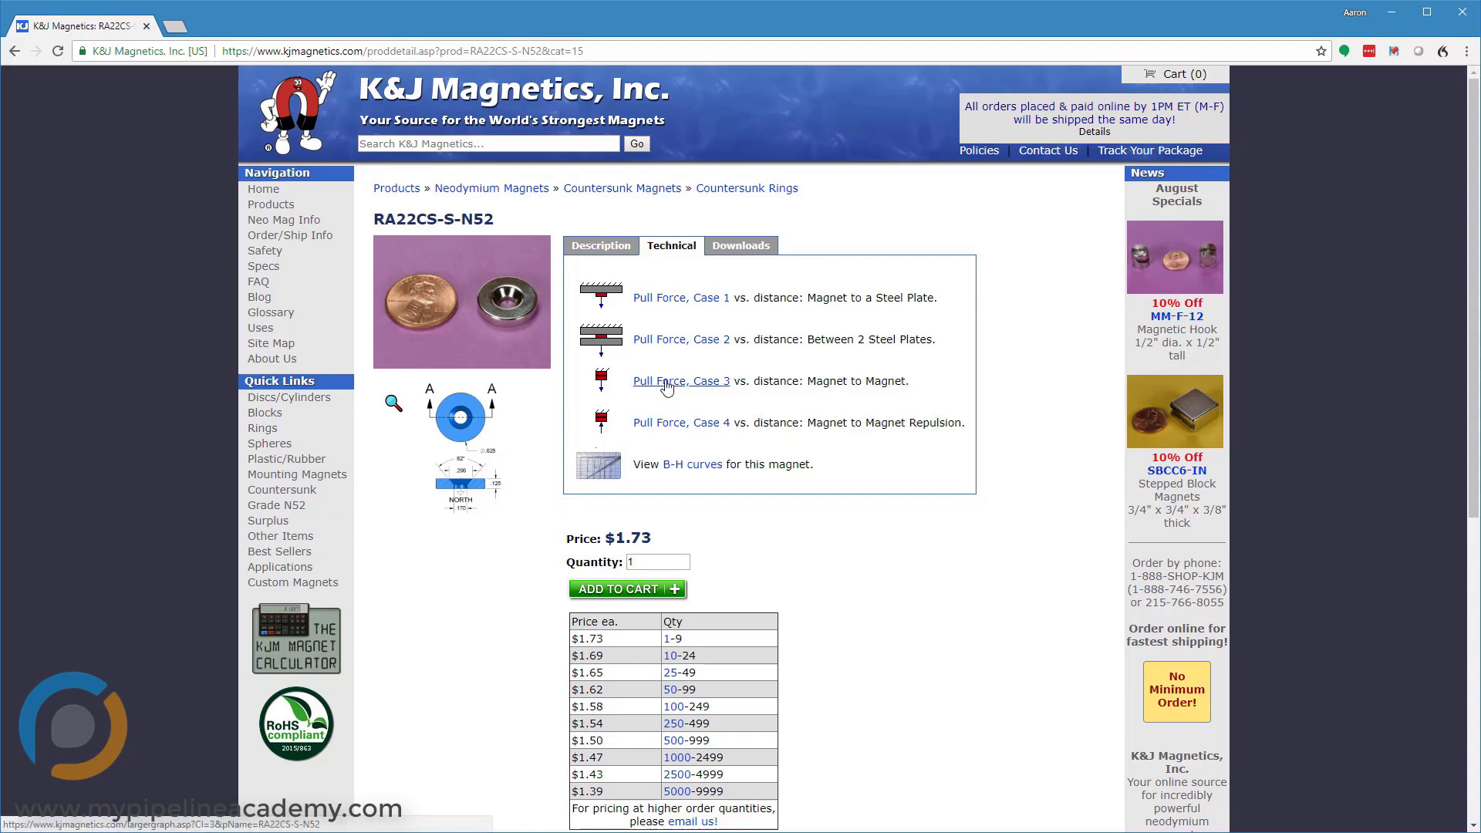
{"action": "left_click", "coordinate": [681, 381]}
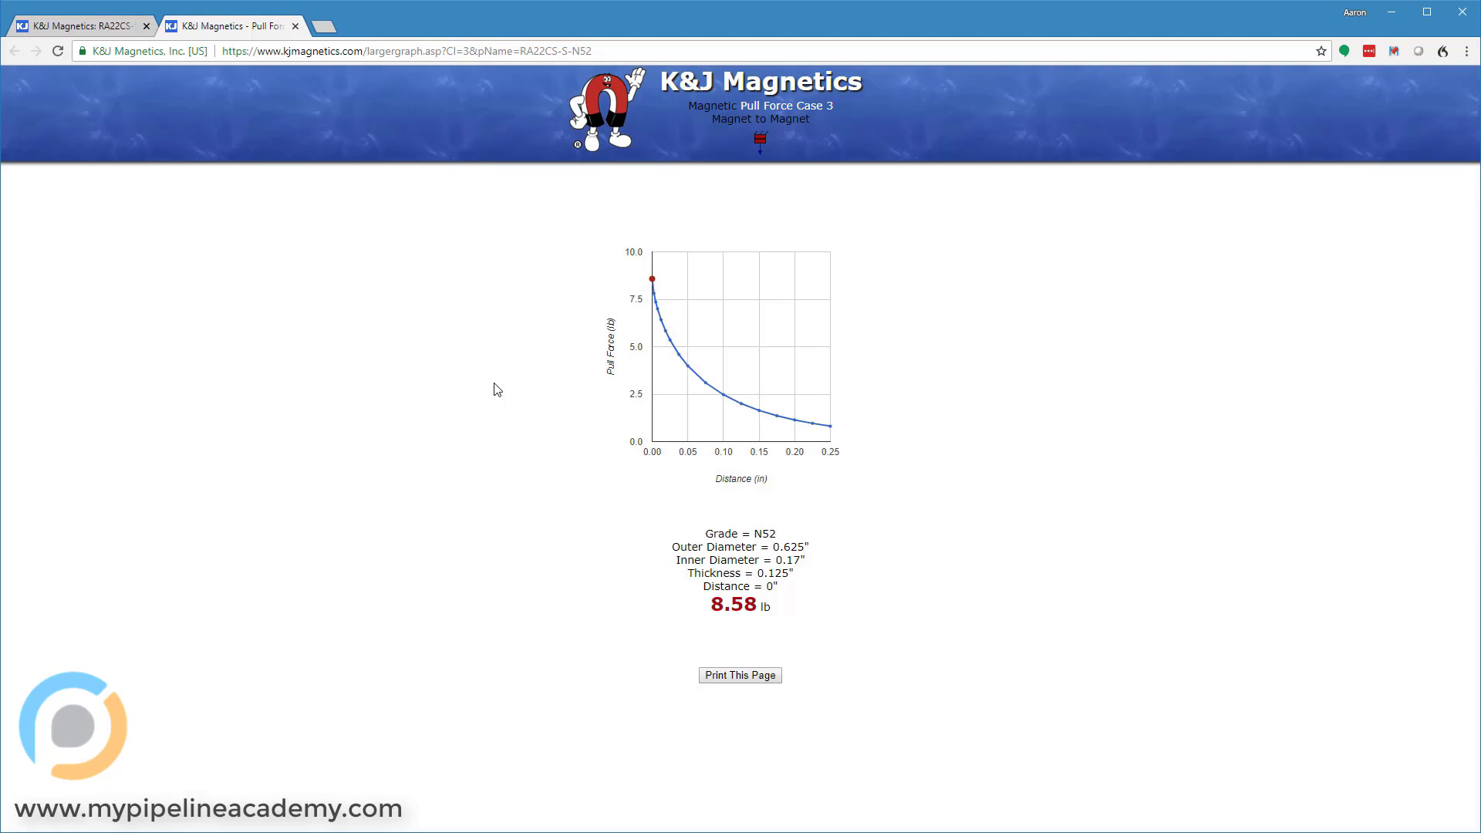
{"action": "mouse_move", "coordinate": [666, 490]}
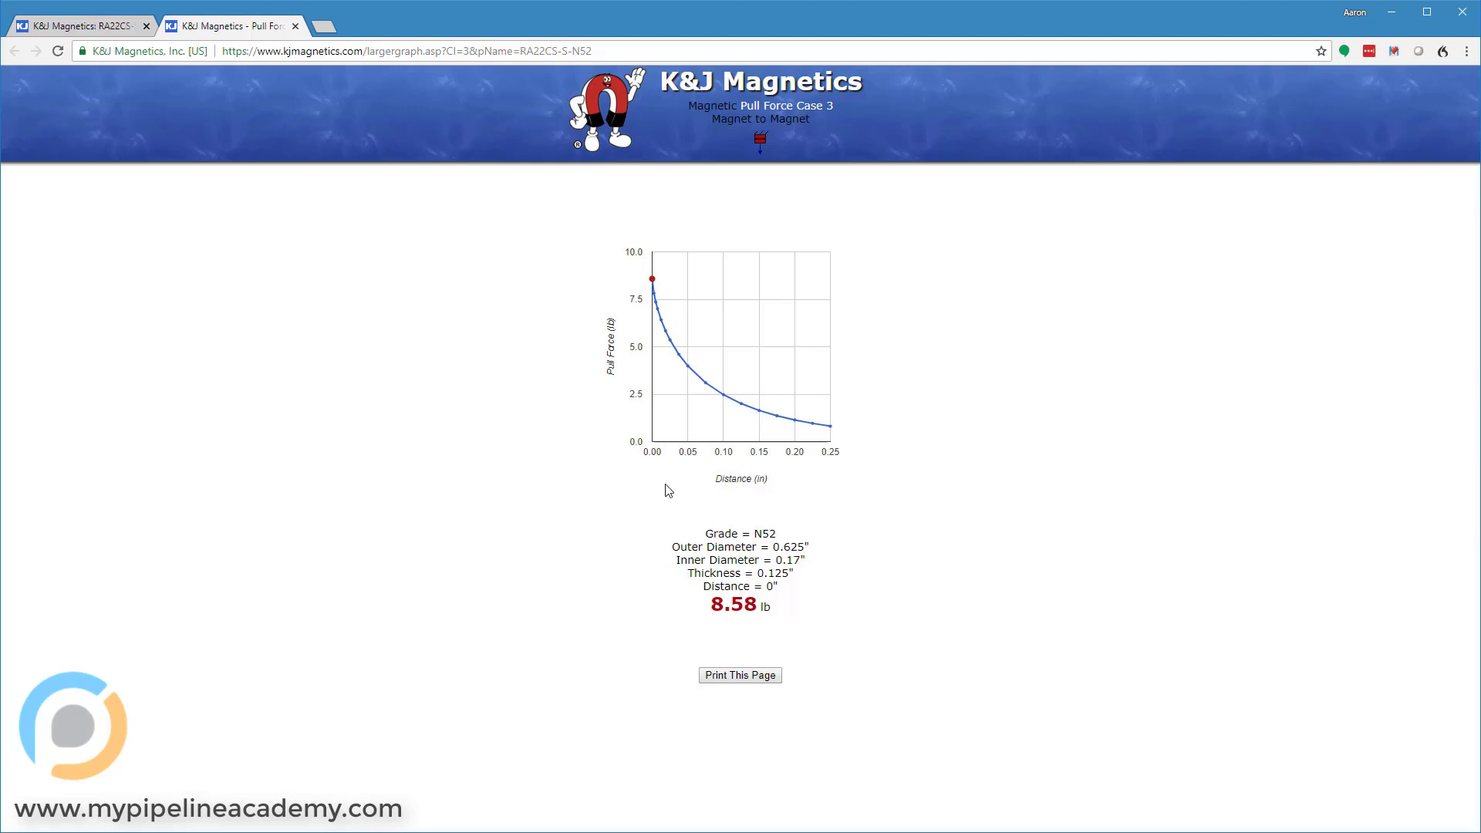
{"action": "mouse_move", "coordinate": [651, 497]}
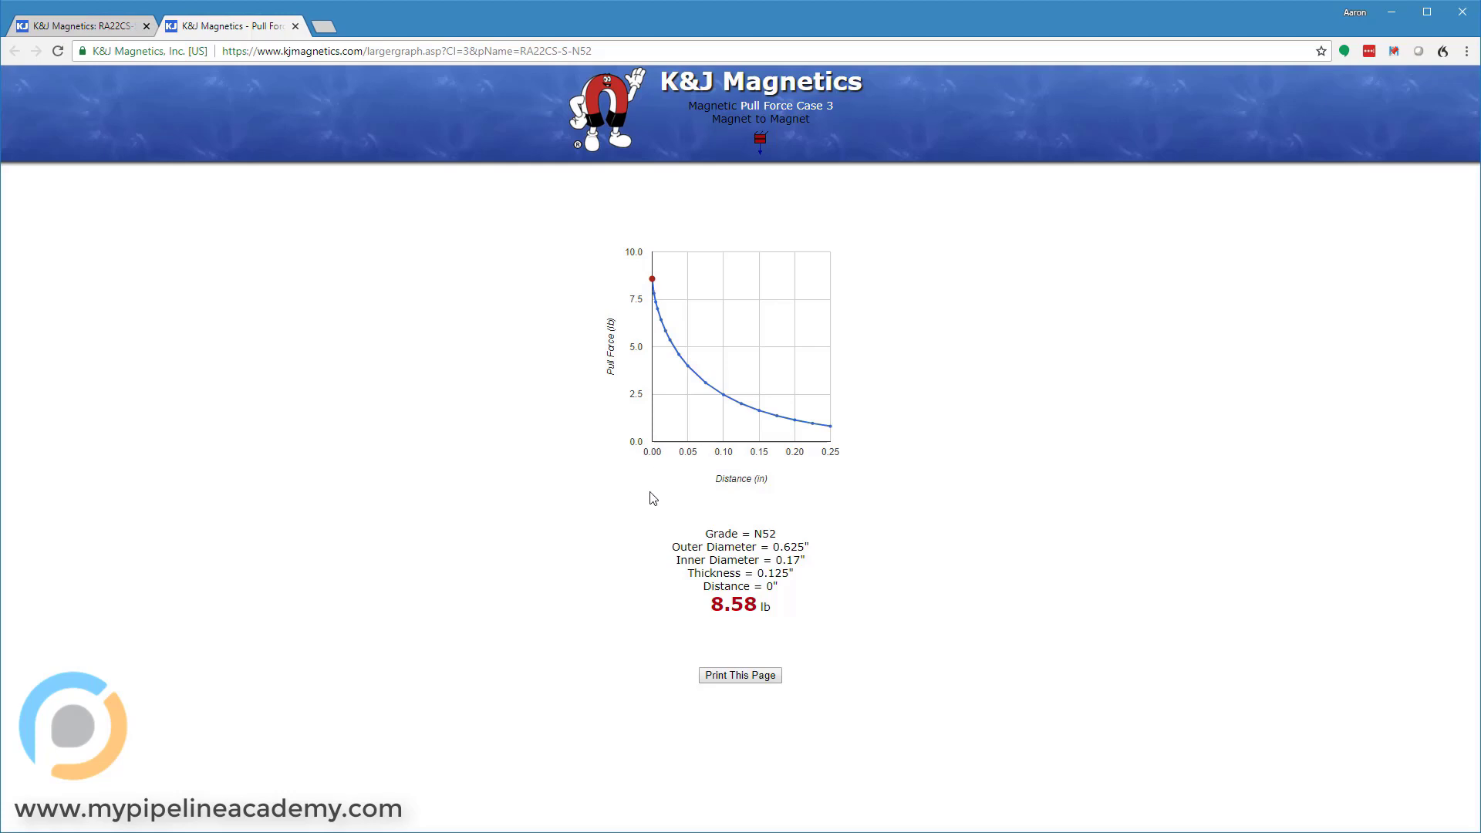
{"action": "mouse_move", "coordinate": [644, 472]}
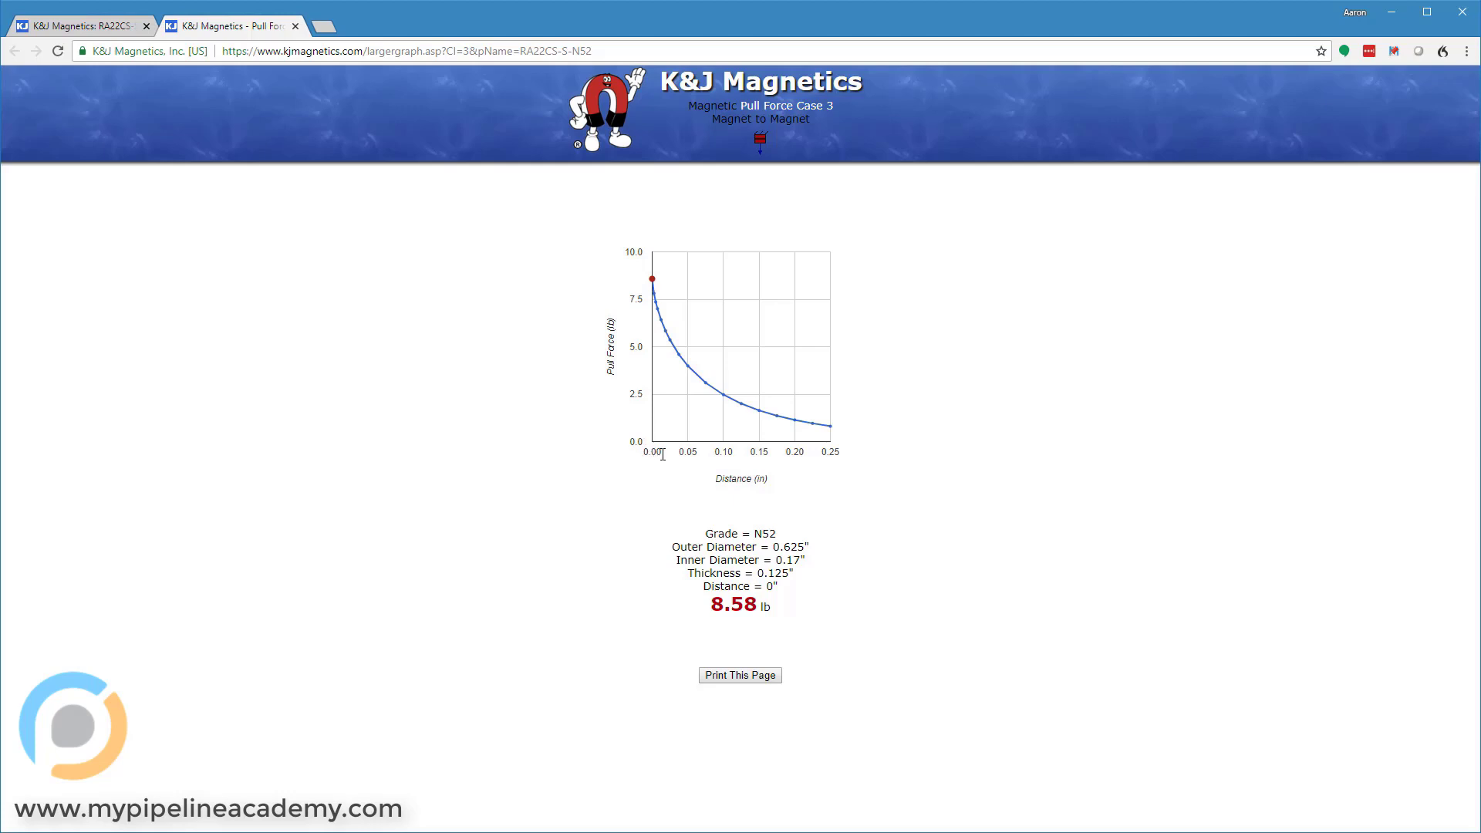
{"action": "double_click", "coordinate": [653, 453]}
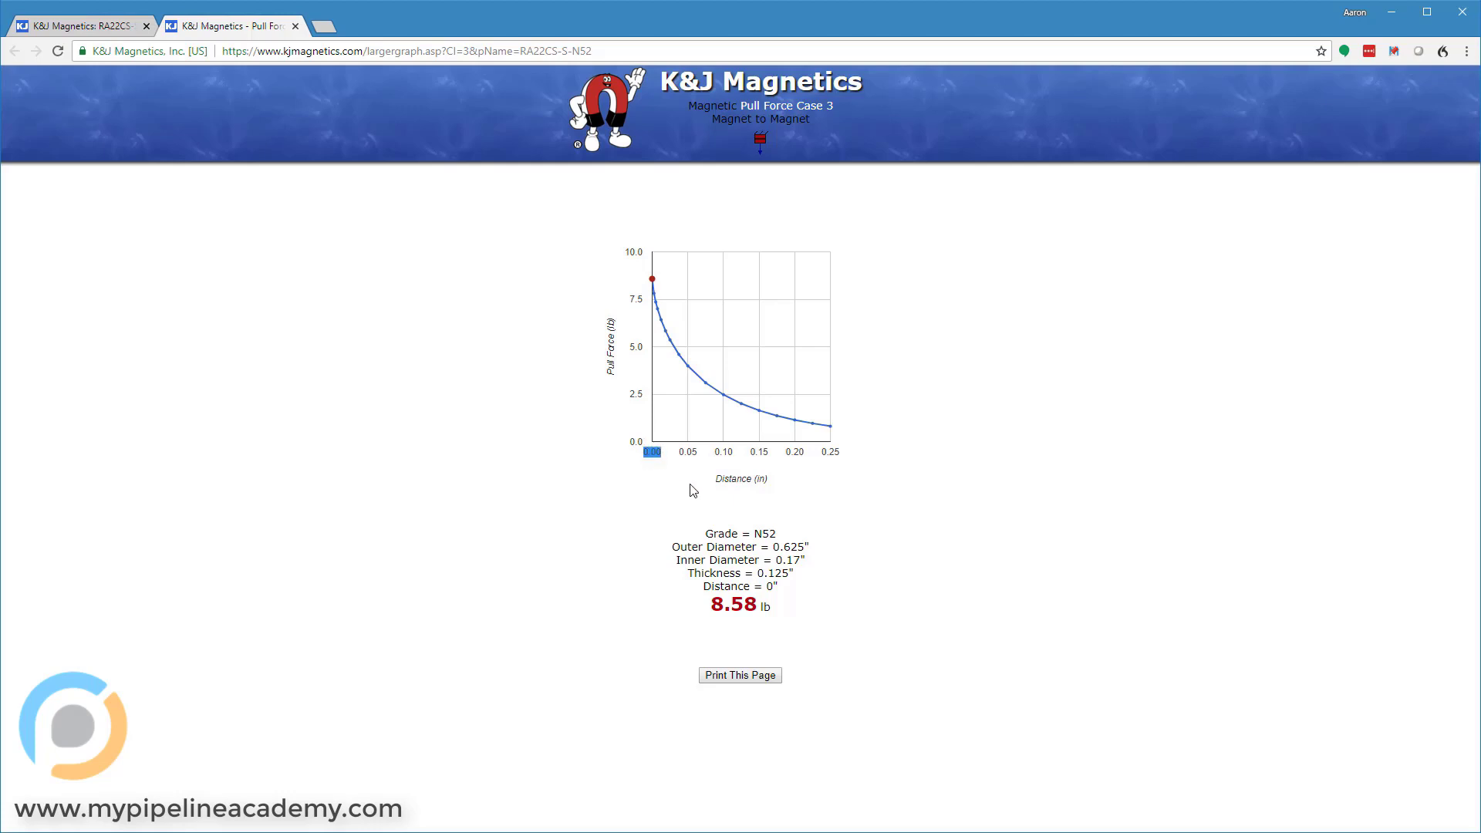
{"action": "mouse_move", "coordinate": [648, 494]}
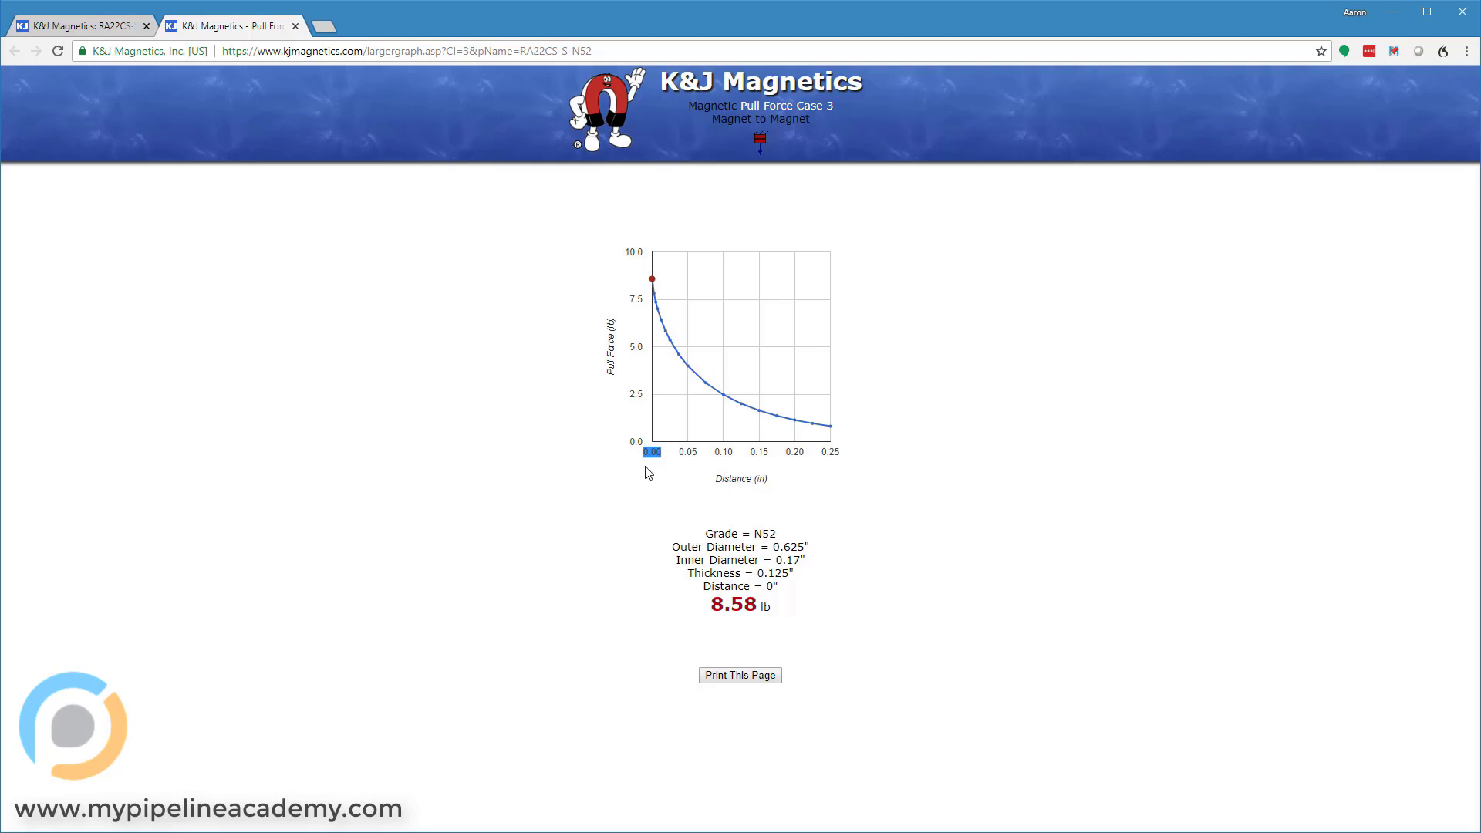
{"action": "mouse_move", "coordinate": [649, 476]}
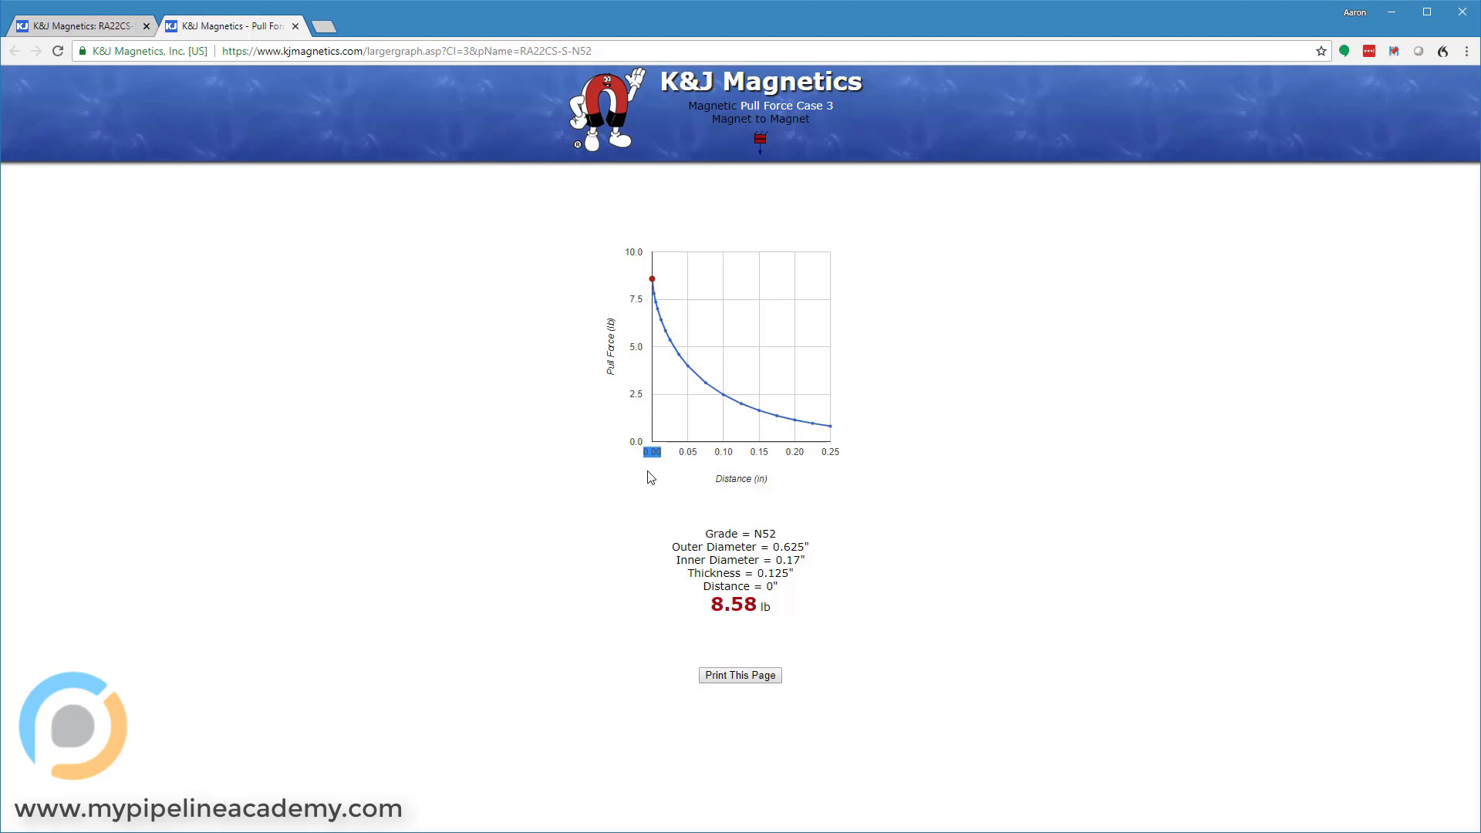
{"action": "mouse_move", "coordinate": [642, 293]}
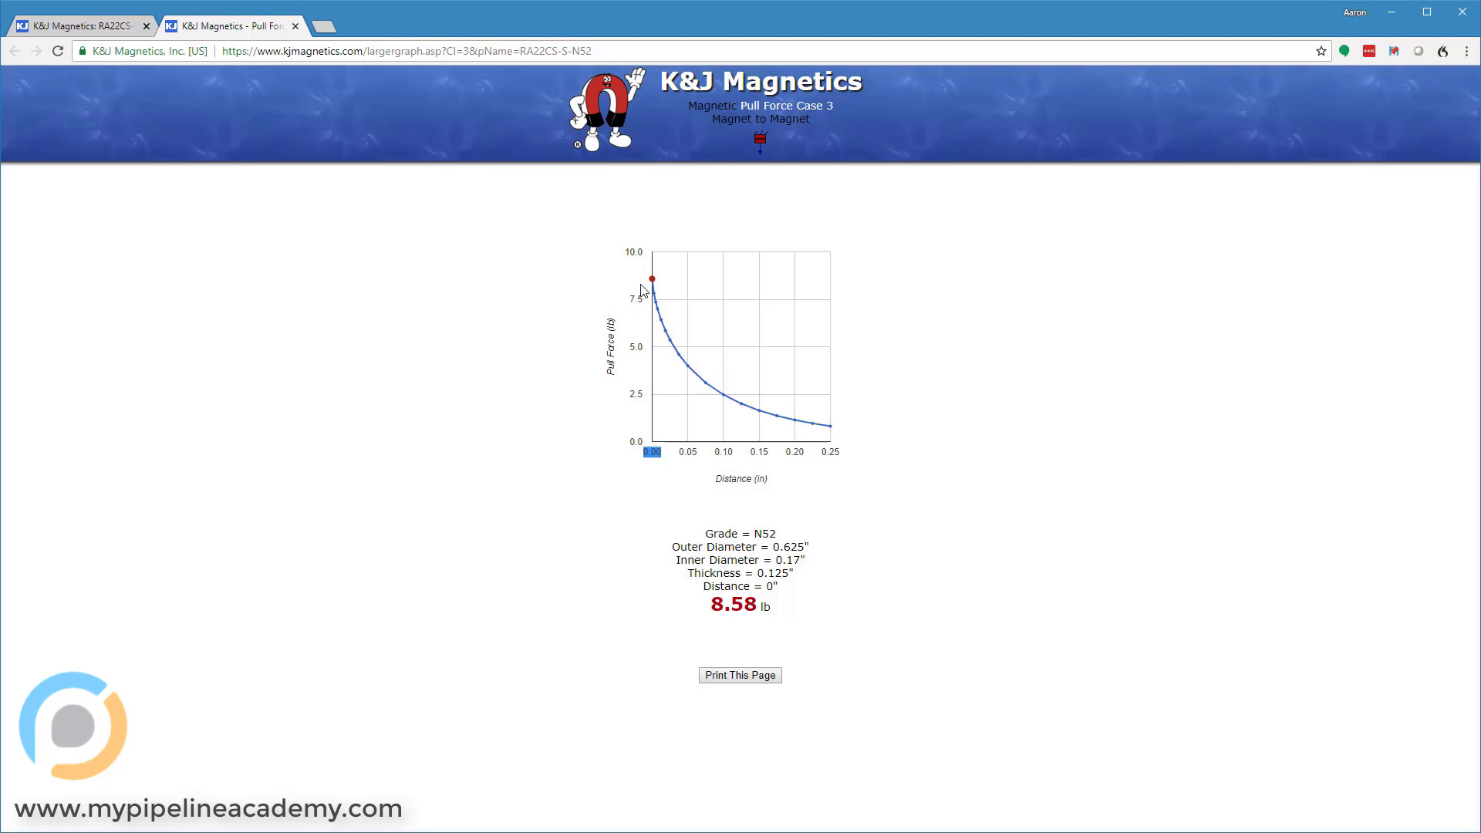
{"action": "mouse_move", "coordinate": [651, 279]}
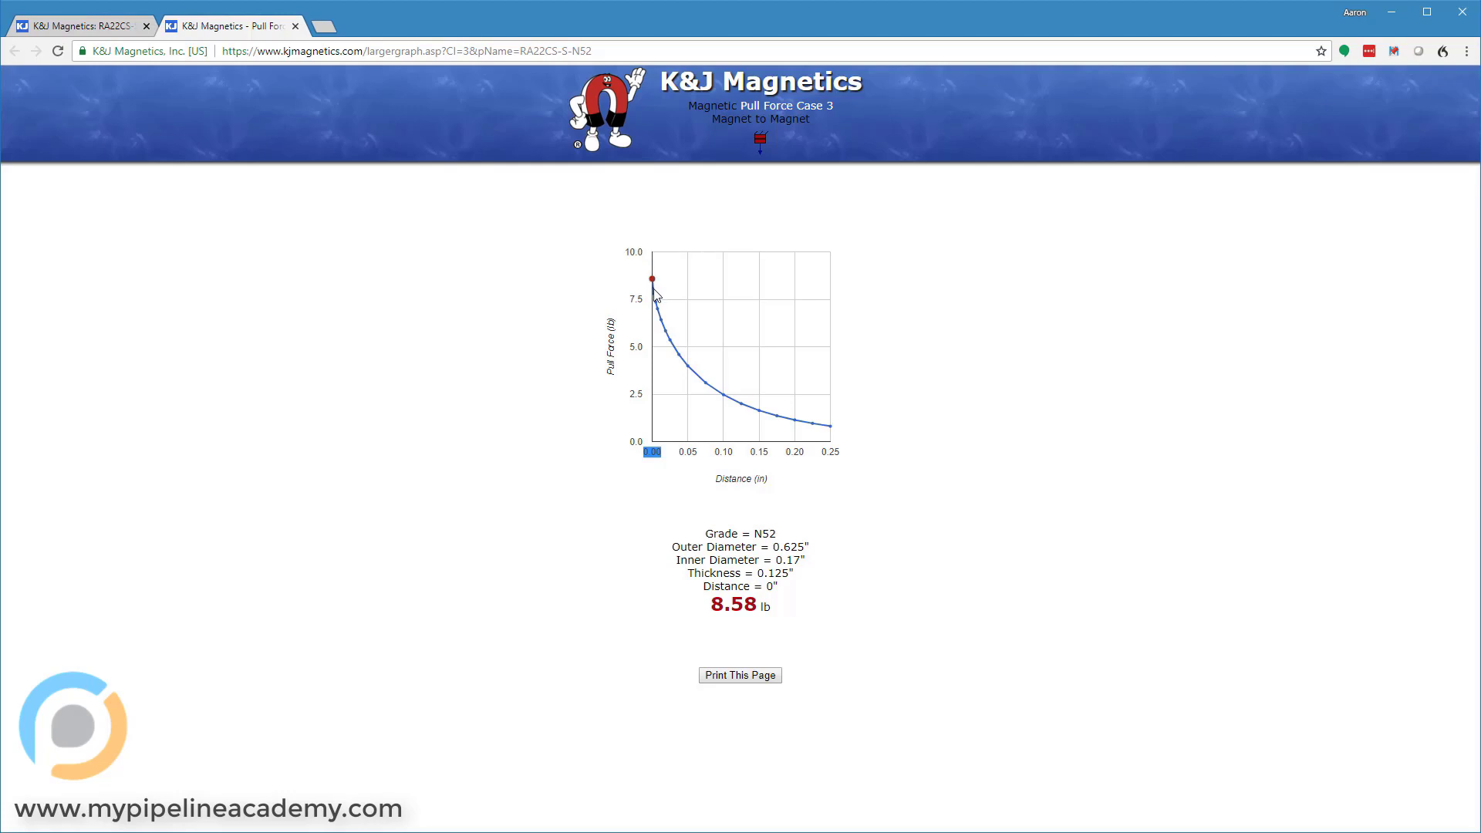
{"action": "mouse_move", "coordinate": [660, 327]}
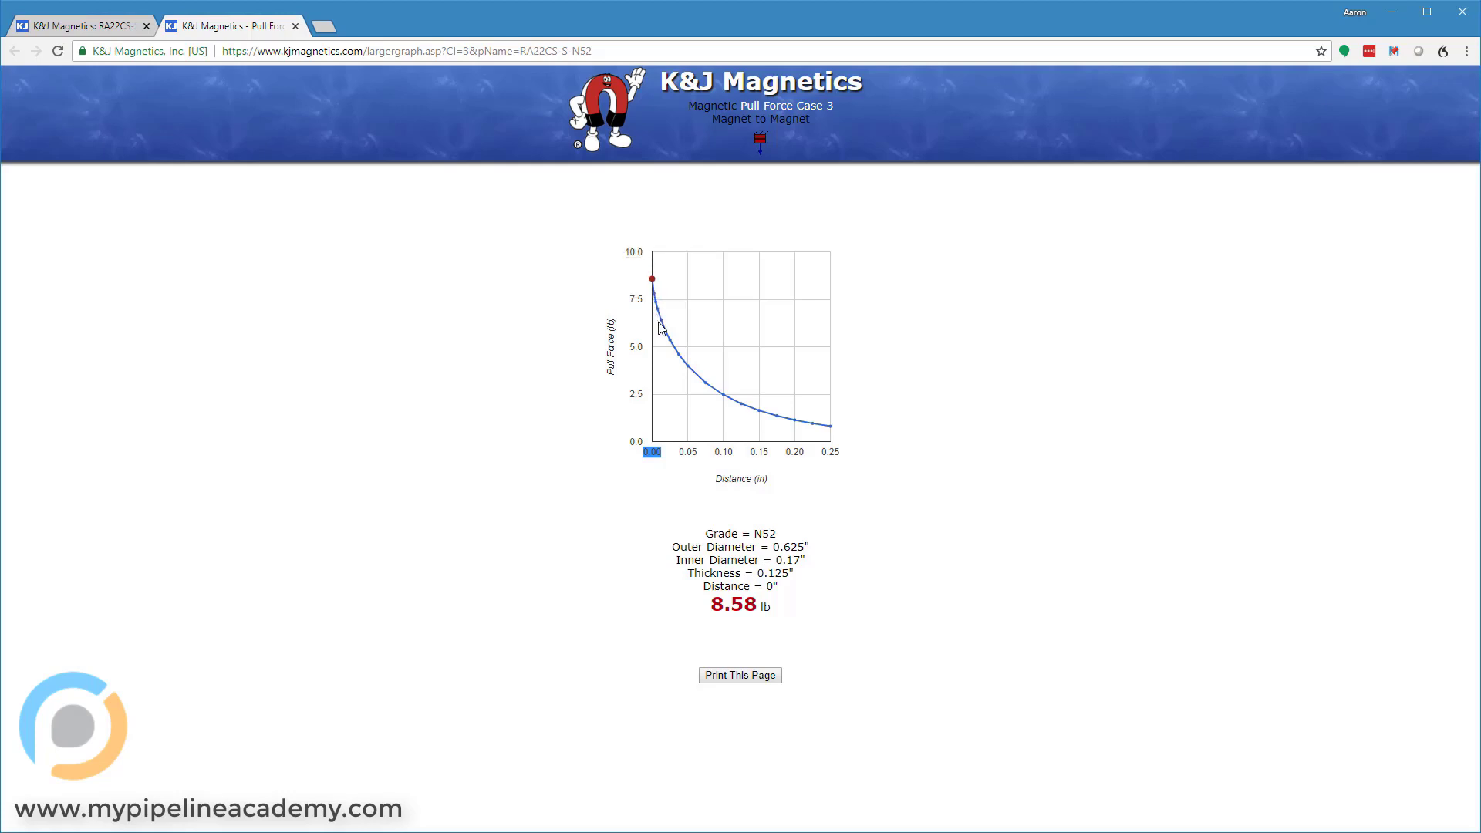
{"action": "mouse_move", "coordinate": [665, 333]}
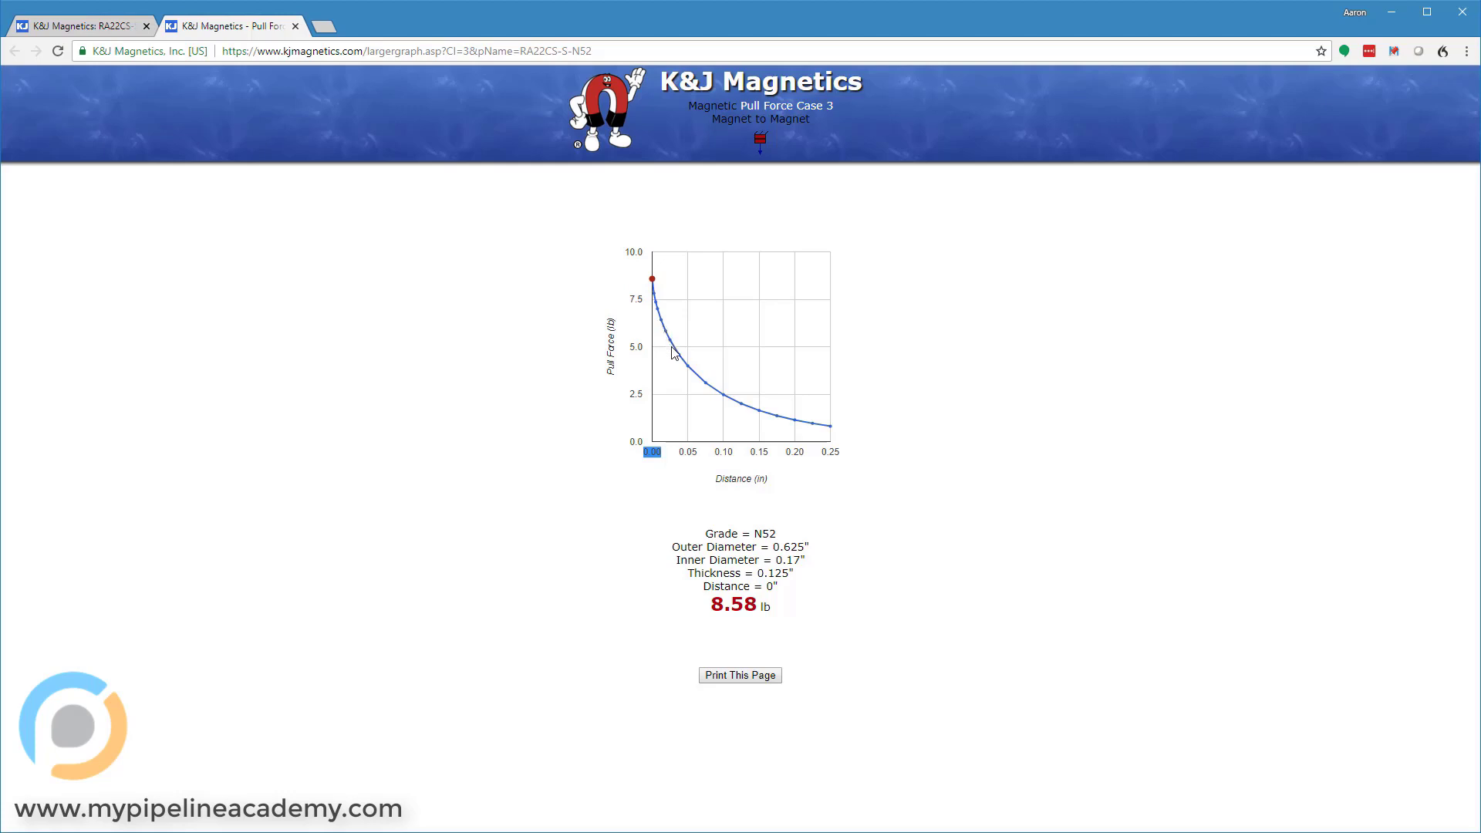
{"action": "mouse_move", "coordinate": [682, 365]}
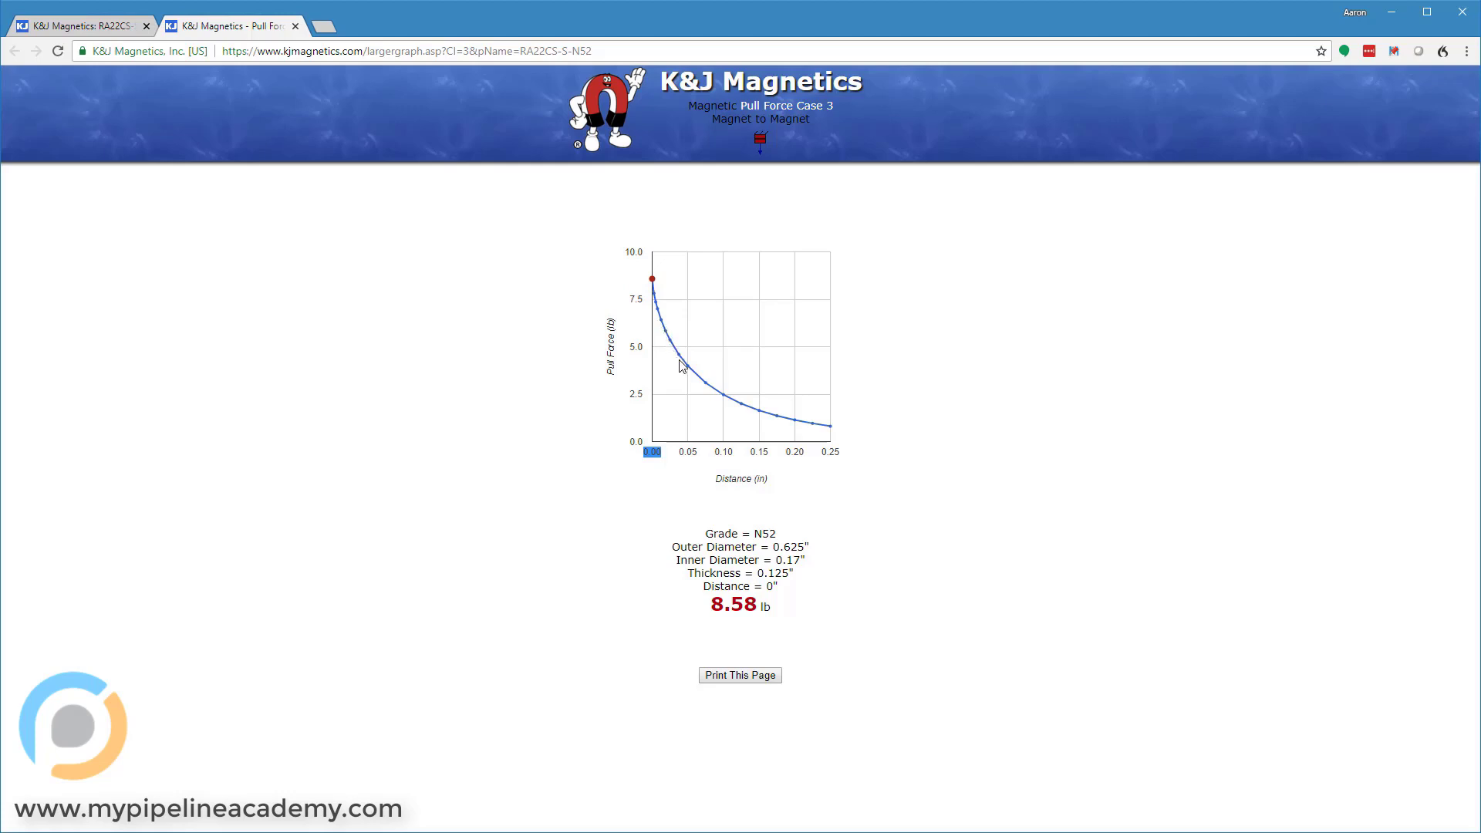
{"action": "mouse_move", "coordinate": [689, 372]}
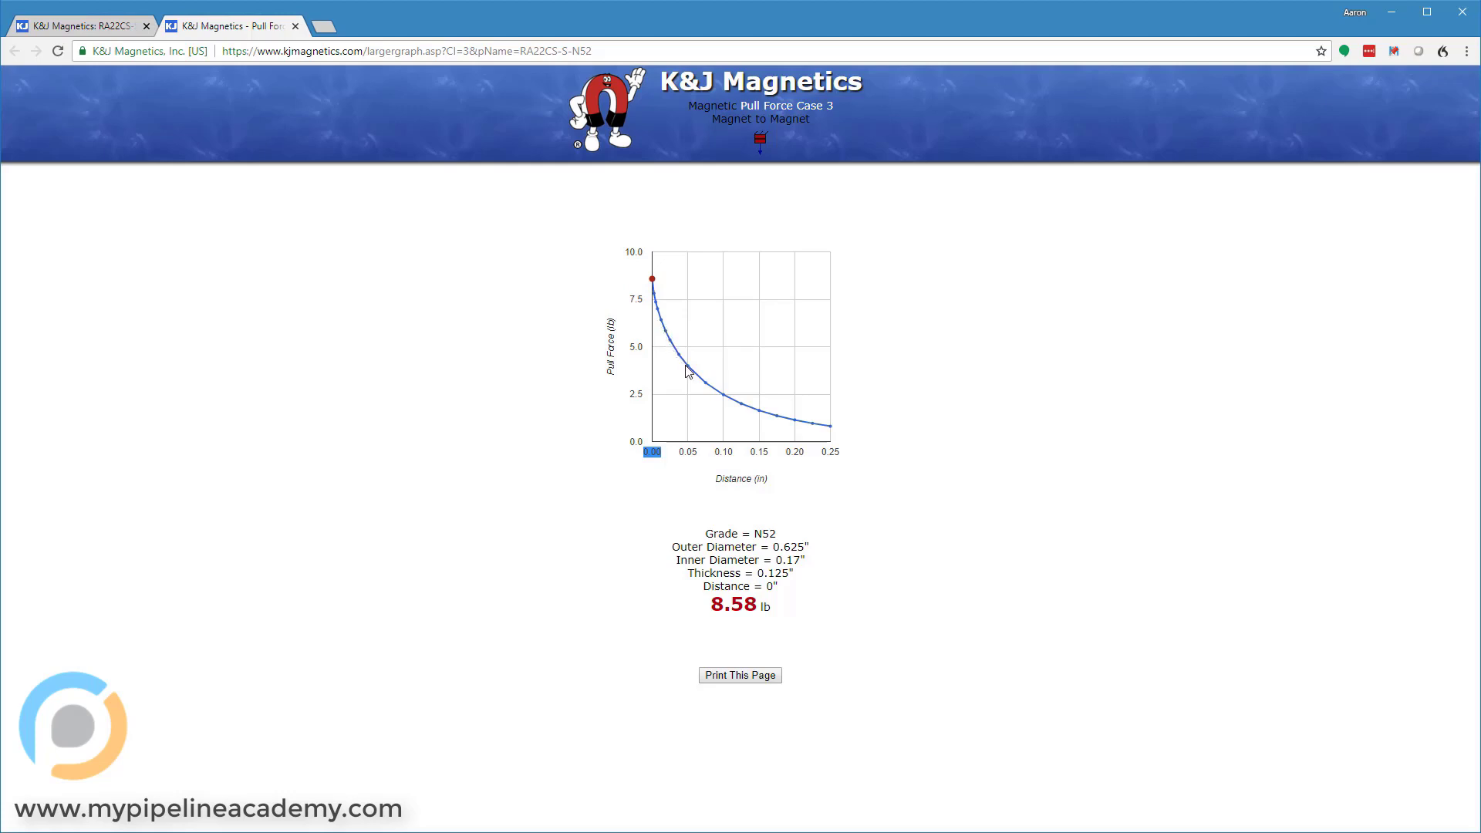
{"action": "mouse_move", "coordinate": [691, 379]}
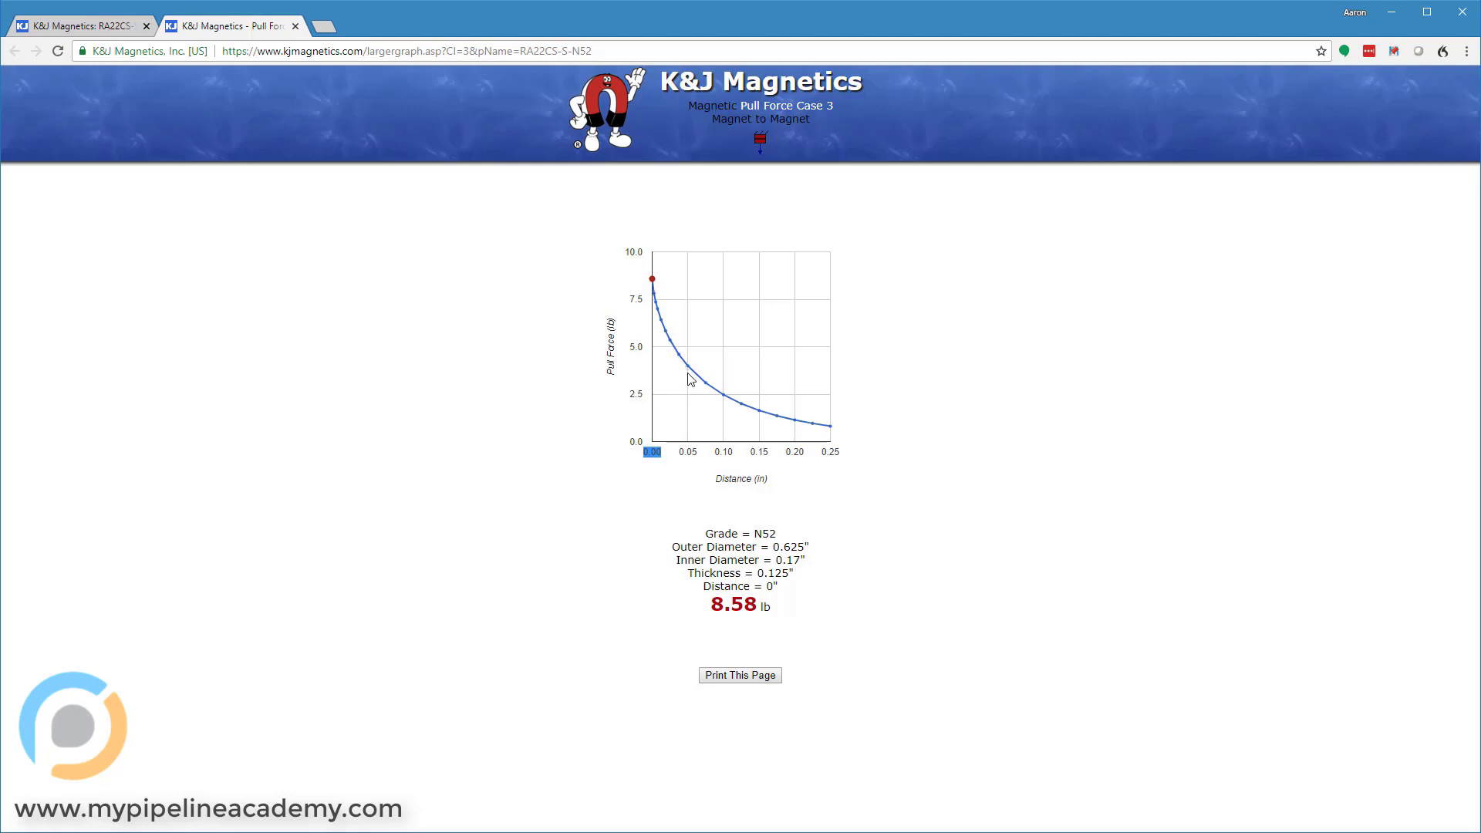
{"action": "mouse_move", "coordinate": [691, 432]}
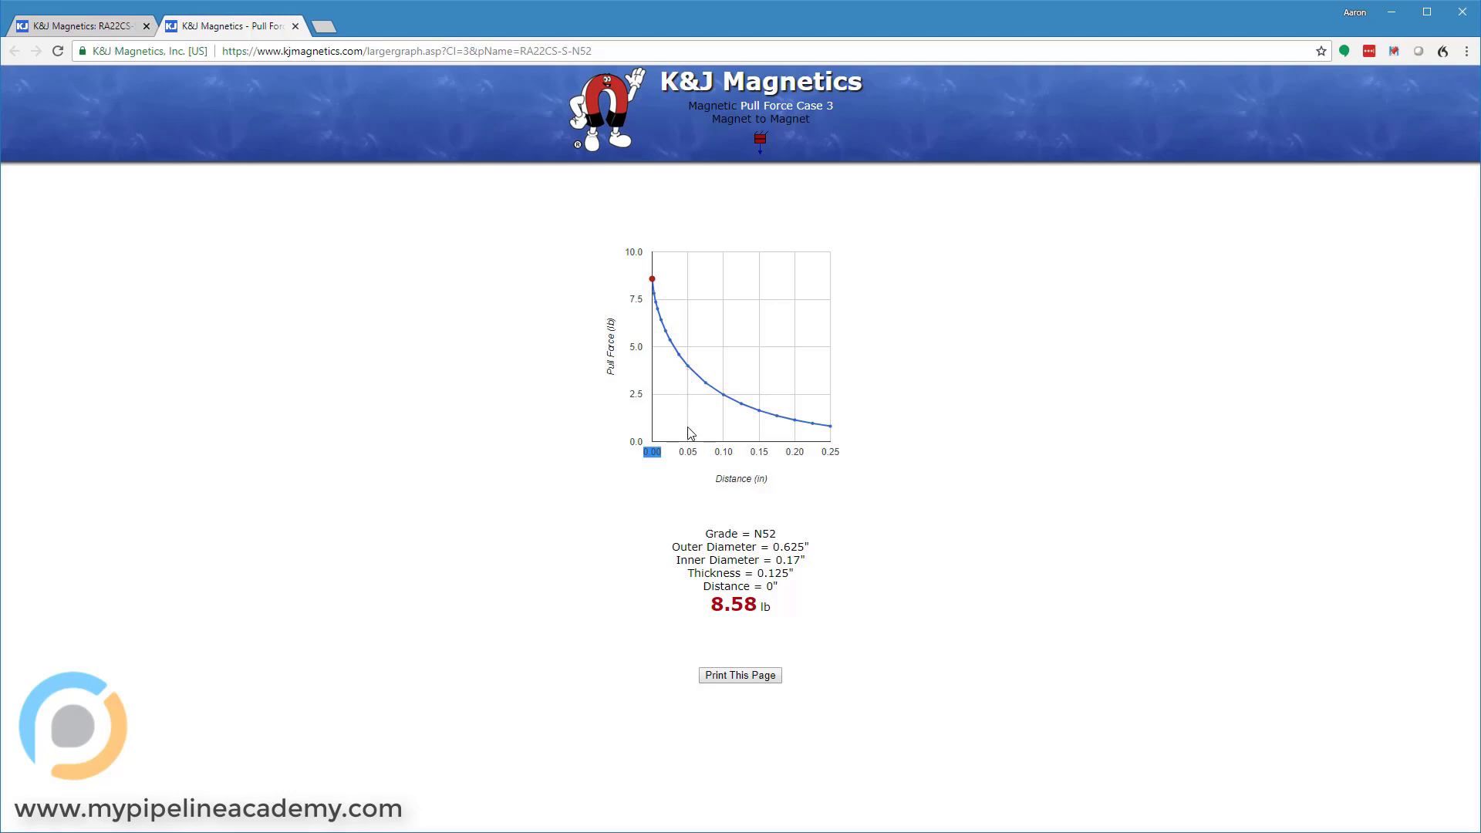
{"action": "mouse_move", "coordinate": [691, 395]}
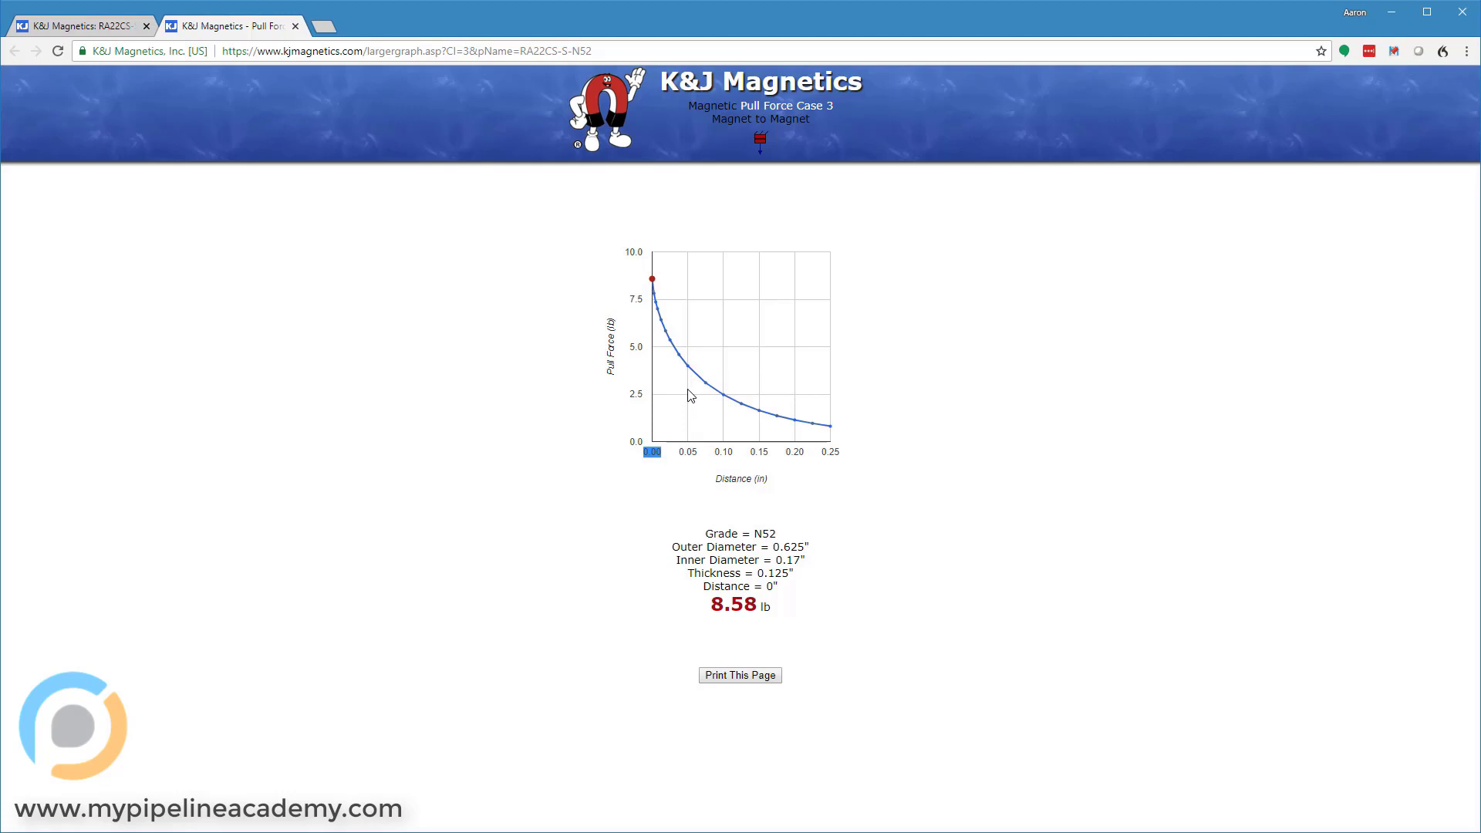
{"action": "mouse_move", "coordinate": [692, 367]}
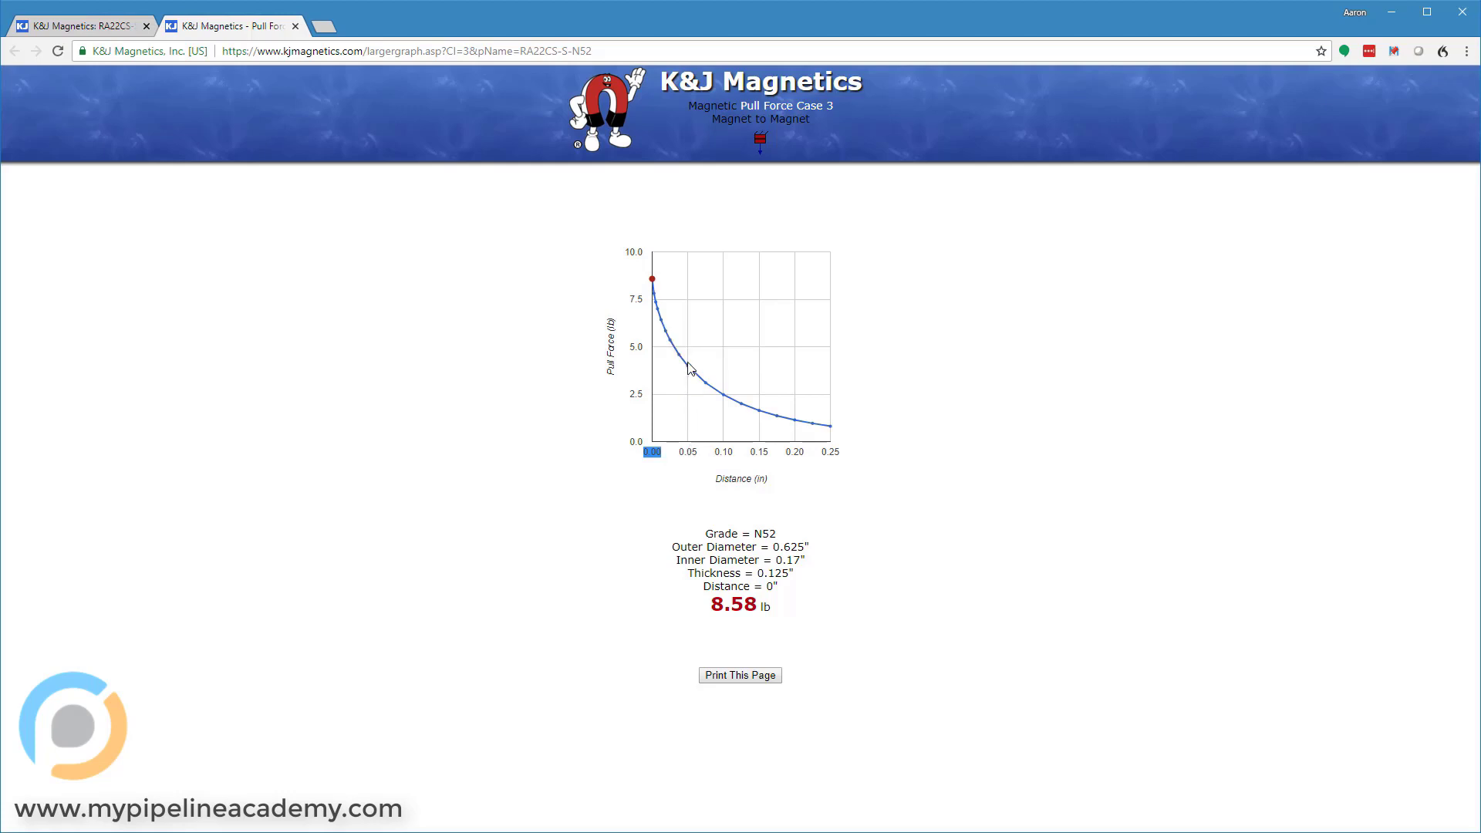
{"action": "mouse_move", "coordinate": [688, 372]}
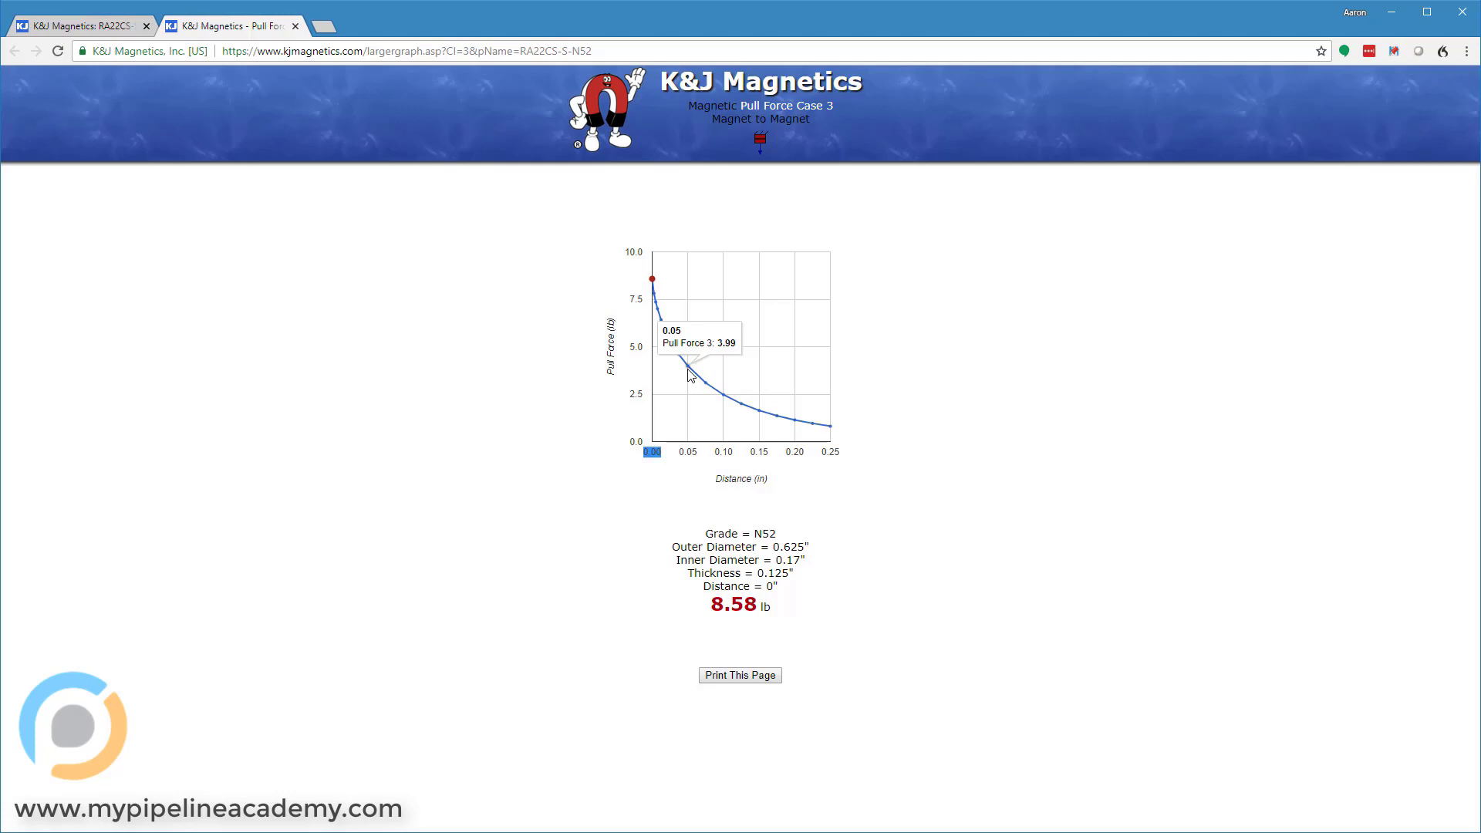
{"action": "mouse_move", "coordinate": [699, 386]}
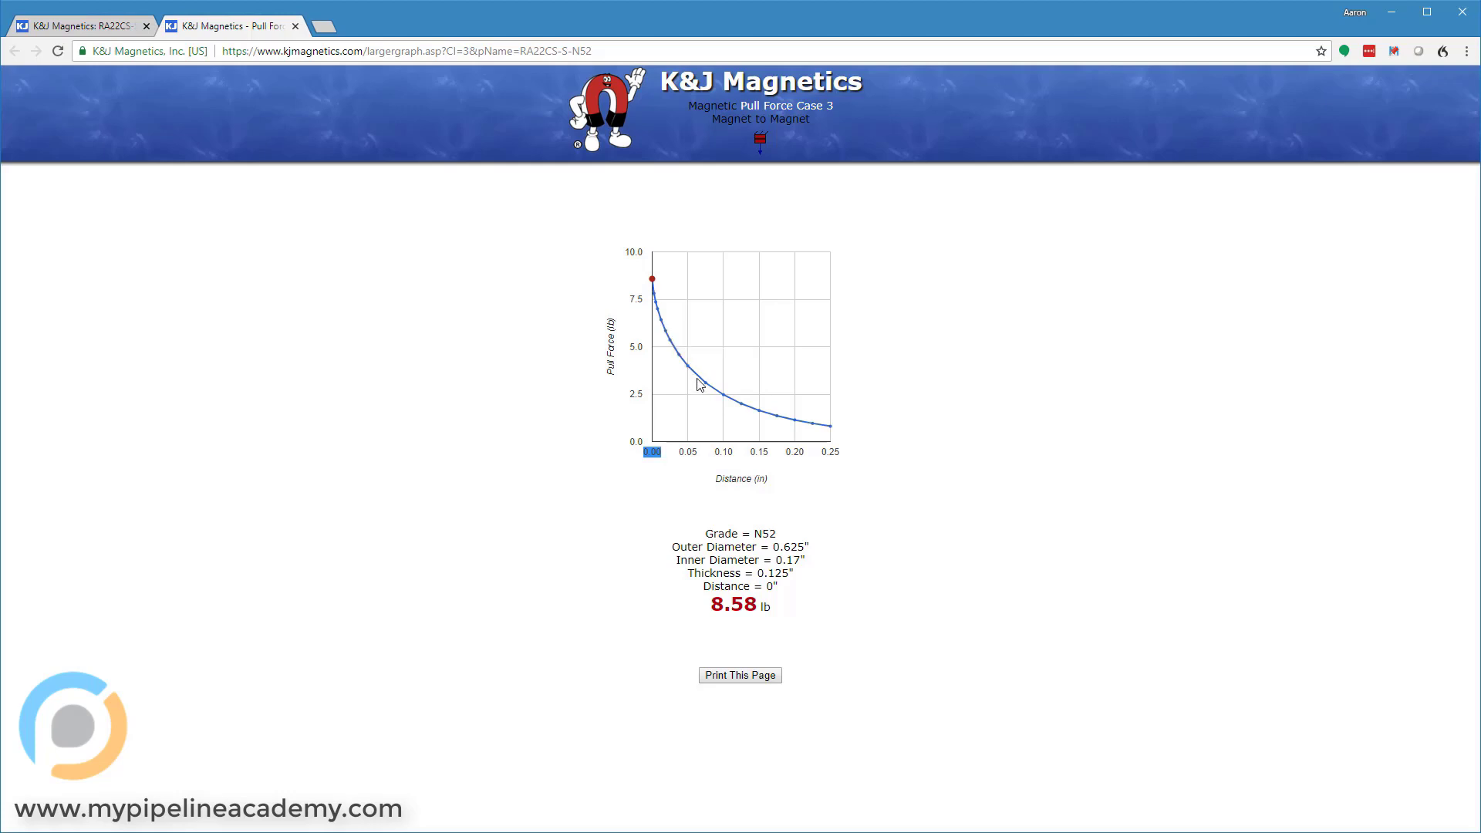
{"action": "mouse_move", "coordinate": [768, 419]}
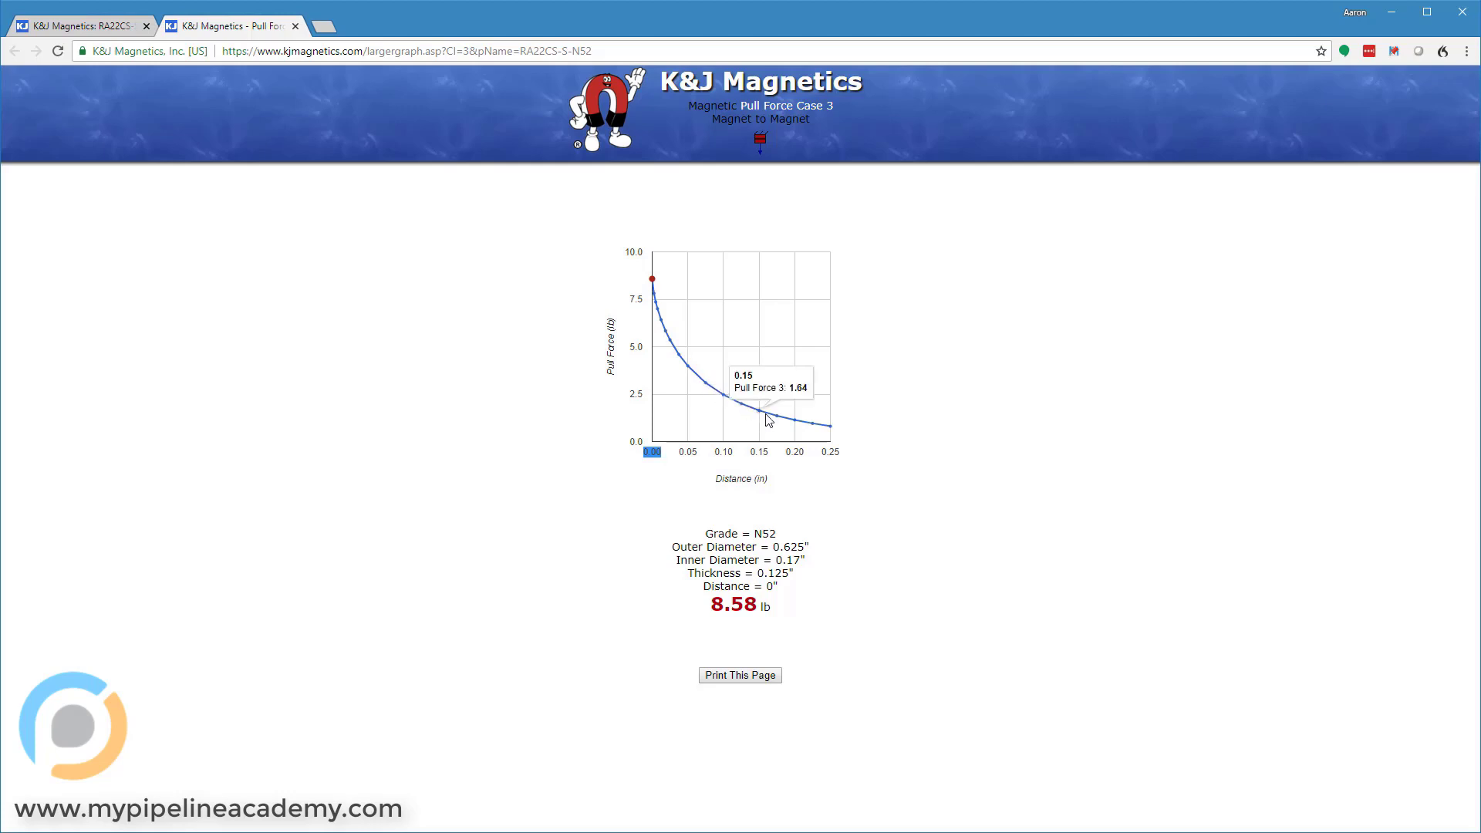
{"action": "mouse_move", "coordinate": [785, 425]}
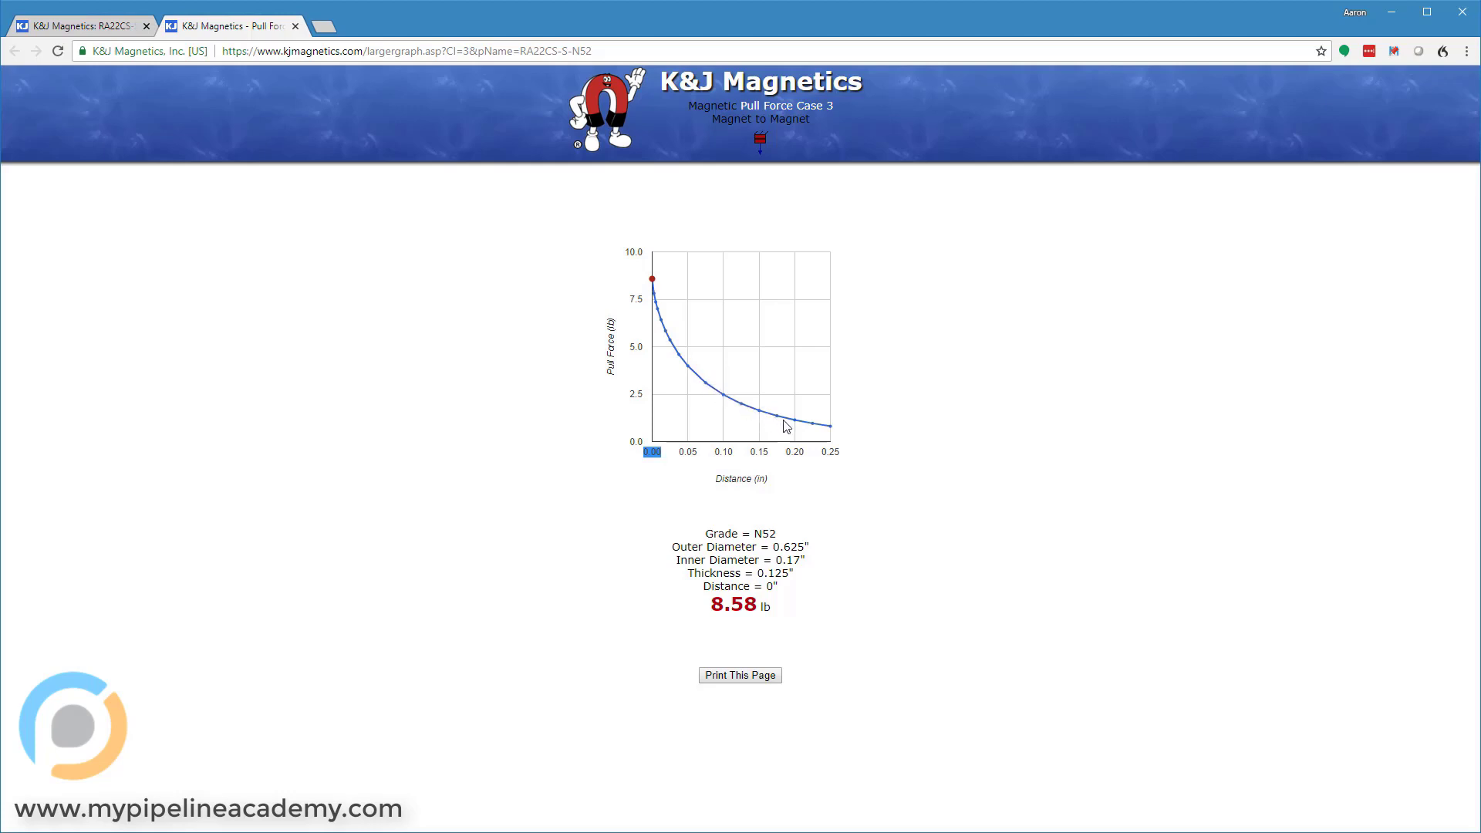
{"action": "mouse_move", "coordinate": [935, 423]}
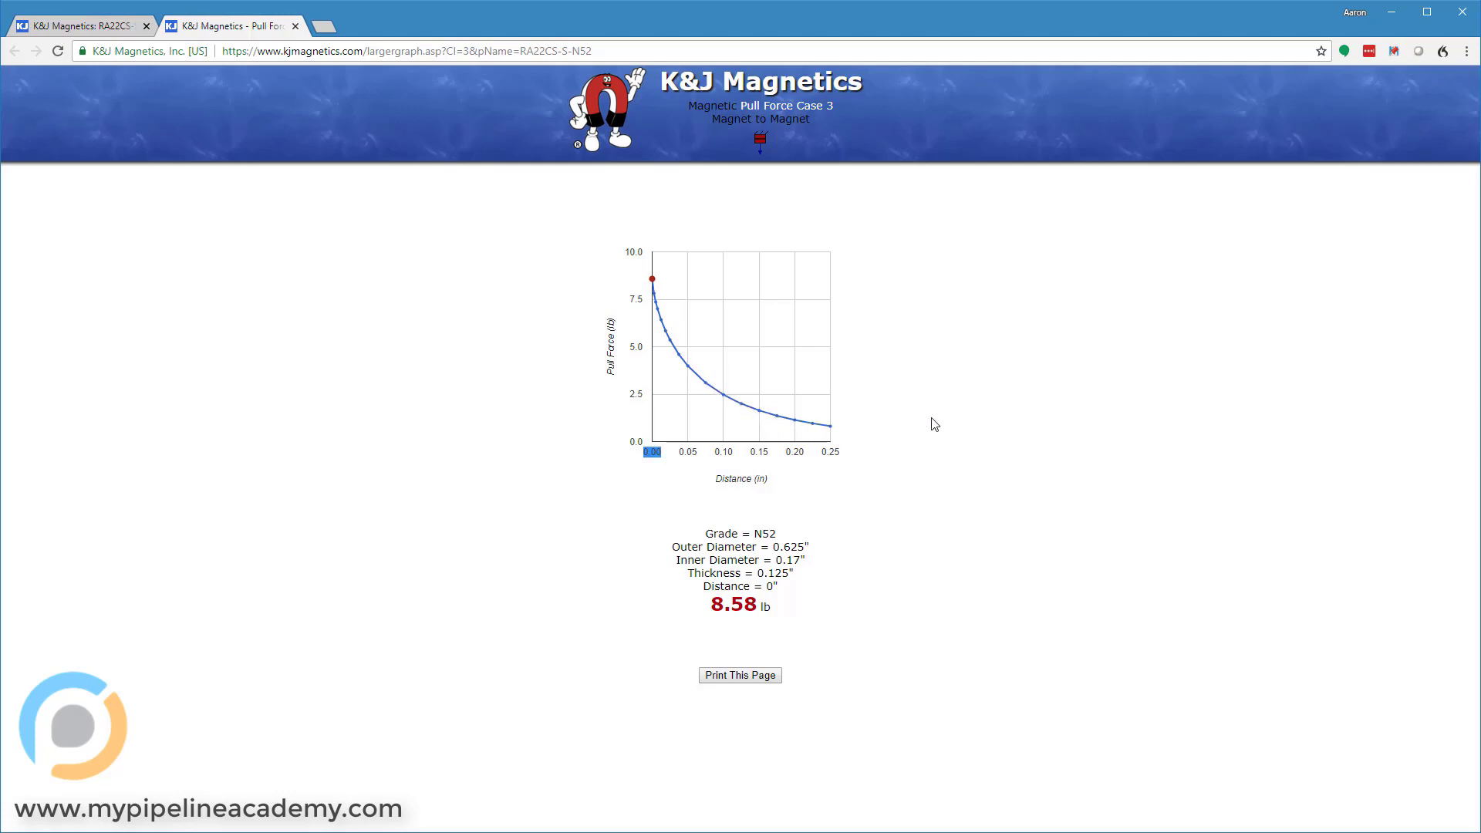
{"action": "mouse_move", "coordinate": [478, 420]}
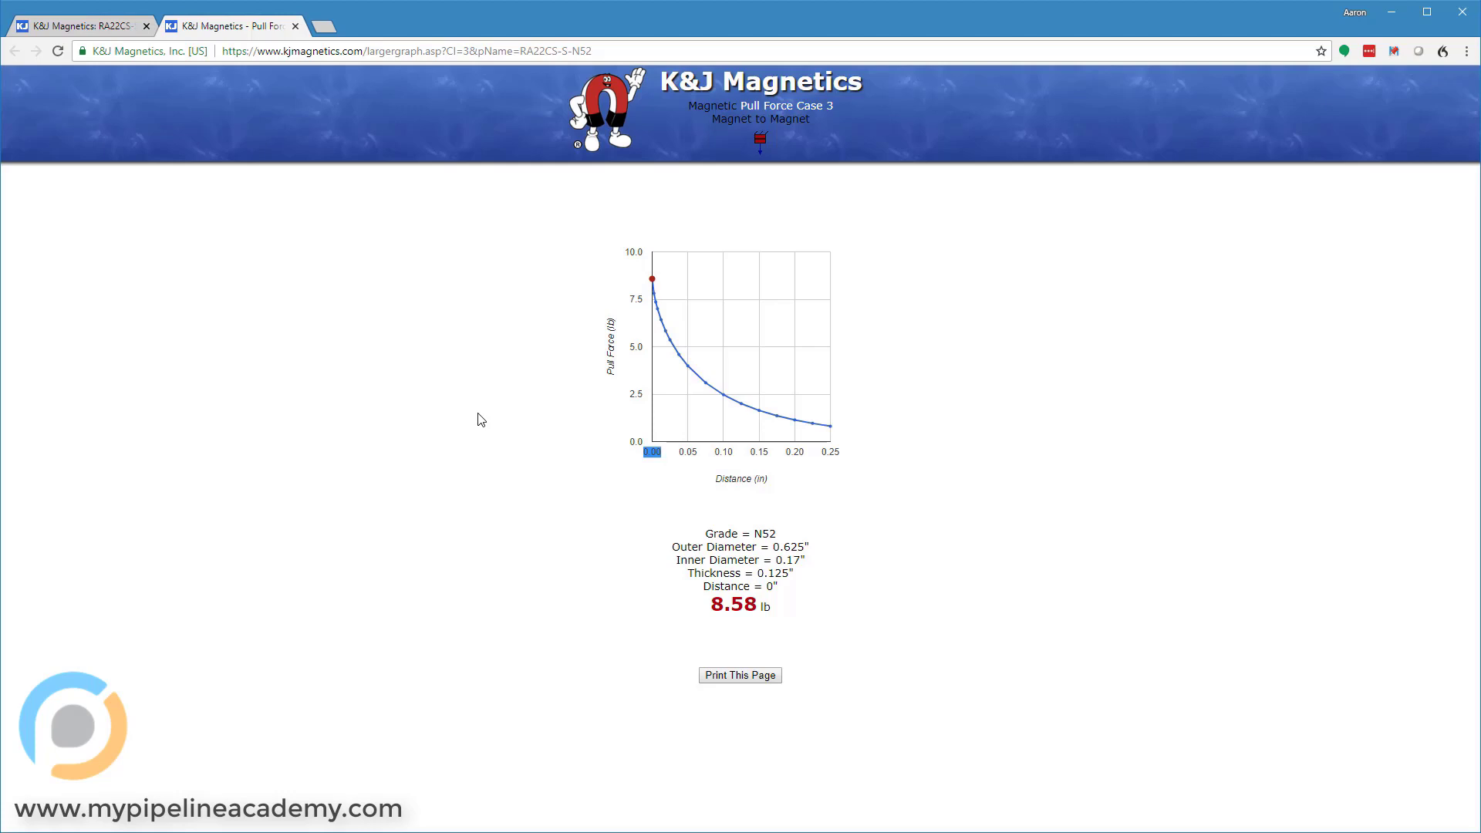
{"action": "mouse_move", "coordinate": [698, 313]}
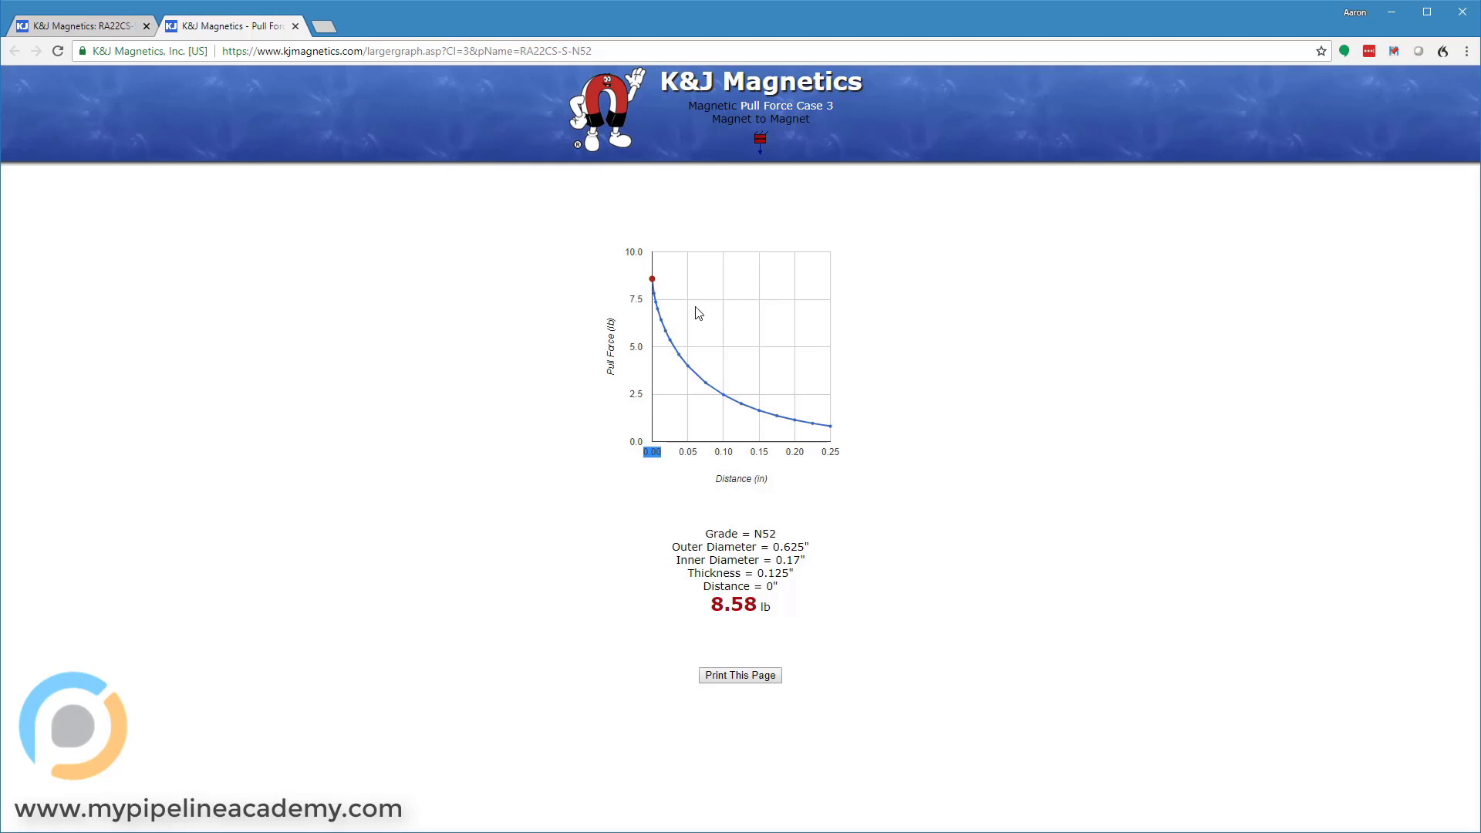
{"action": "mouse_move", "coordinate": [659, 324]}
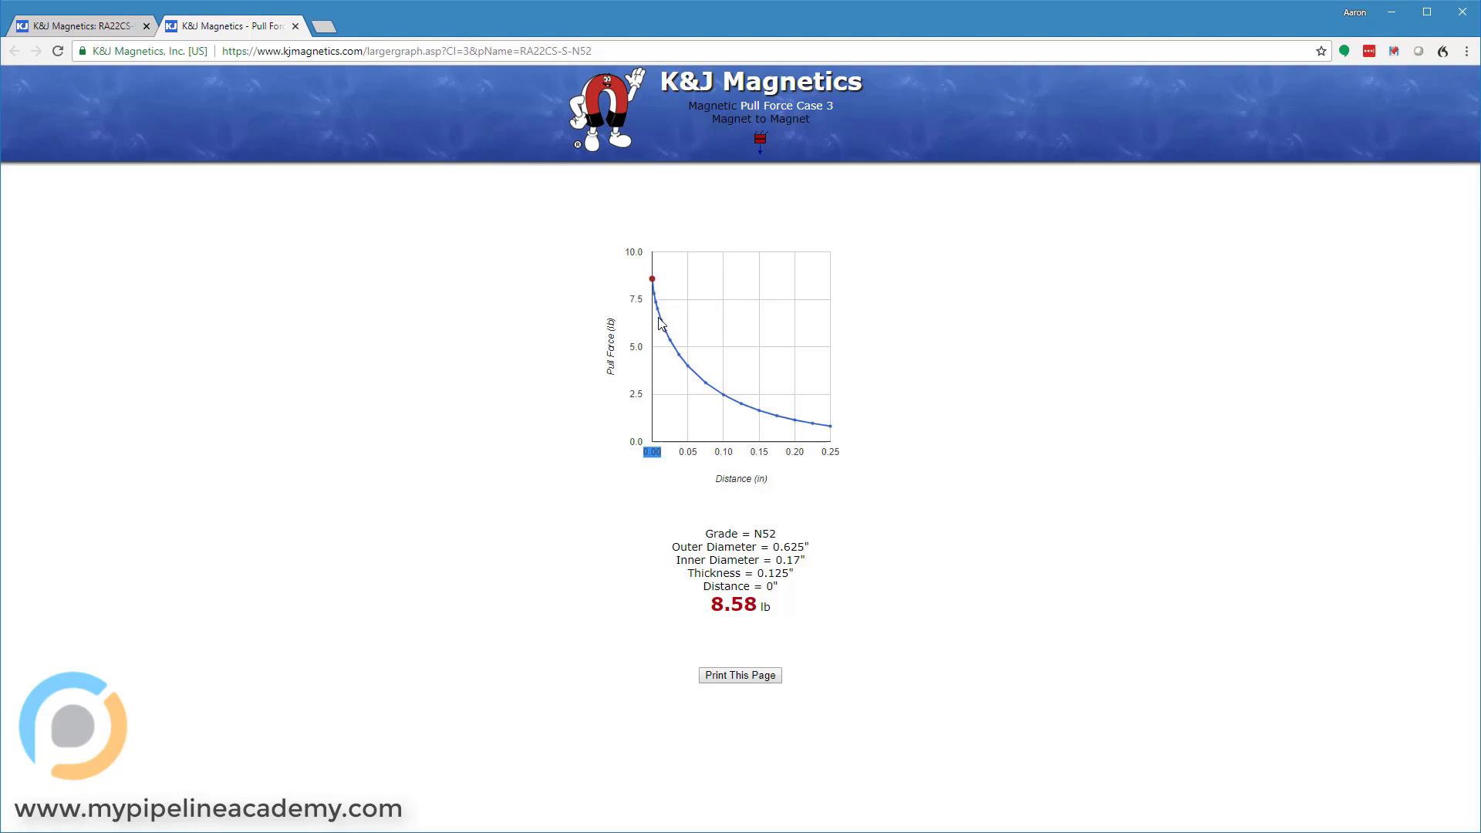
{"action": "mouse_move", "coordinate": [661, 324]}
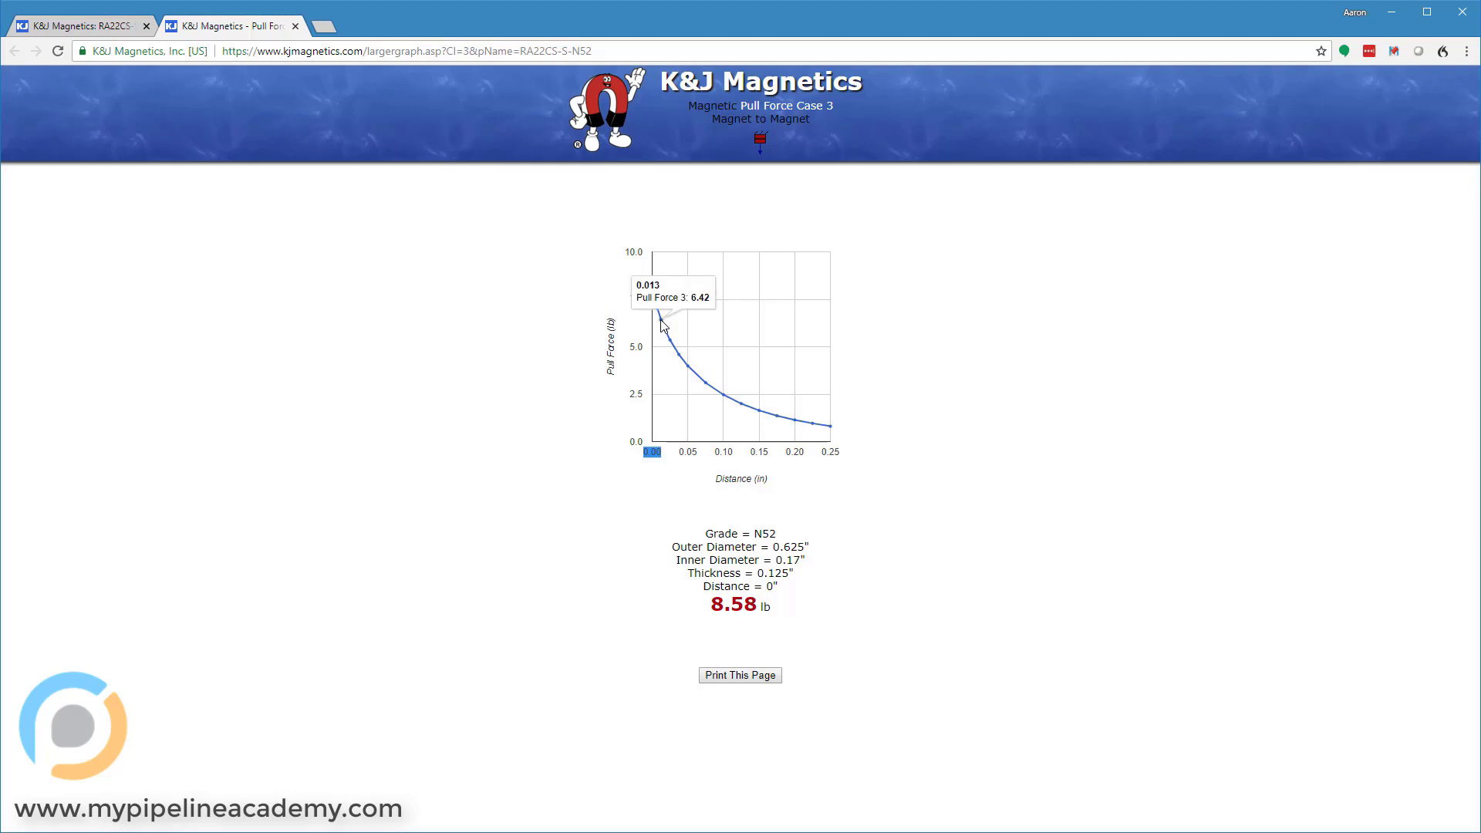
{"action": "mouse_move", "coordinate": [654, 314]}
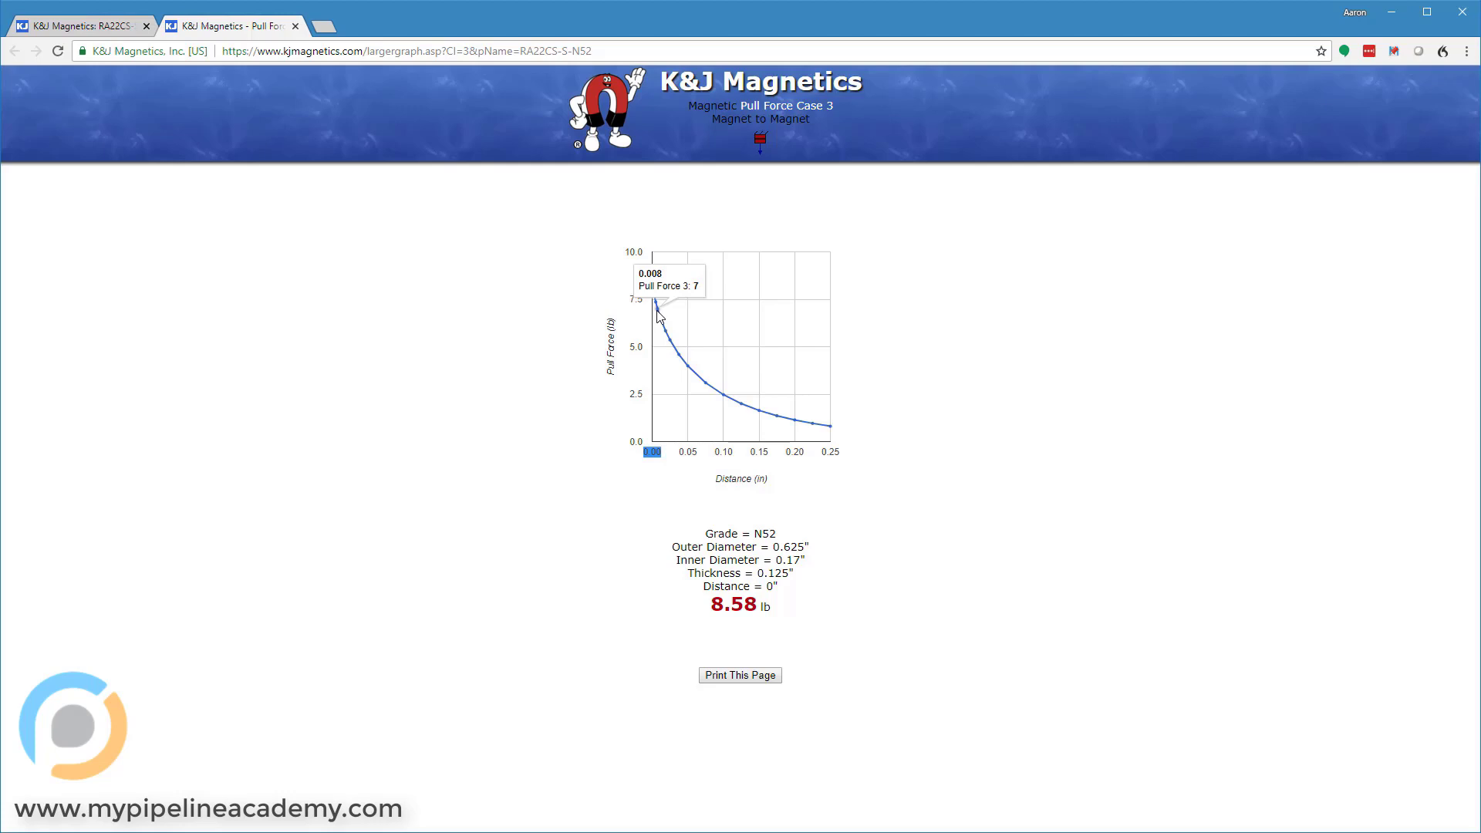
{"action": "mouse_move", "coordinate": [685, 361]}
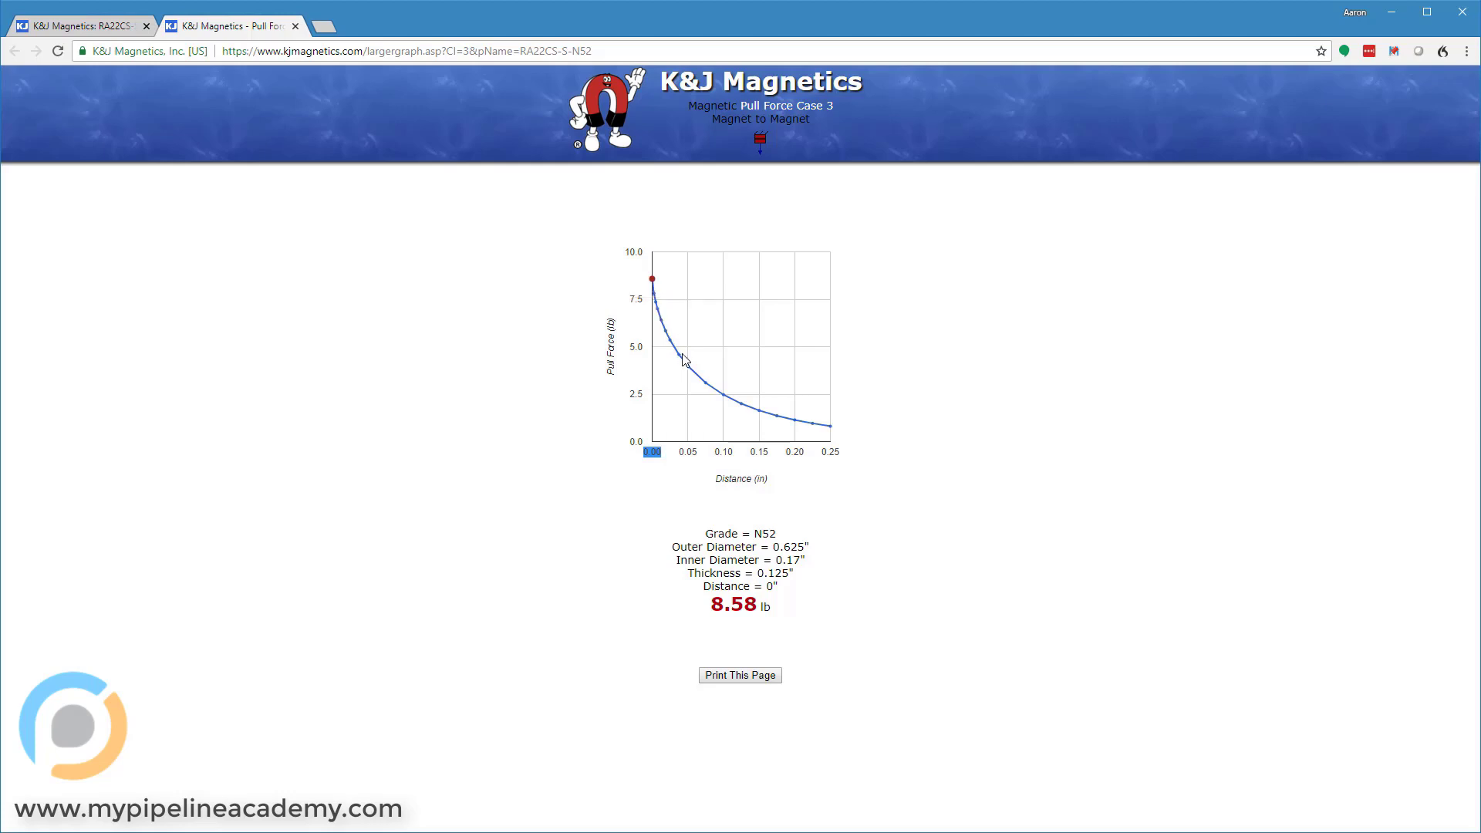
{"action": "mouse_move", "coordinate": [691, 373]}
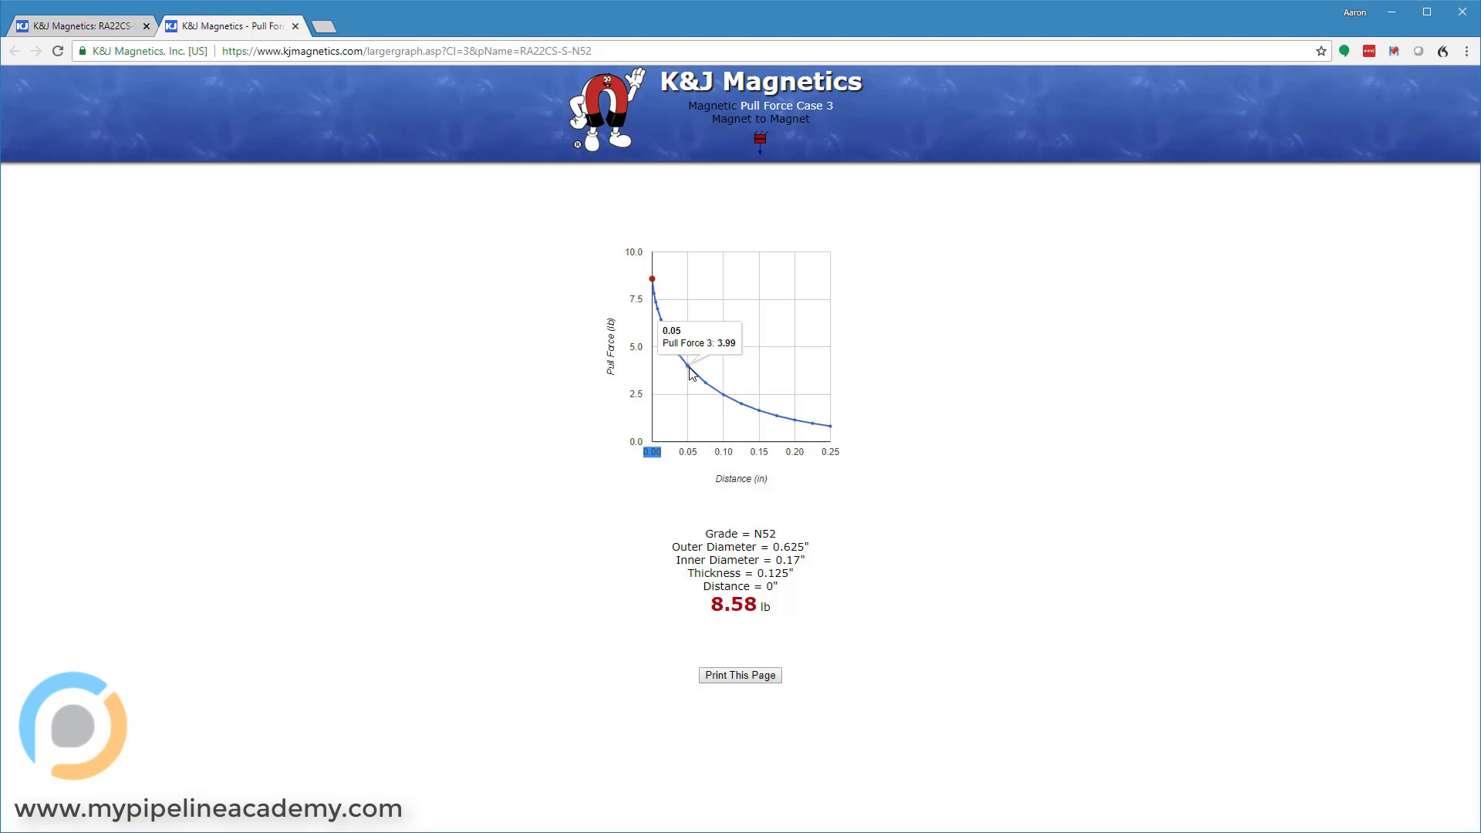
{"action": "mouse_move", "coordinate": [195, 133]}
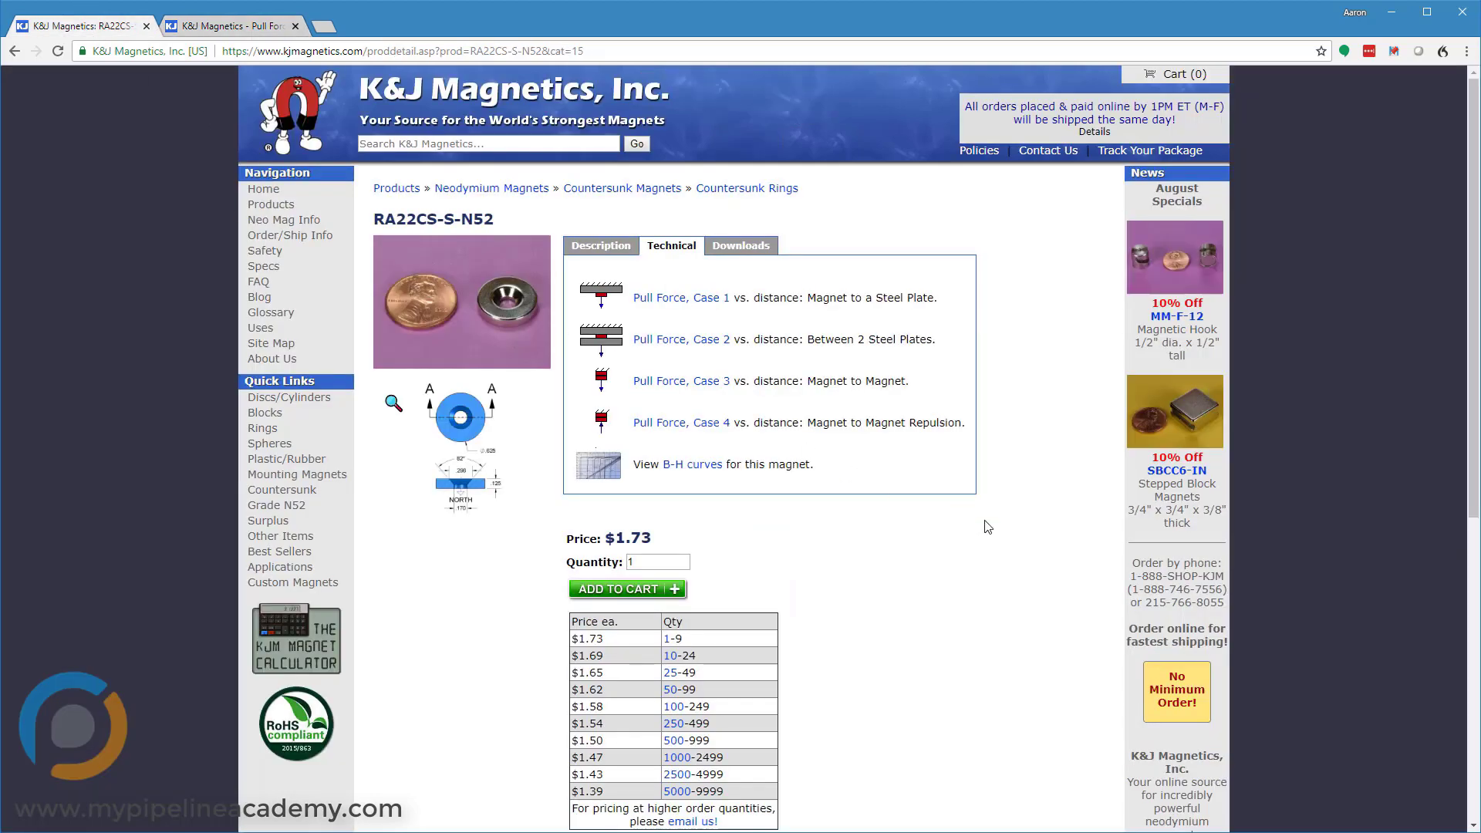
{"action": "mouse_move", "coordinate": [792, 554]}
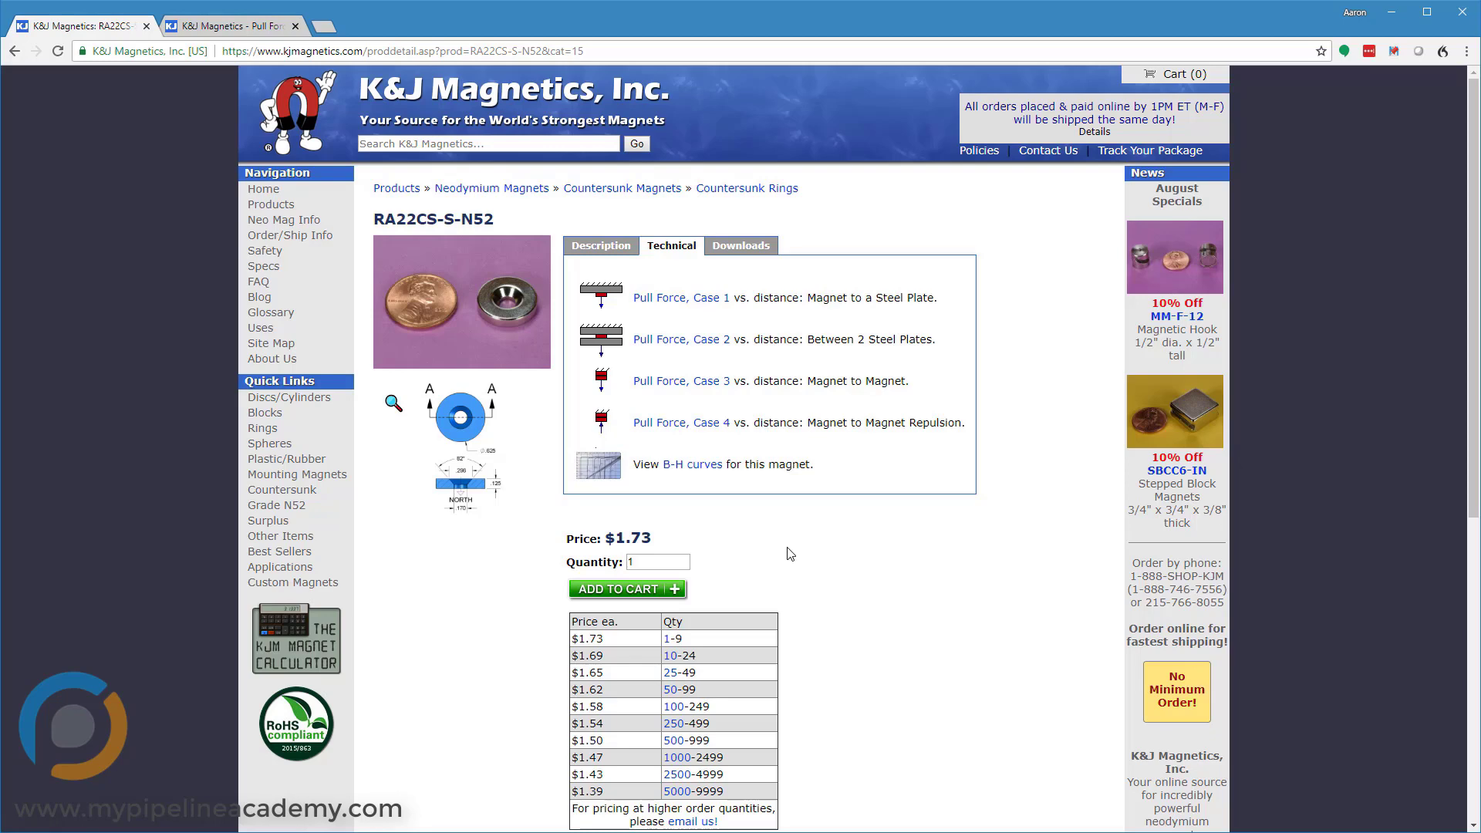
- Check the RA22CS-S-N52 dimensions and specifications, then return to the pull force graph list
{"action": "left_click", "coordinate": [602, 246]}
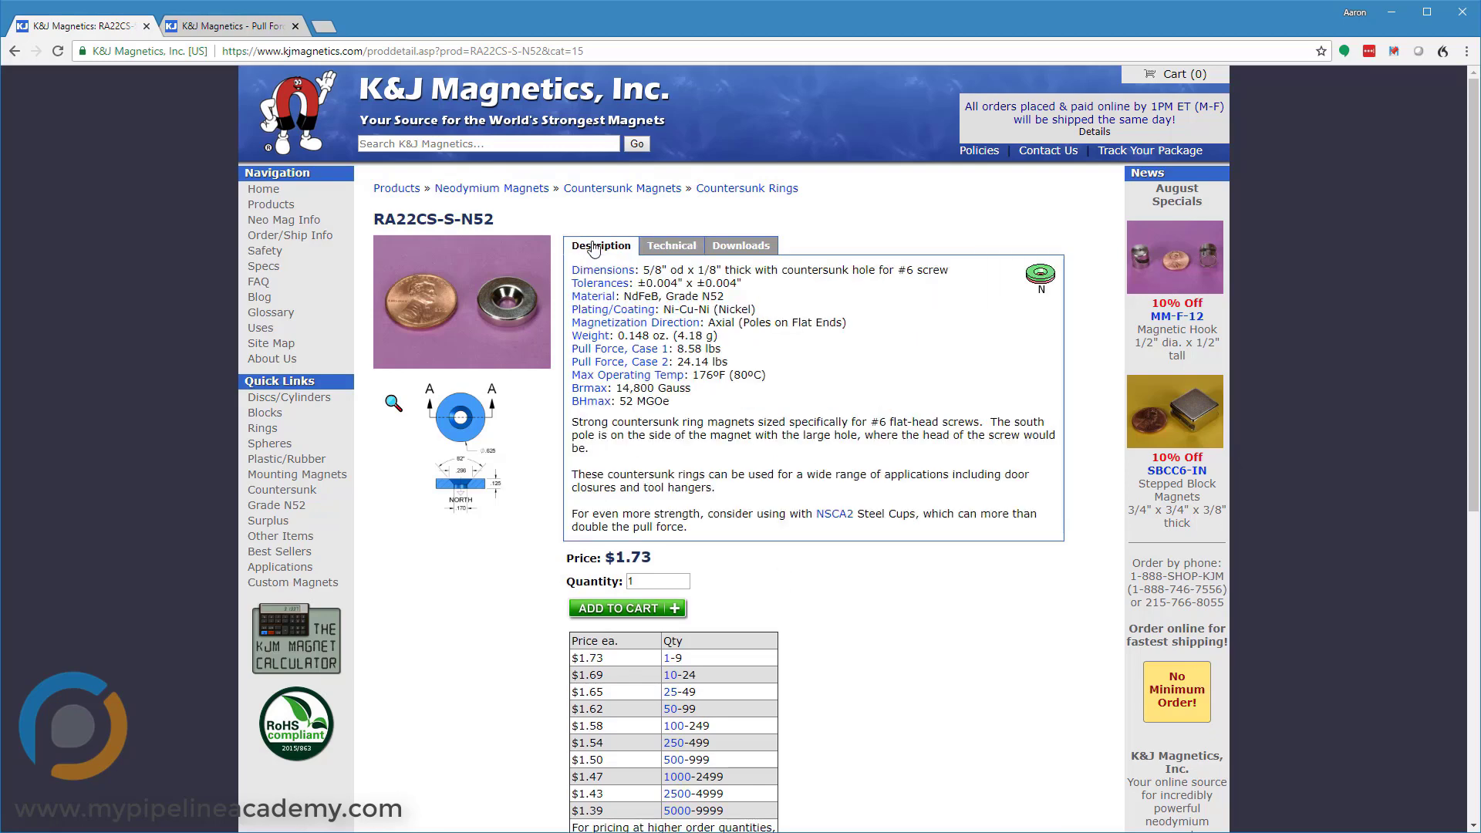
{"action": "mouse_move", "coordinate": [855, 388]}
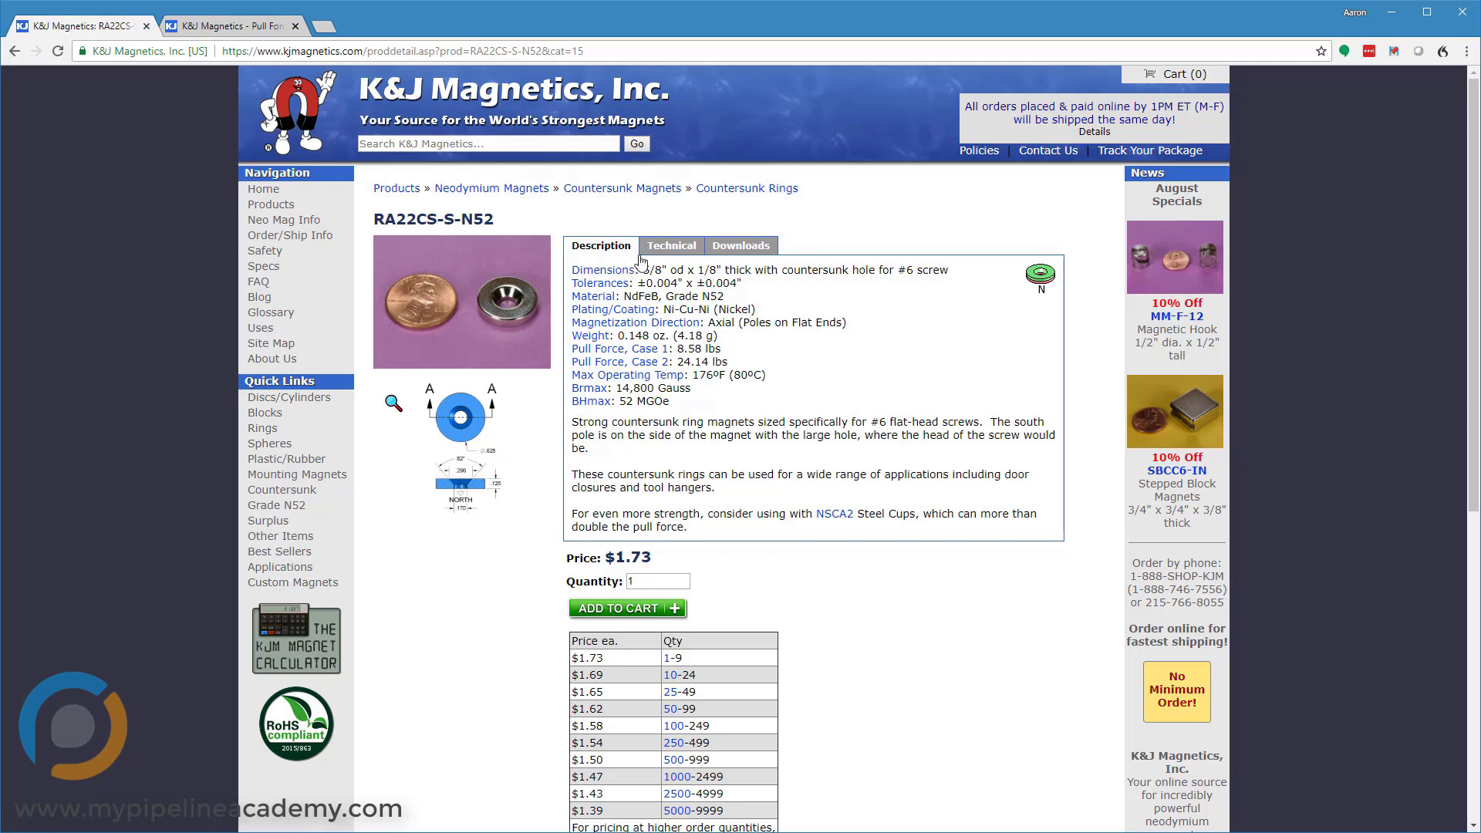
{"action": "left_click", "coordinate": [671, 245]}
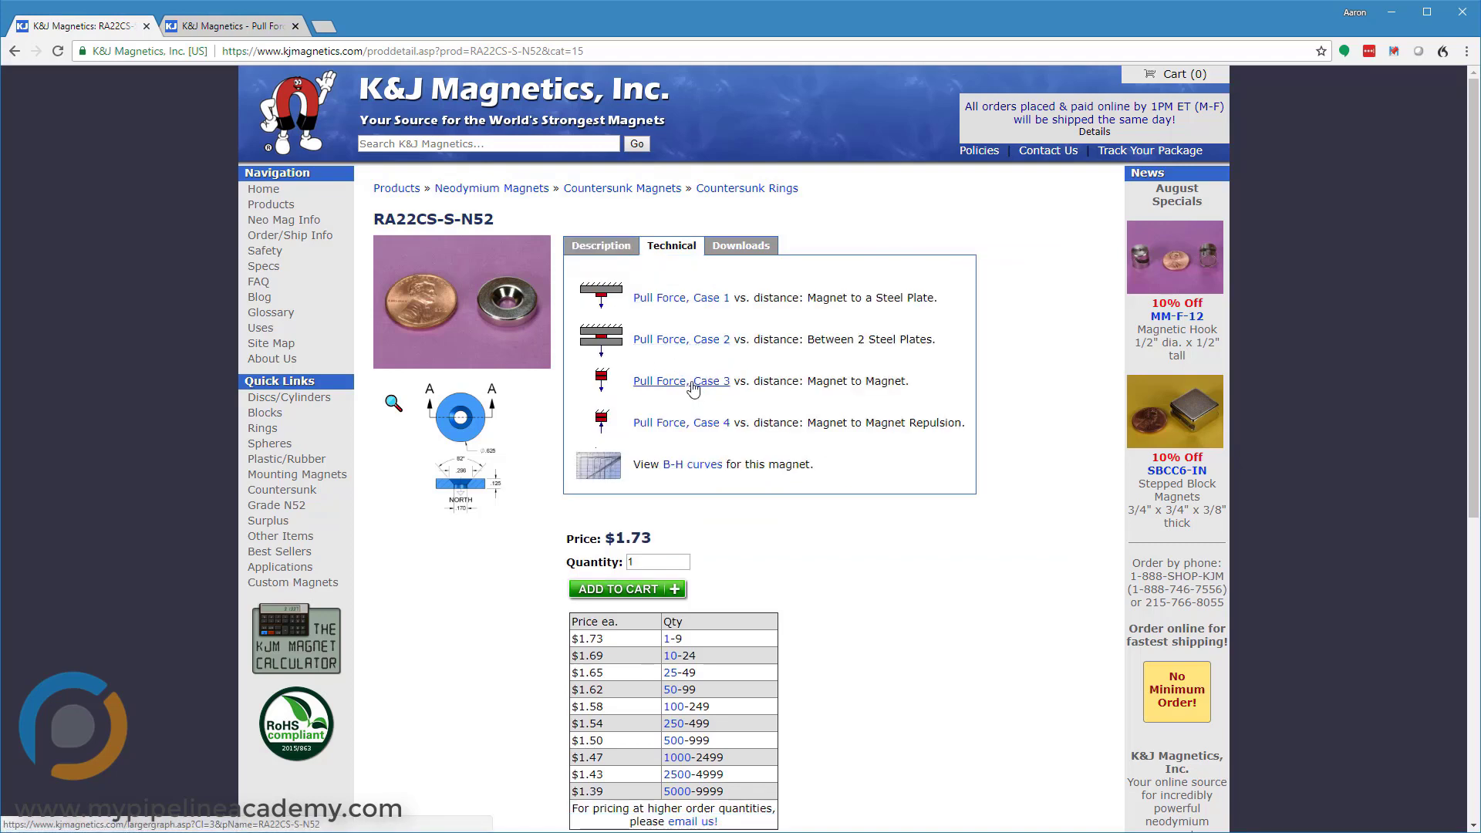
{"action": "mouse_move", "coordinate": [901, 568]}
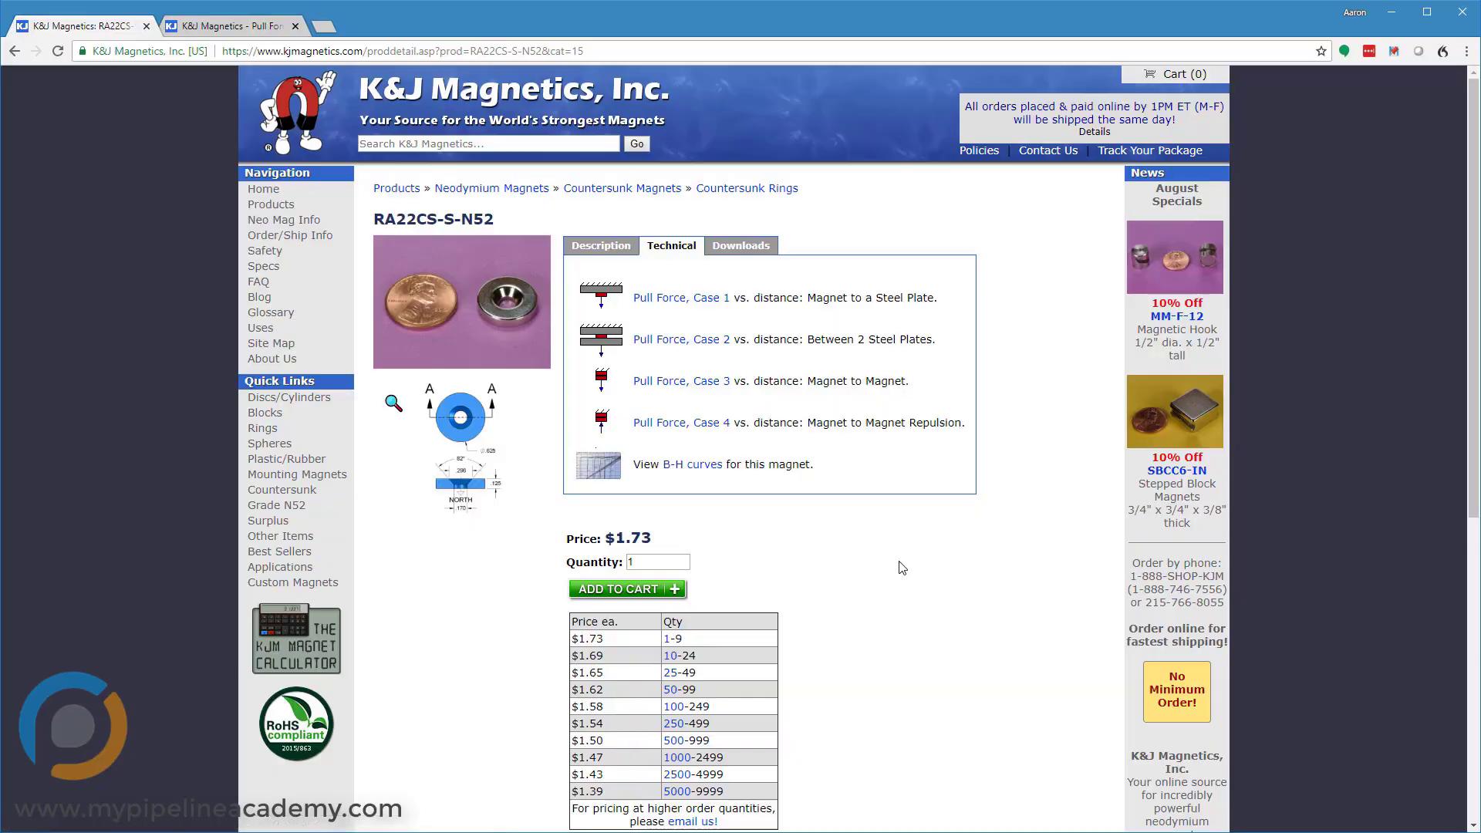